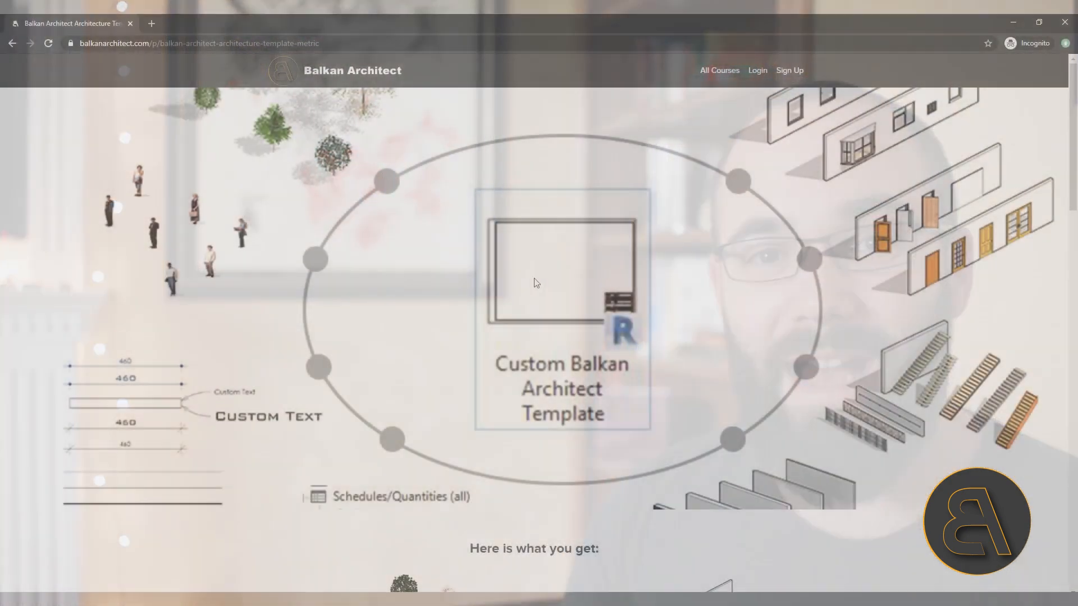
Step: Scroll down the Balkan Architect template page in Chrome to review its features
scroll(down, 3)
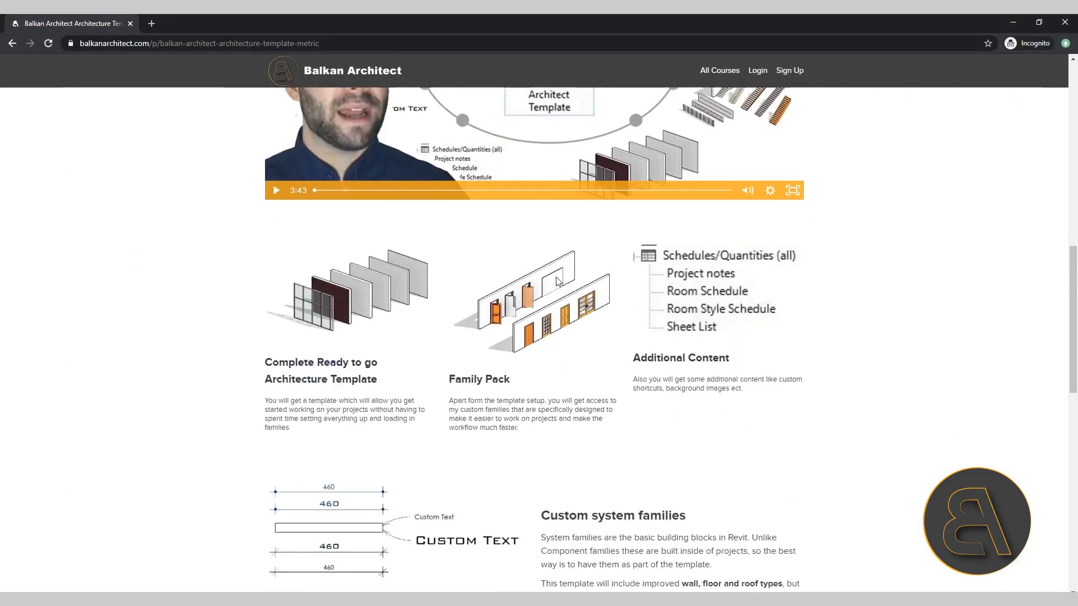
scroll(down, 3)
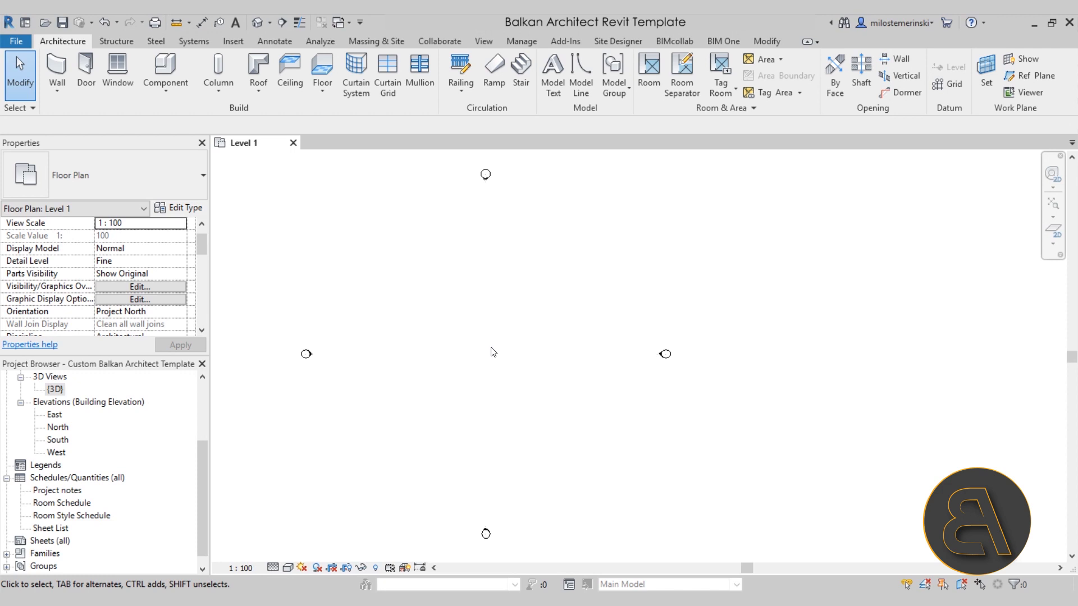
Step: Sketch a short angled test wall on Level 1 after browsing the wall types
click(7, 376)
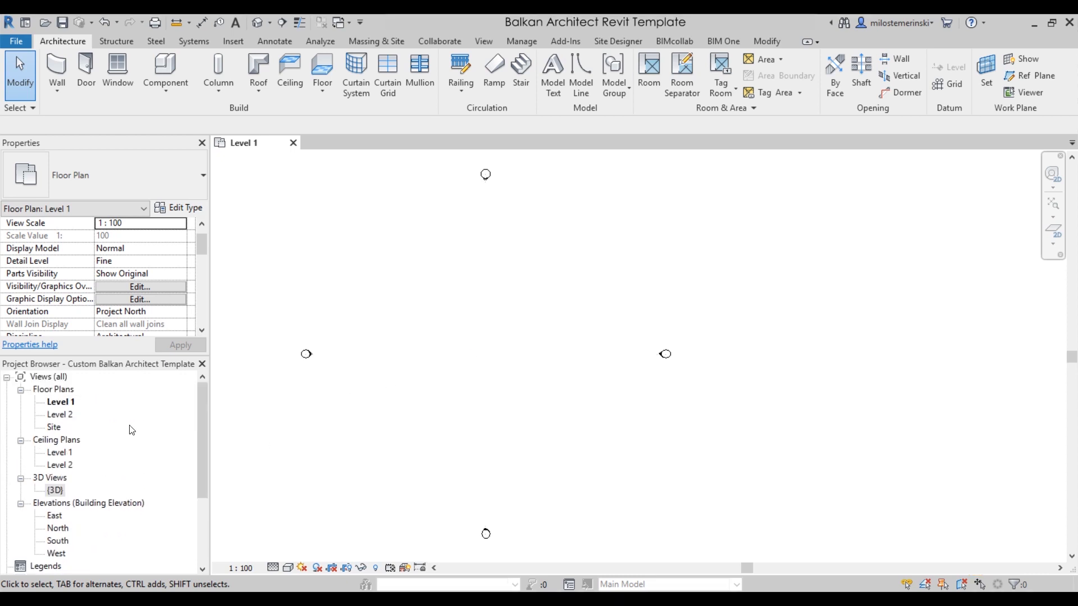
mouse_move(499, 245)
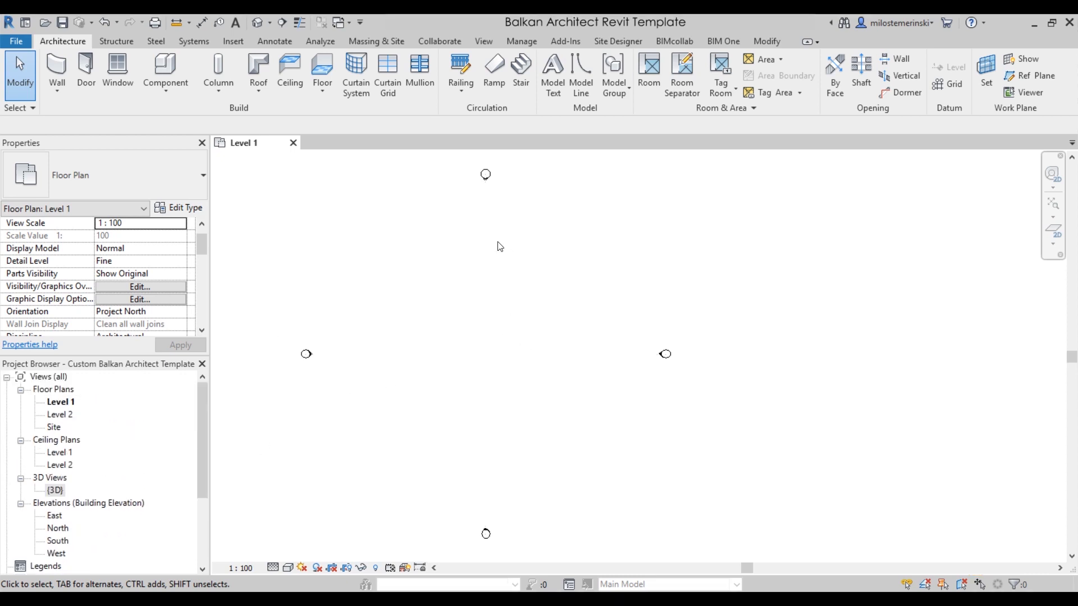
click(56, 65)
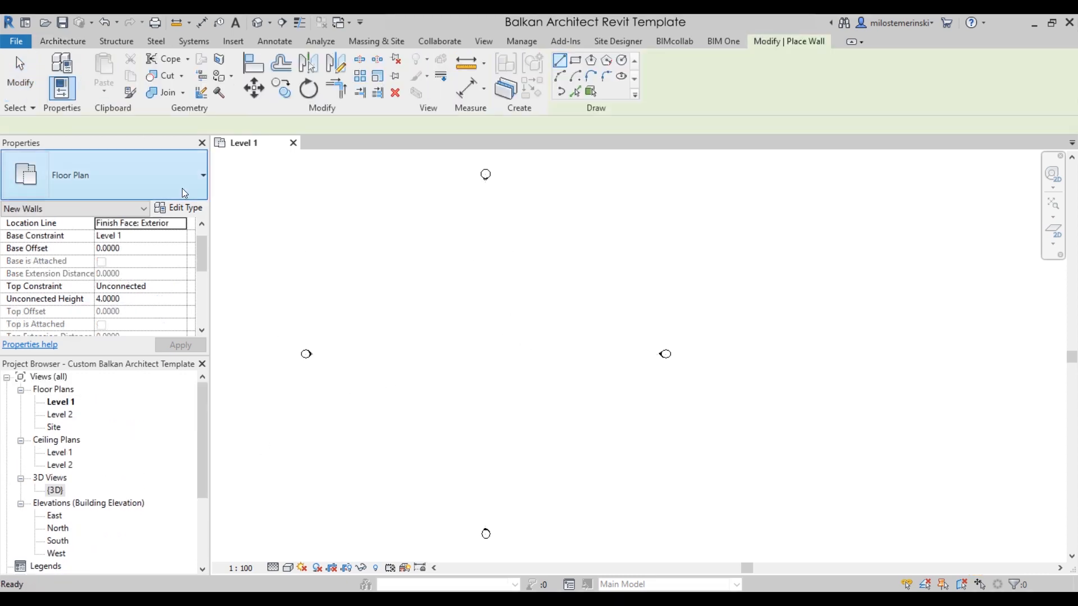
click(202, 175)
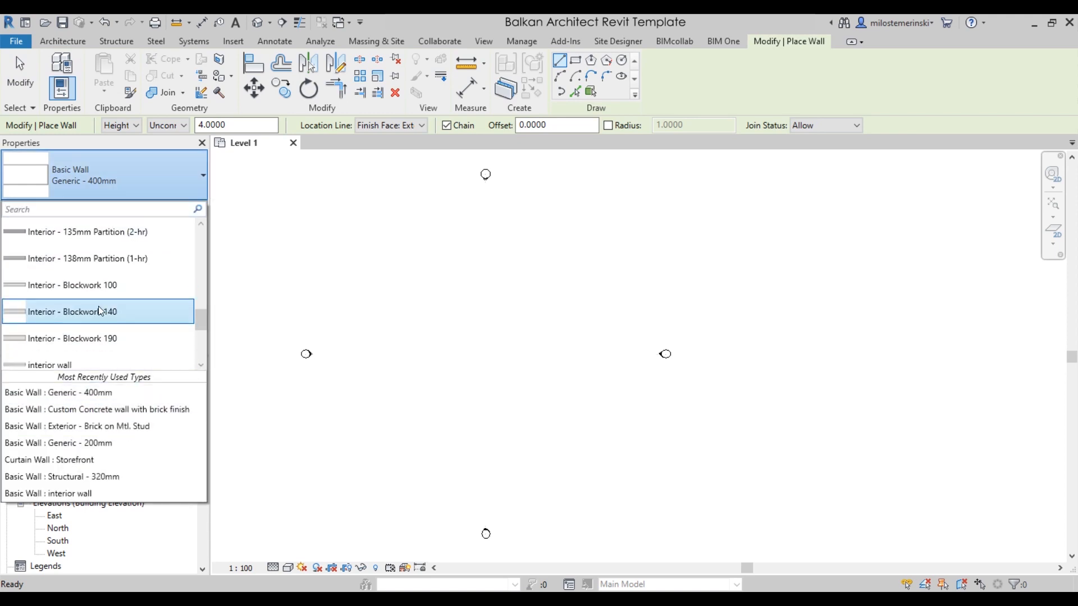
scroll(up, 3)
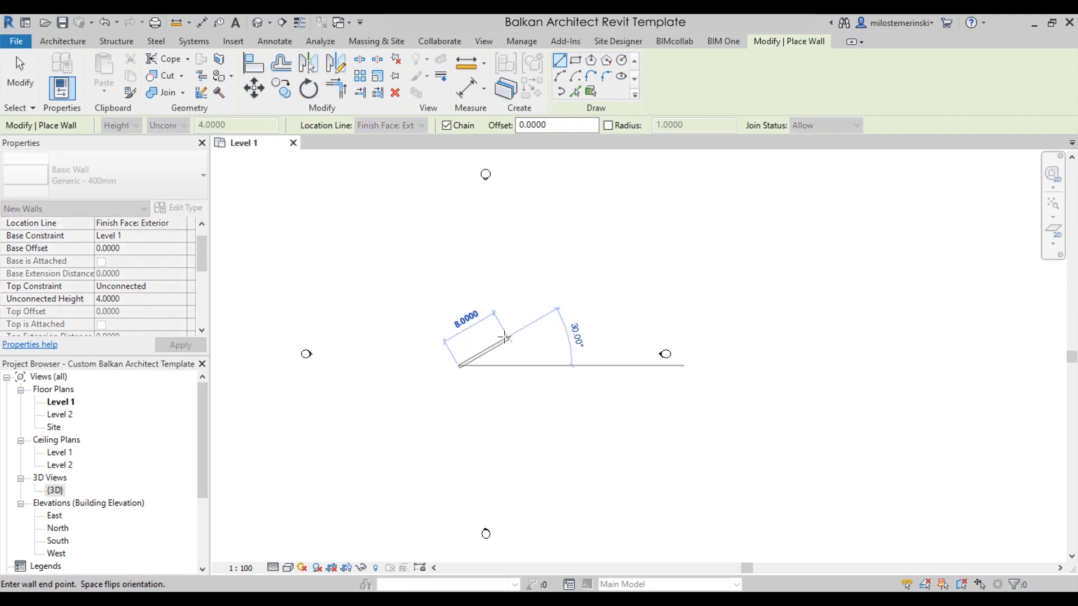
key(Escape)
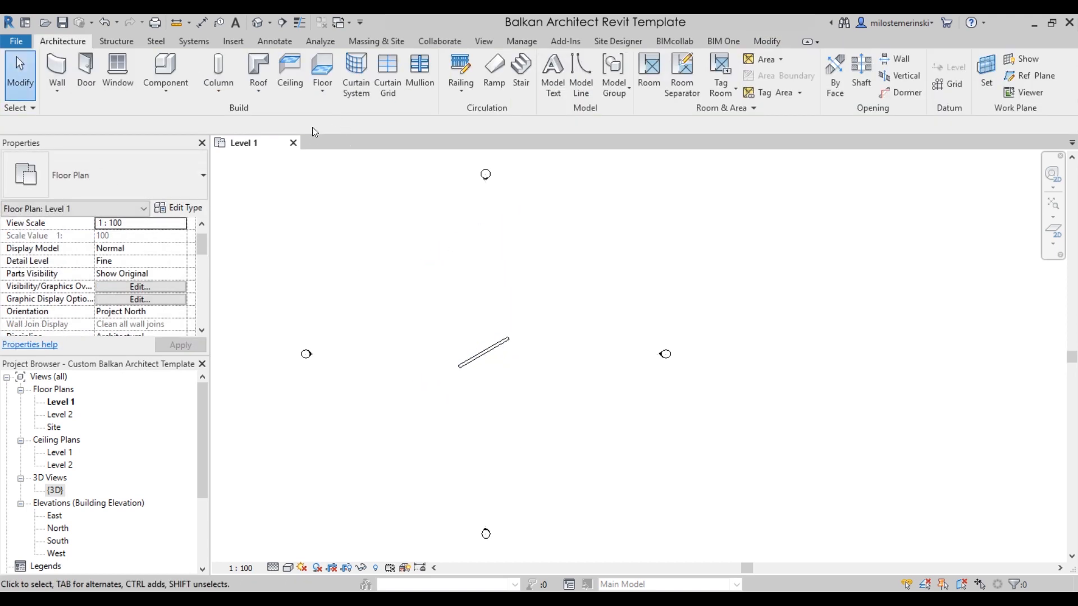
Step: Inspect the test wall in the {3D} view, then return to the Level 1 plan
double_click(55, 490)
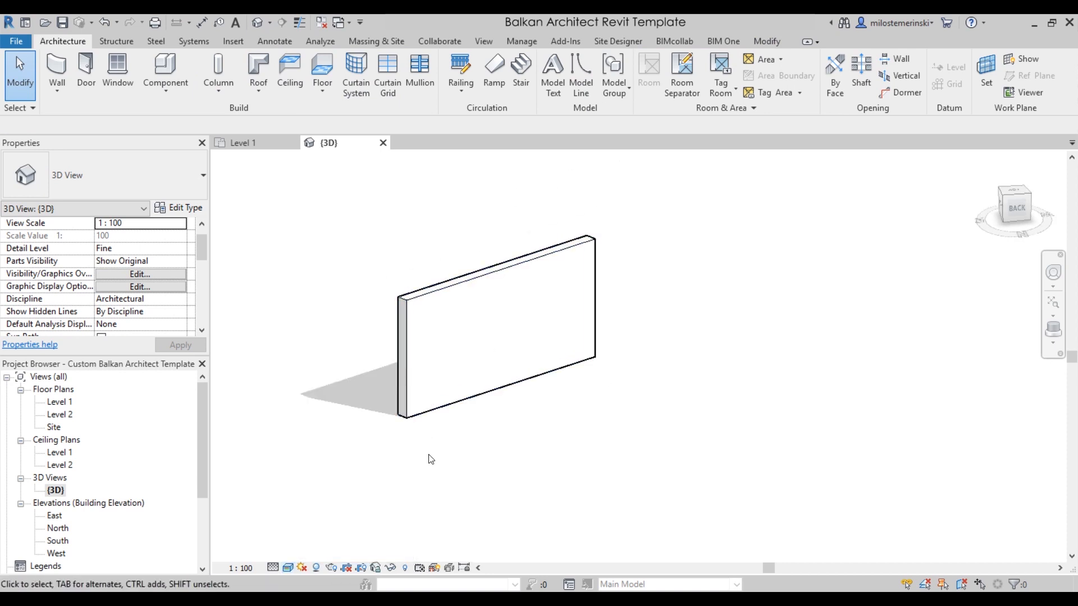
click(288, 568)
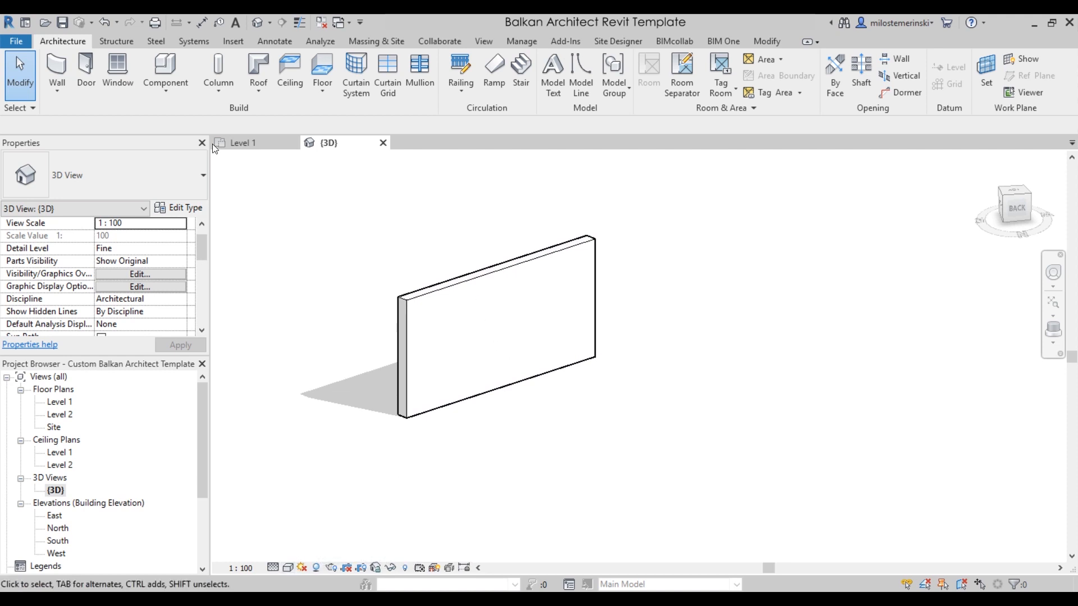
click(243, 142)
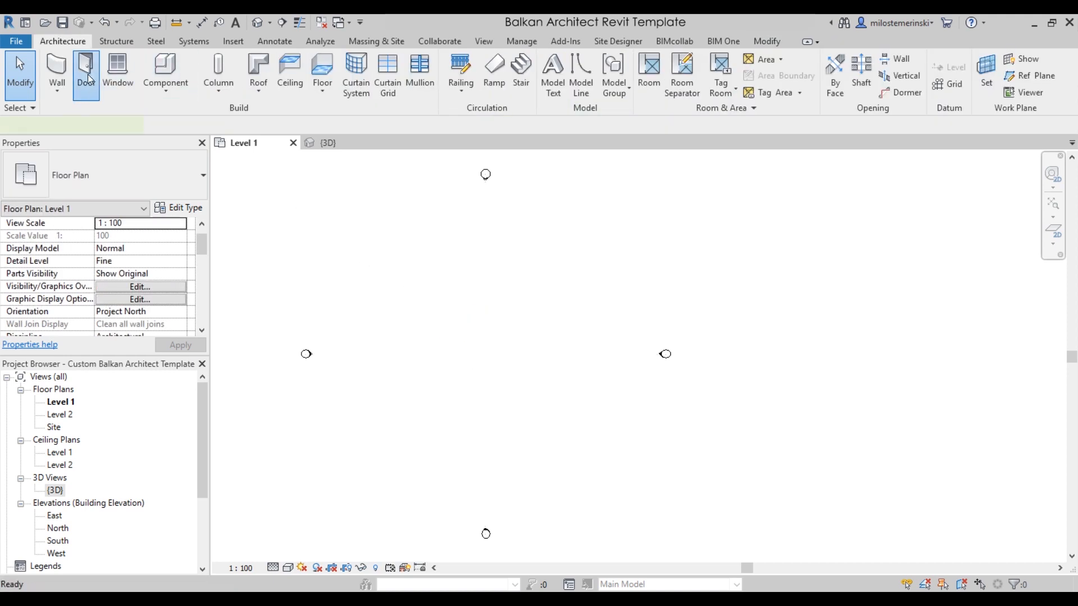
Step: Browse the door types and settle on Door with window 700mm
click(85, 71)
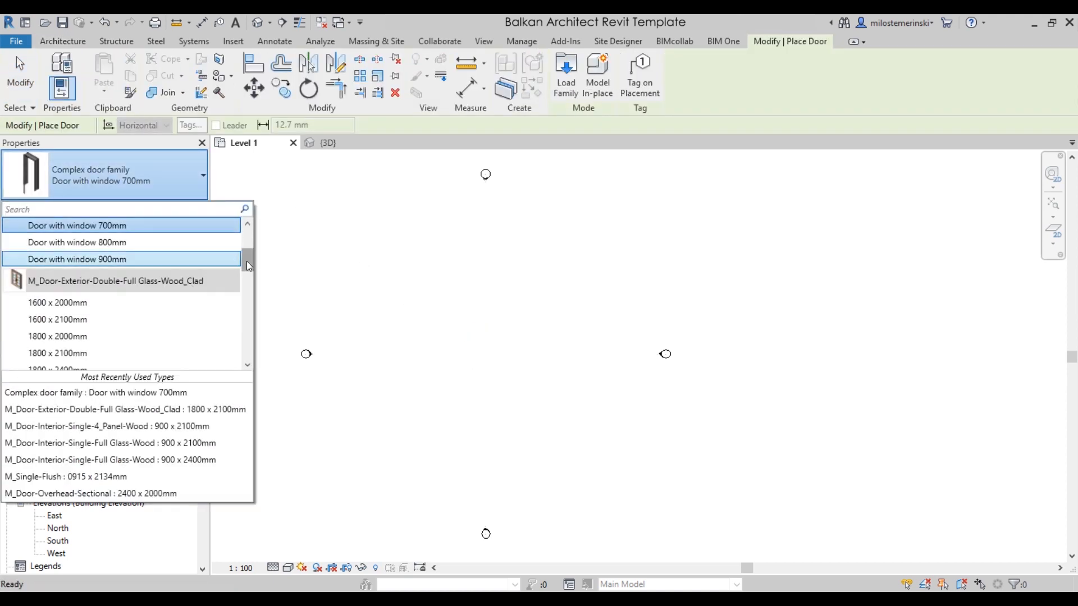
scroll(down, 3)
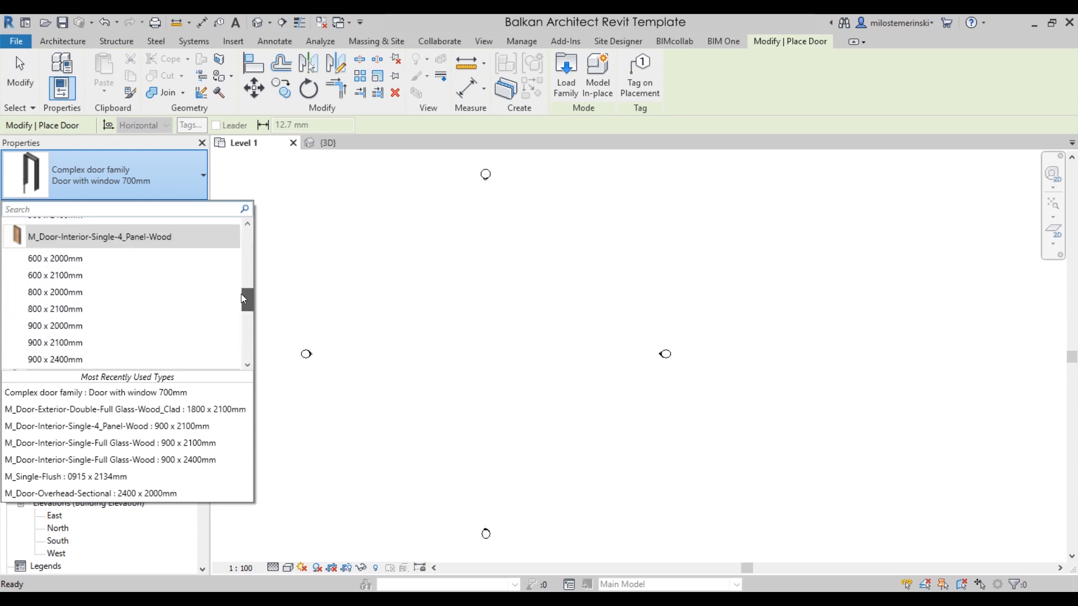
scroll(up, 3)
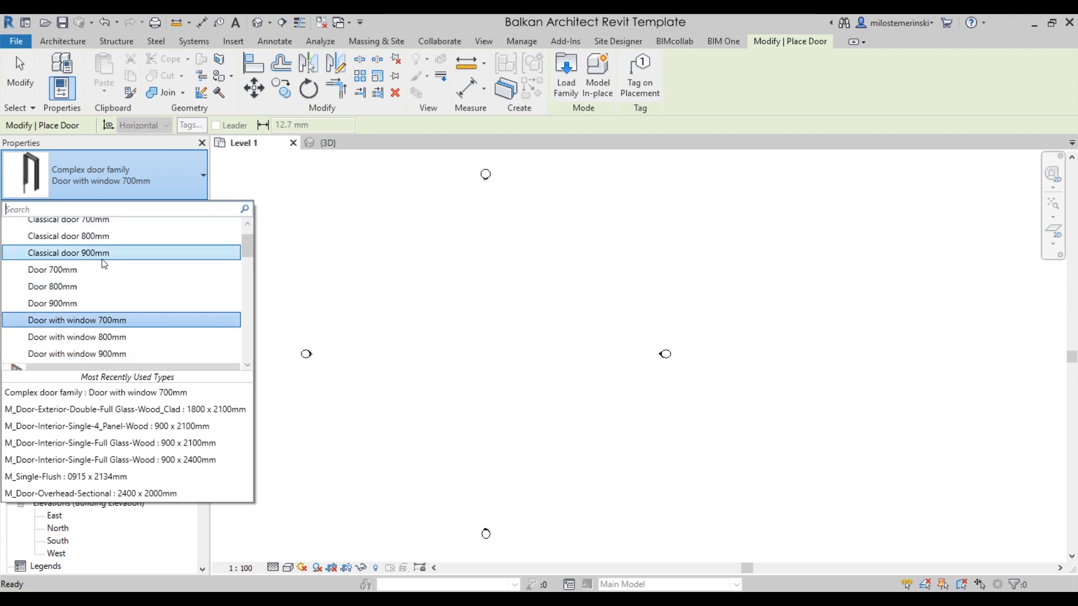
scroll(up, 3)
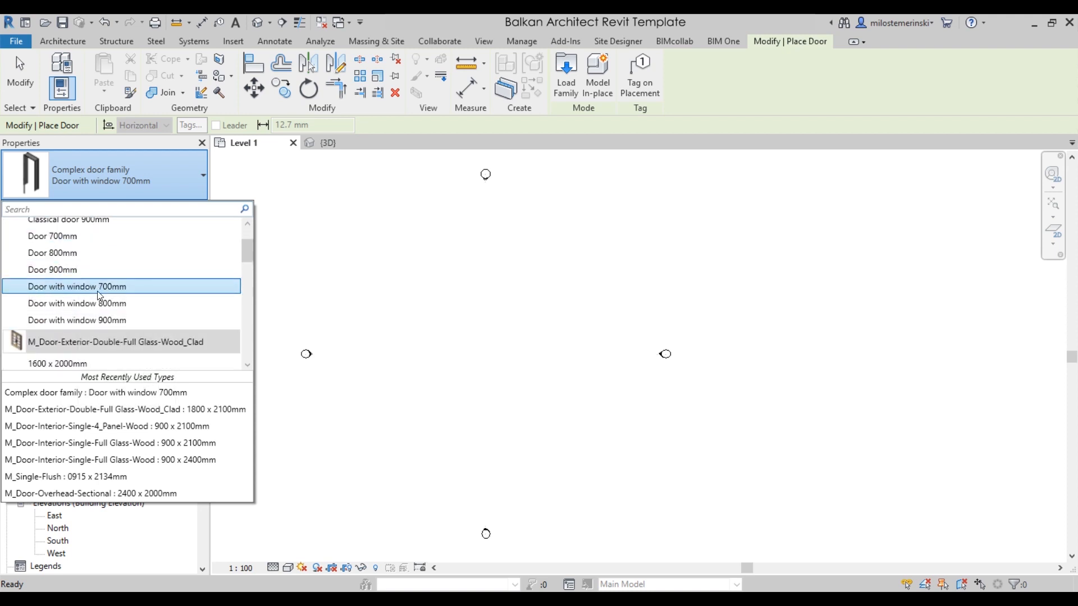
click(77, 286)
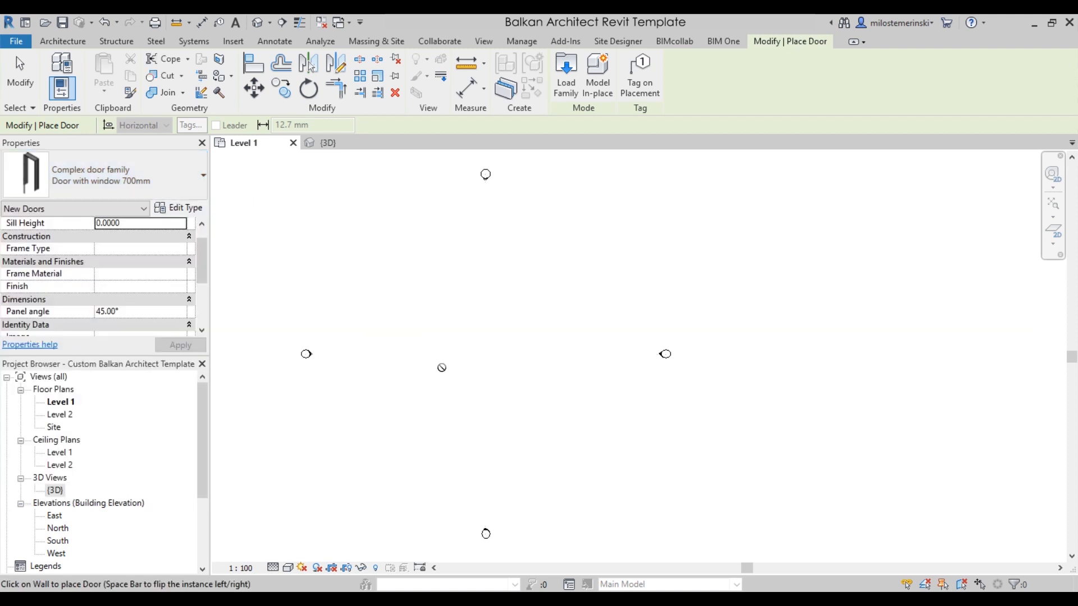
Step: Review the Door with window 700mm type parameters before starting an 8.0000 horizontal wall
scroll(down, 3)
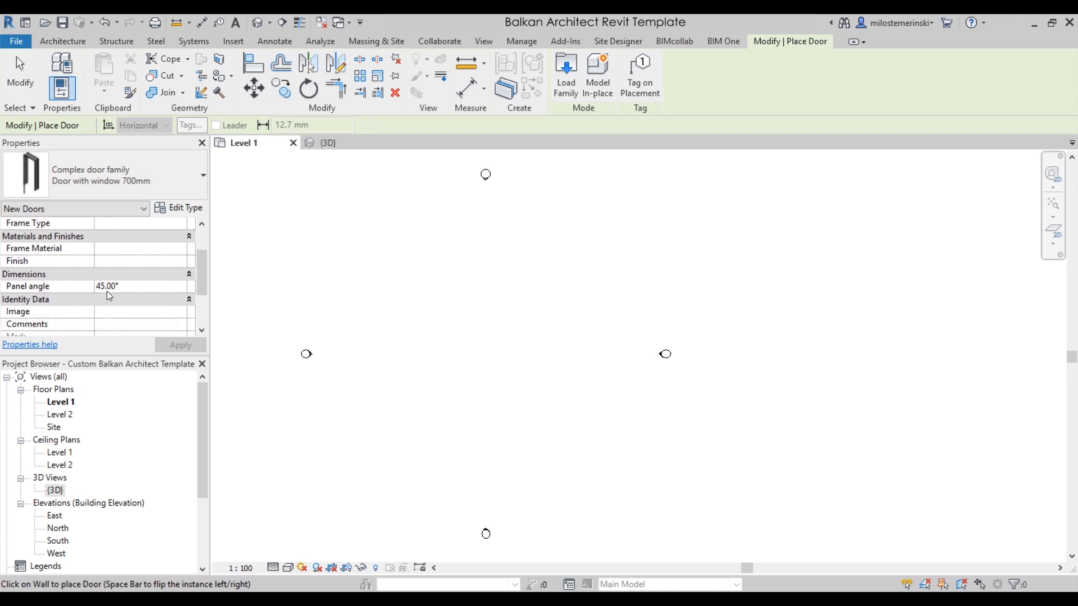
scroll(down, 3)
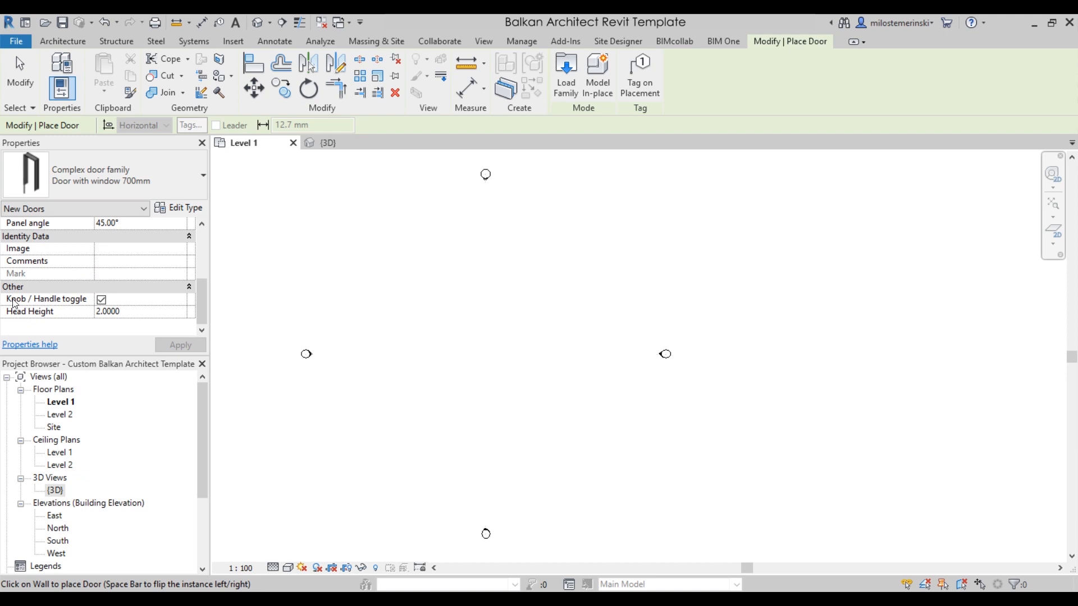
mouse_move(46, 299)
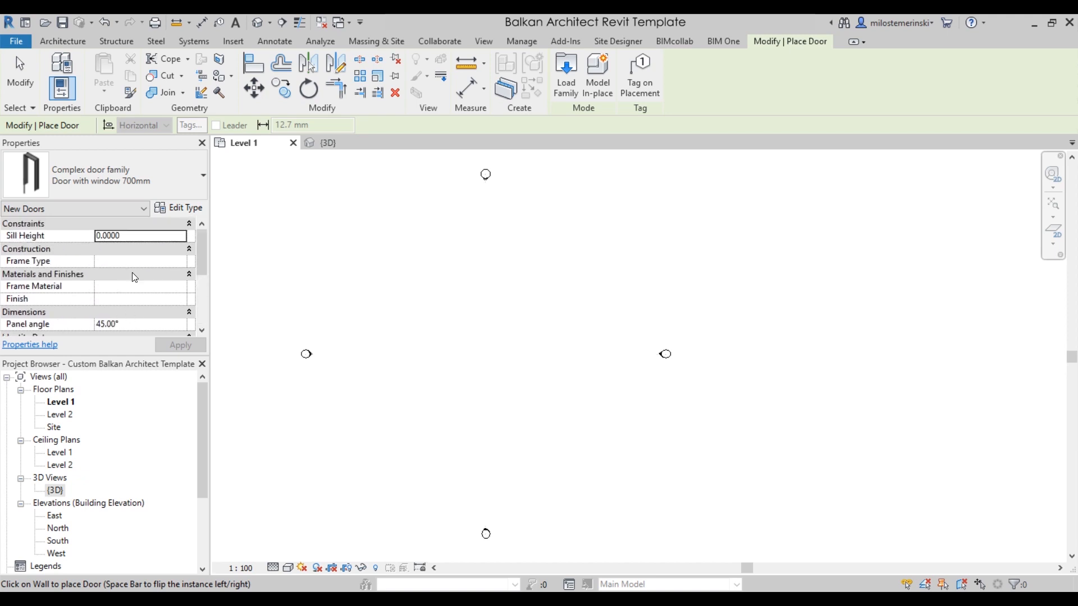
click(183, 206)
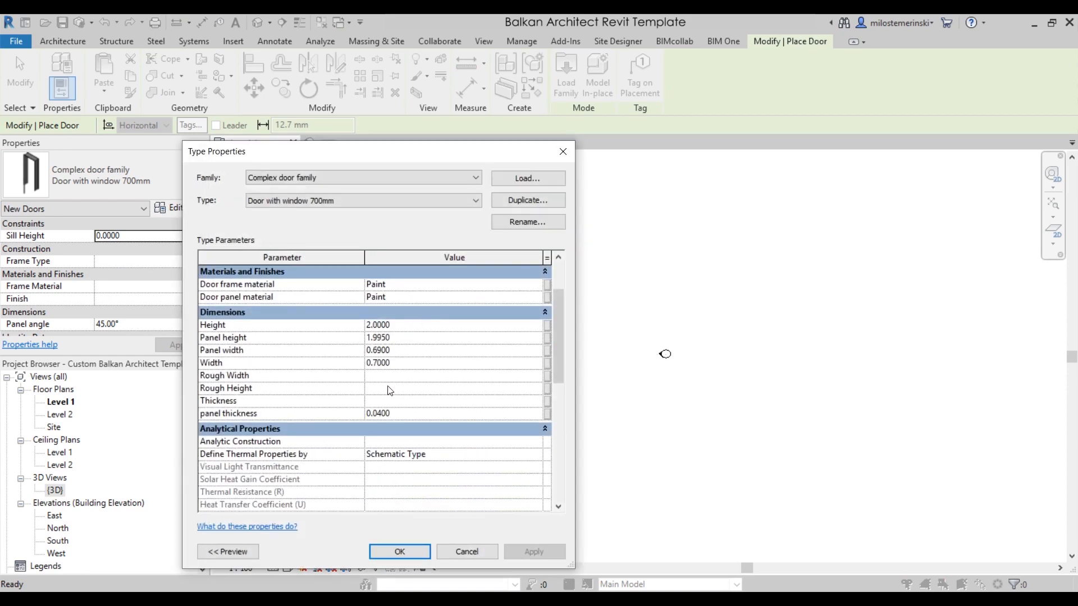
scroll(up, 3)
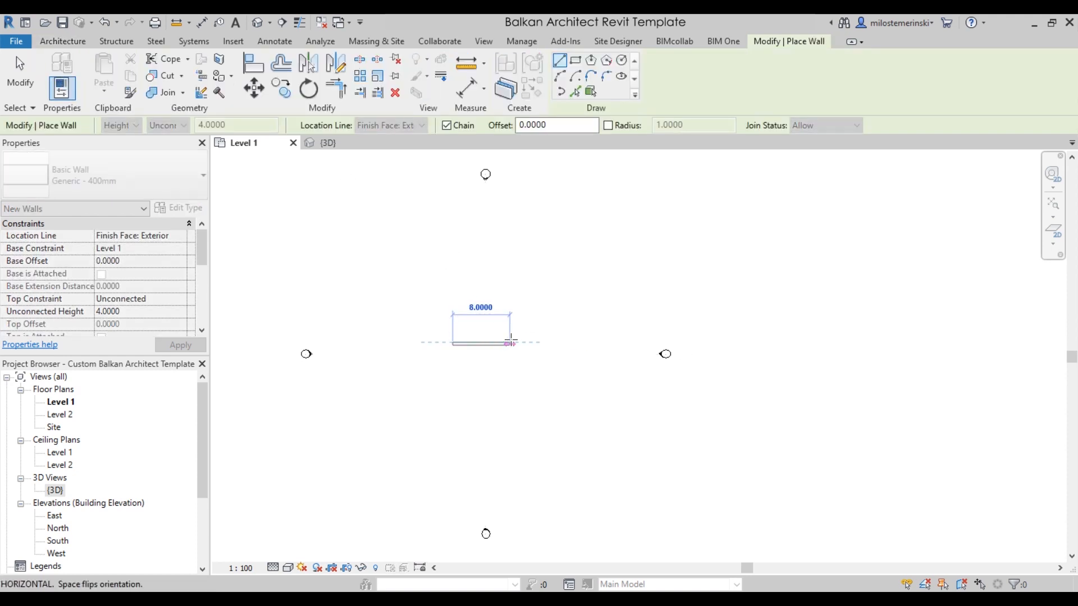
Step: Finish the wall, insert a Door 800mm, and swing its panel from 0 to 130 in 3D
key(Escape)
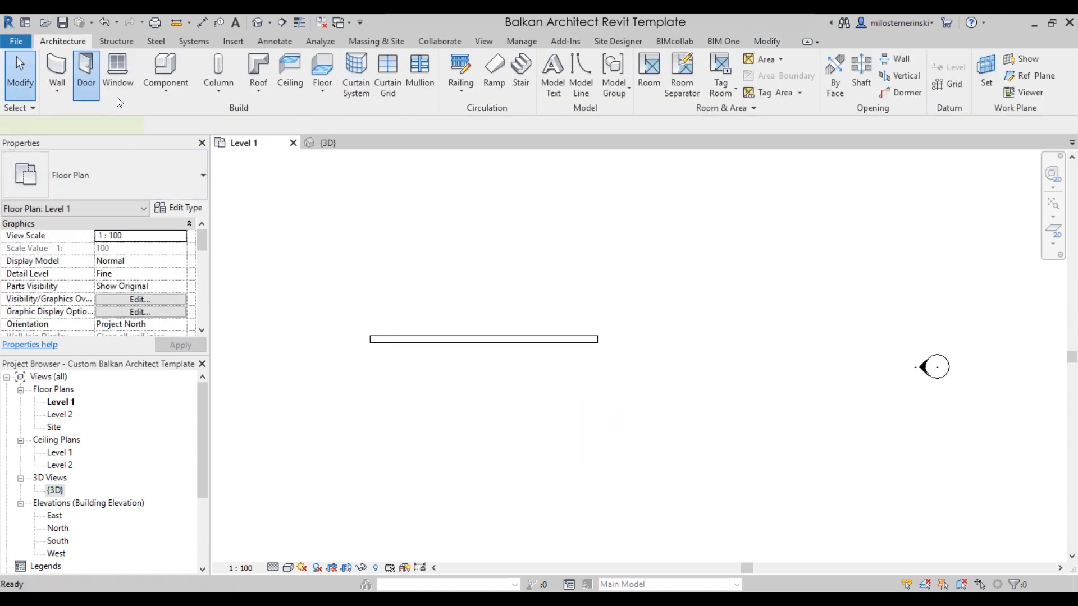
click(422, 336)
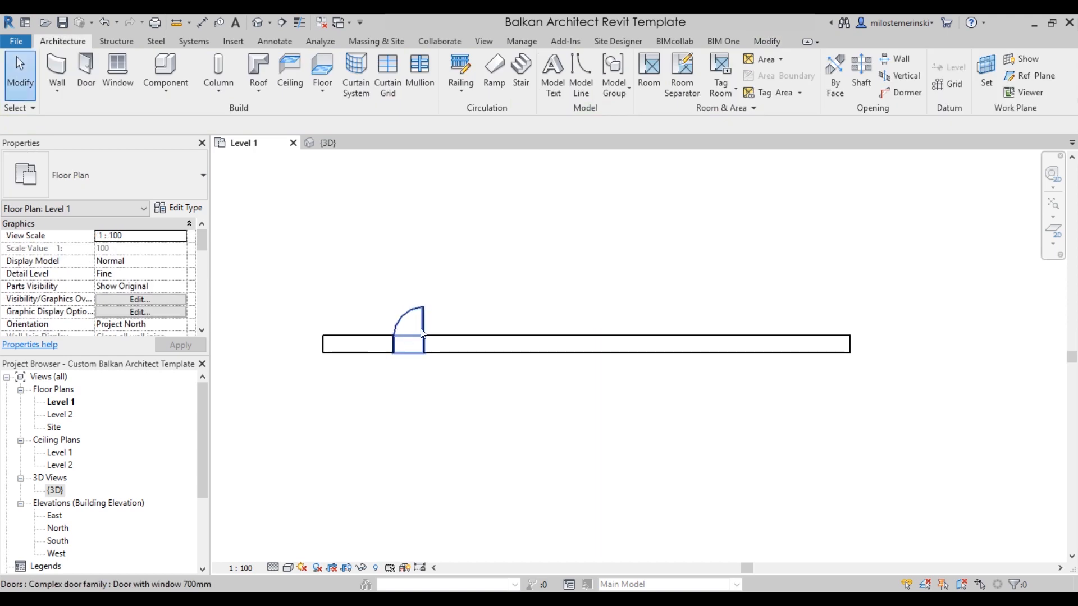
click(412, 334)
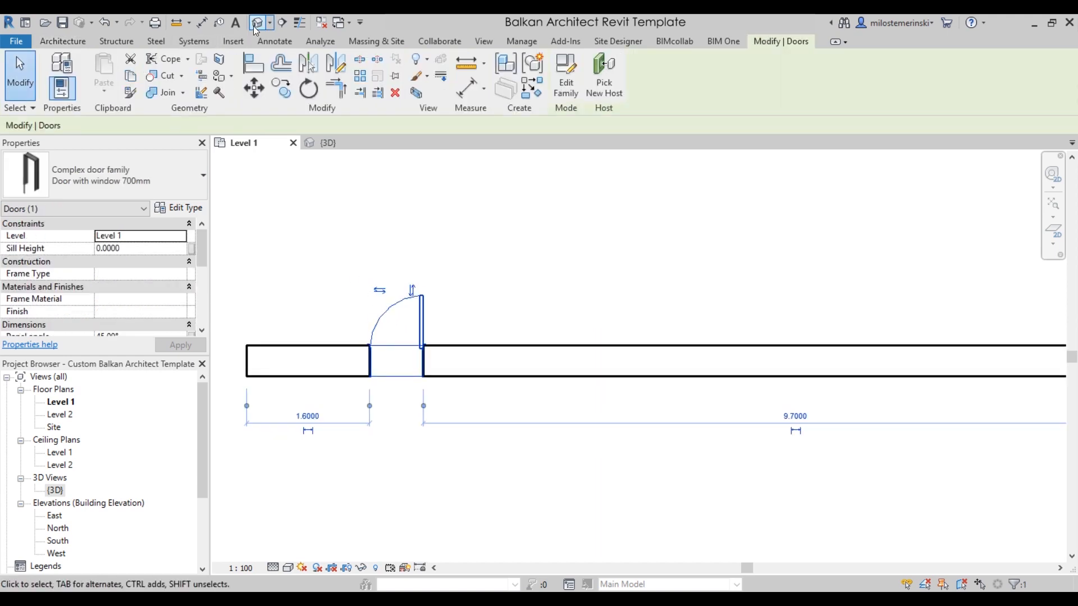
click(327, 143)
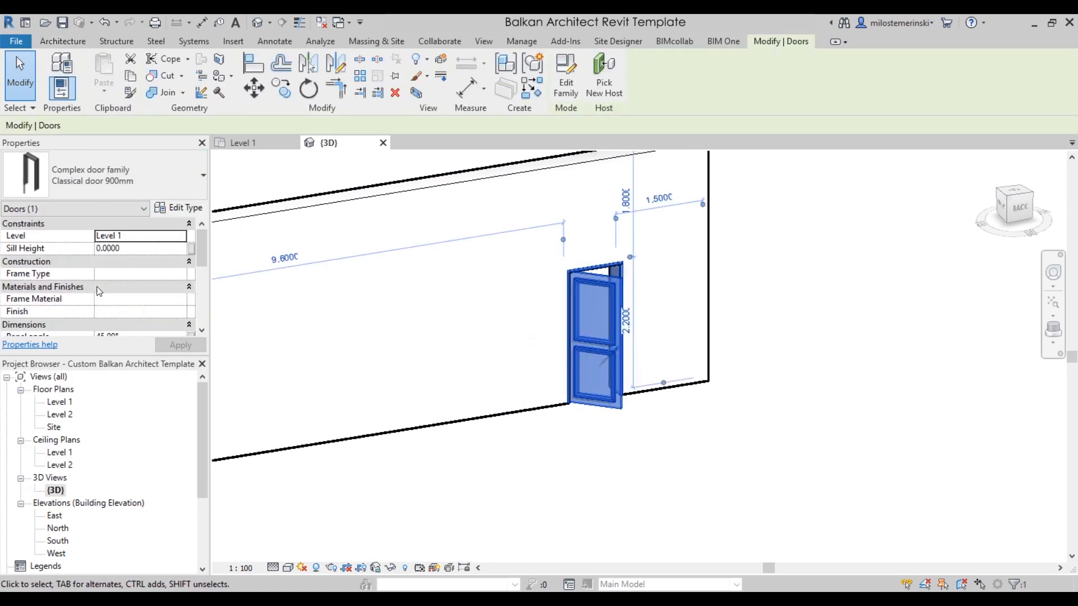
mouse_move(310, 363)
text(0)
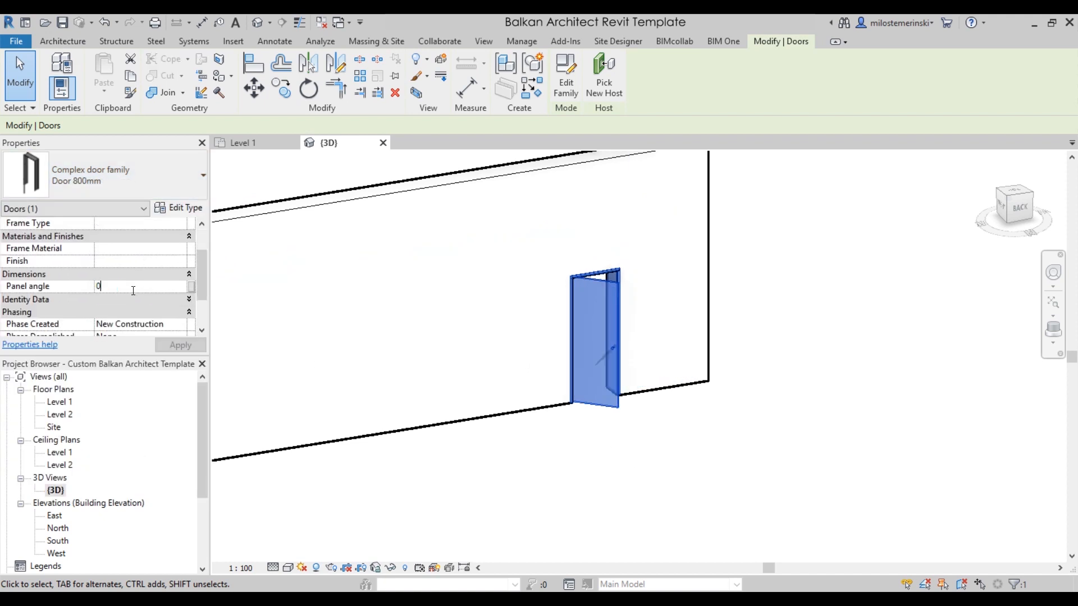
key(Return)
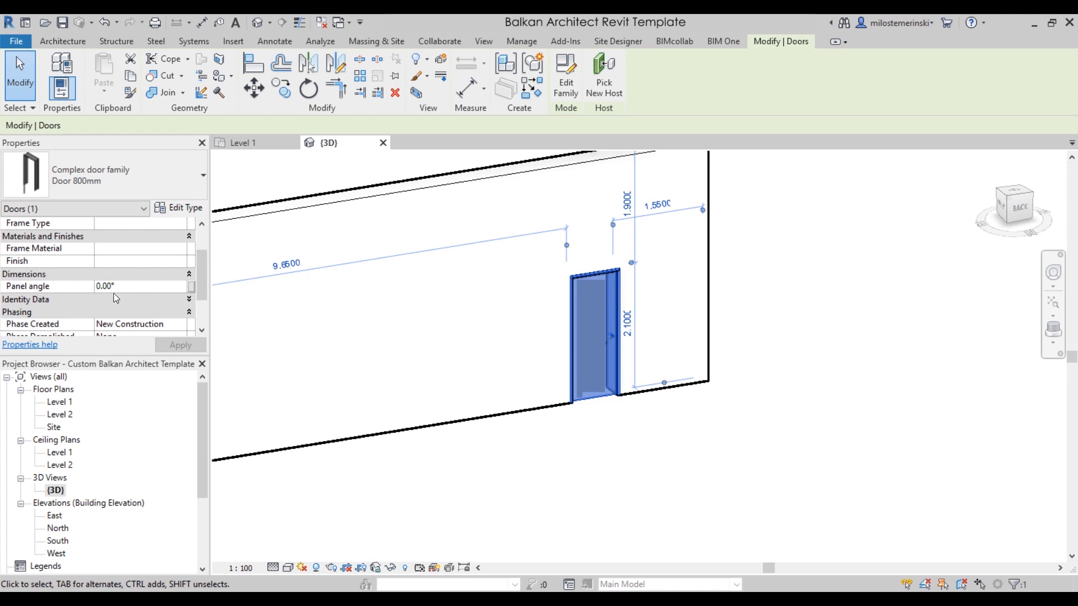
text(130)
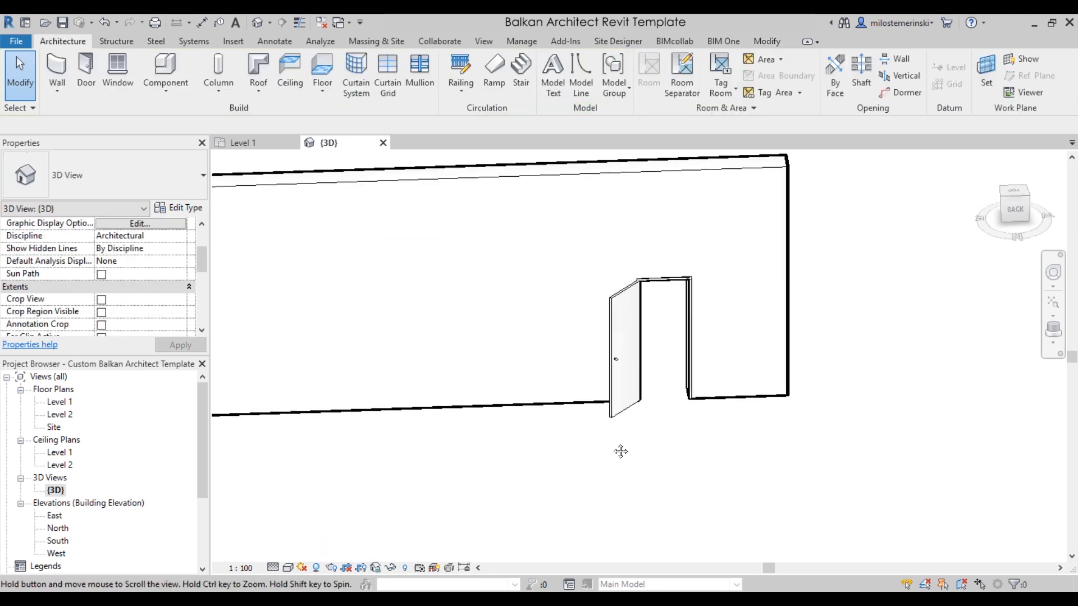
Step: Place a balkan architect window 1600x1100 ALU in the wall and show it on Level 1
click(117, 72)
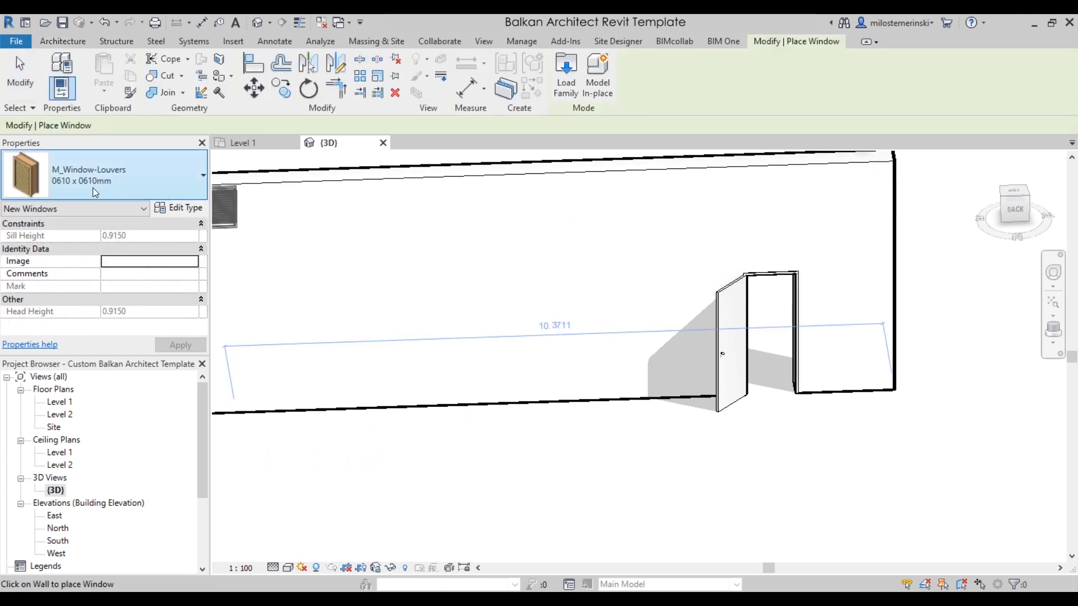
click(202, 175)
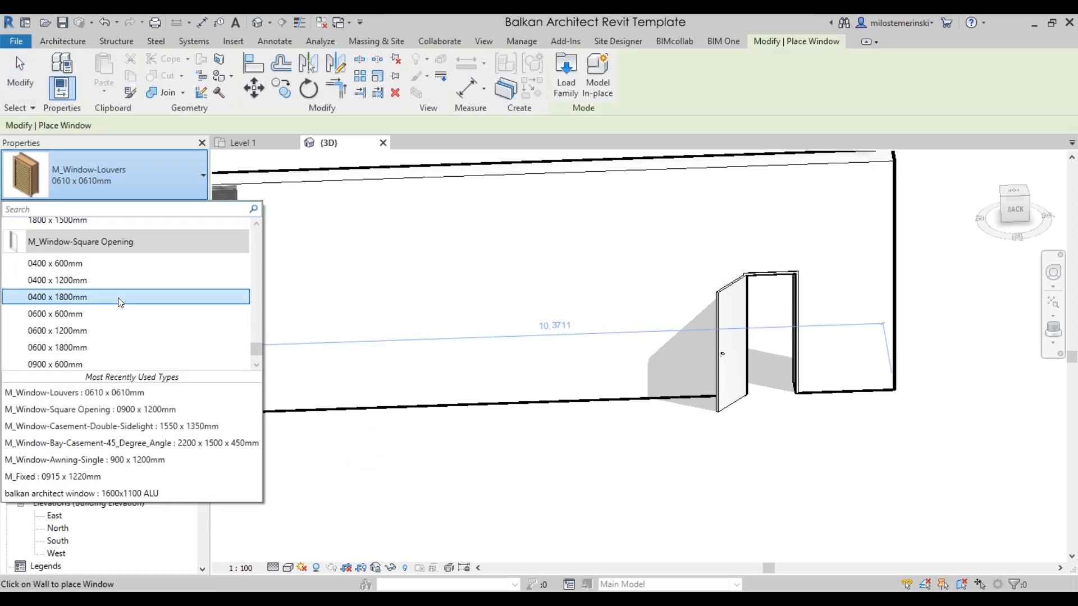
scroll(down, 3)
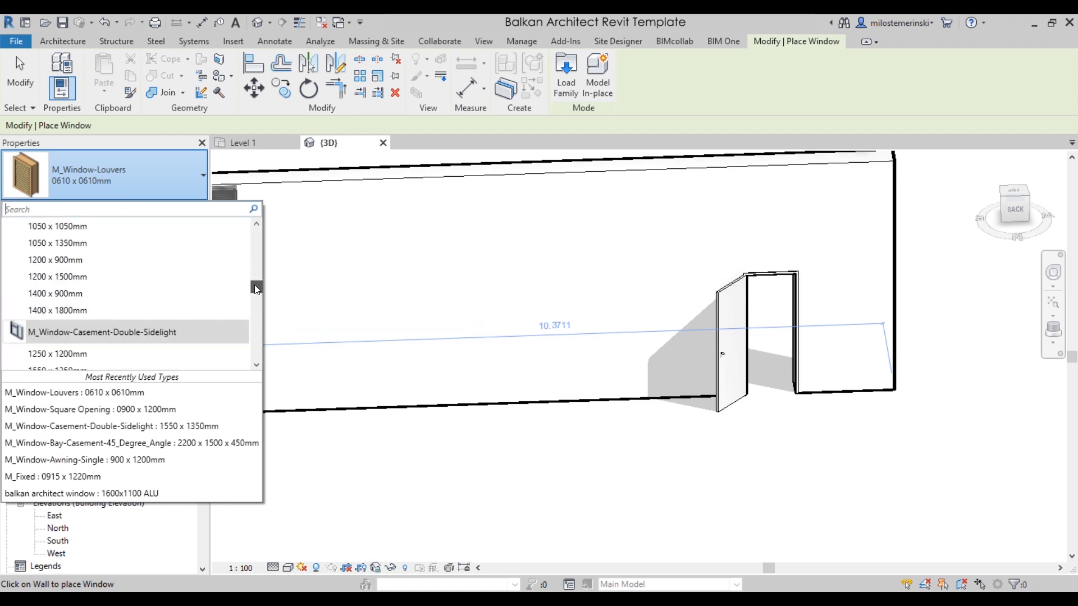
scroll(up, 3)
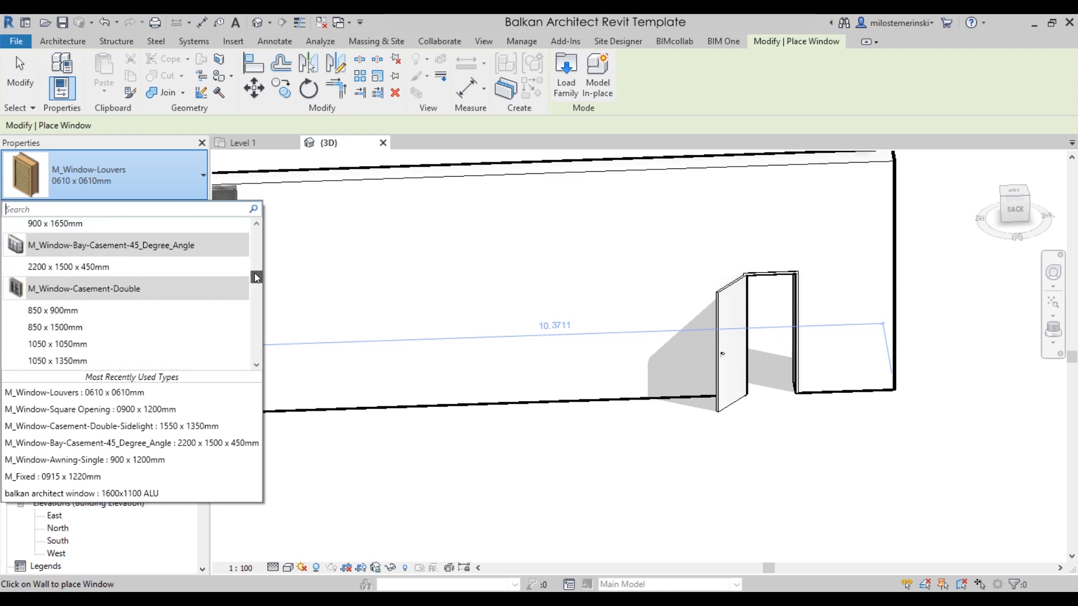
scroll(up, 3)
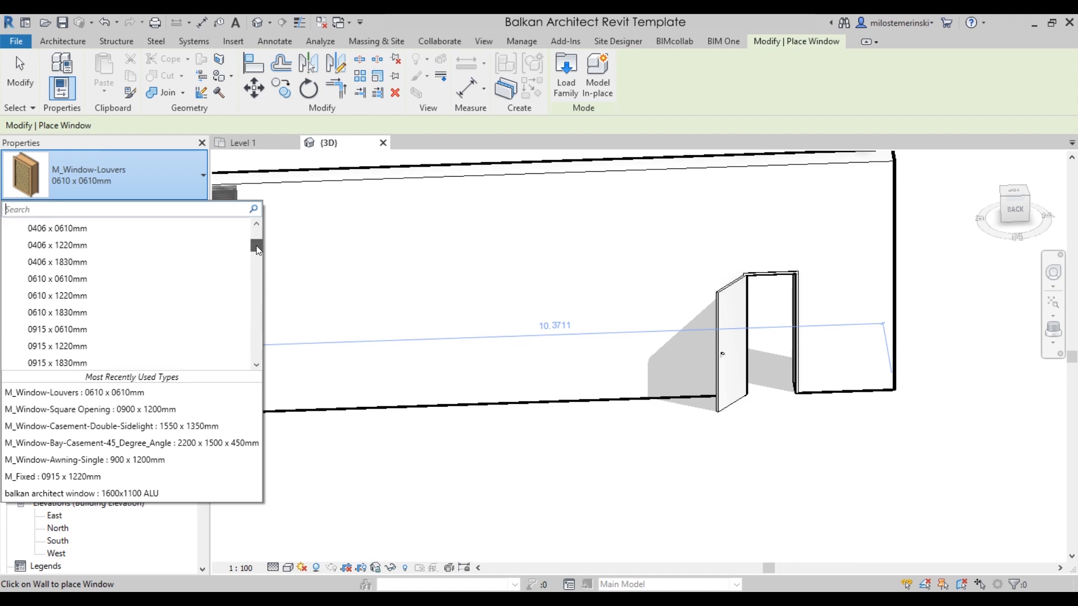
scroll(up, 3)
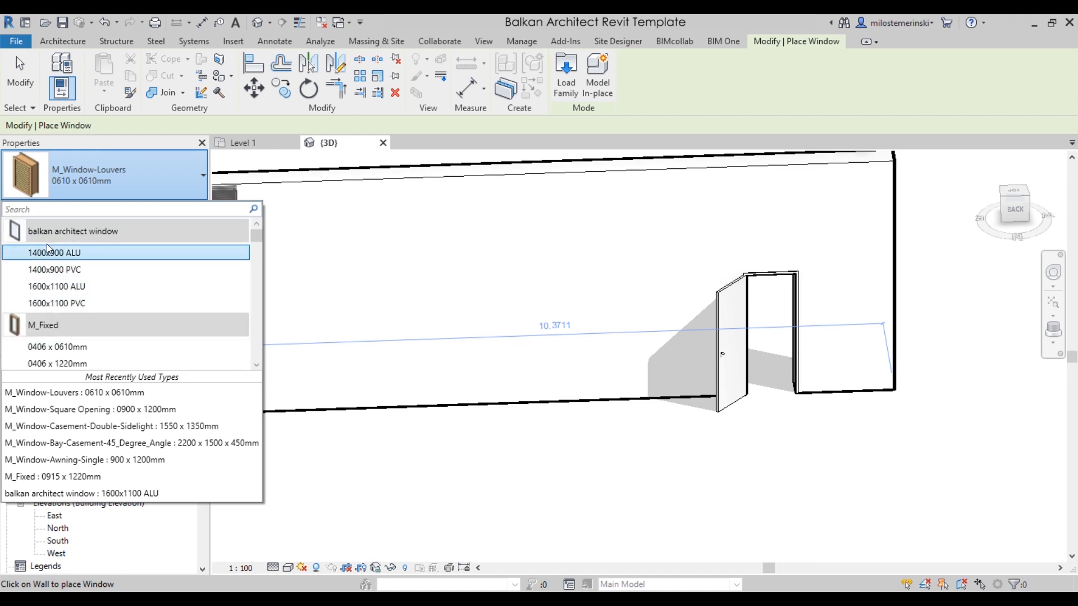
click(81, 492)
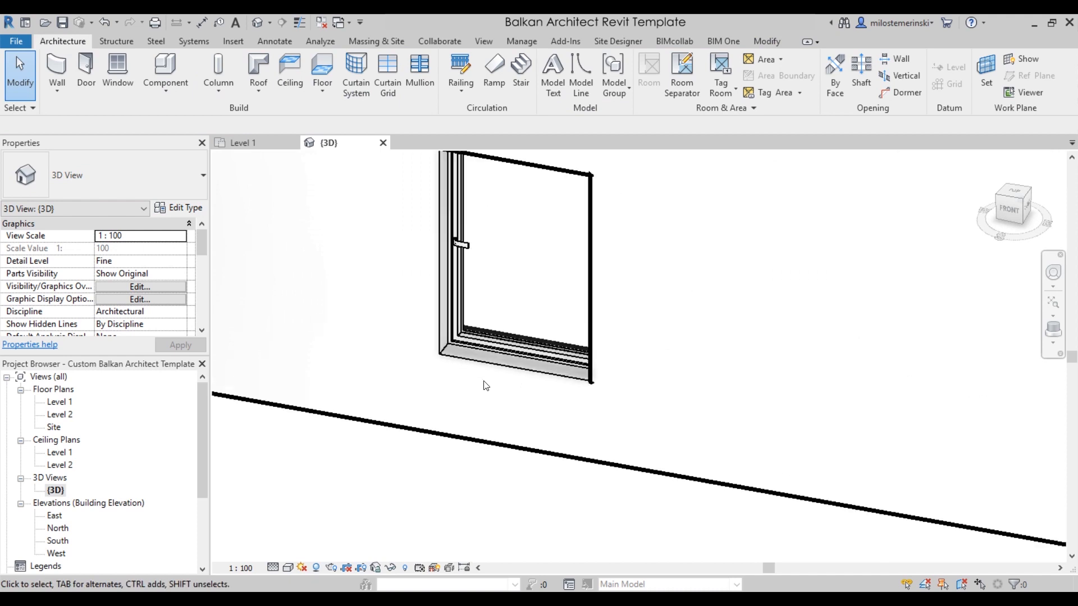
double_click(61, 402)
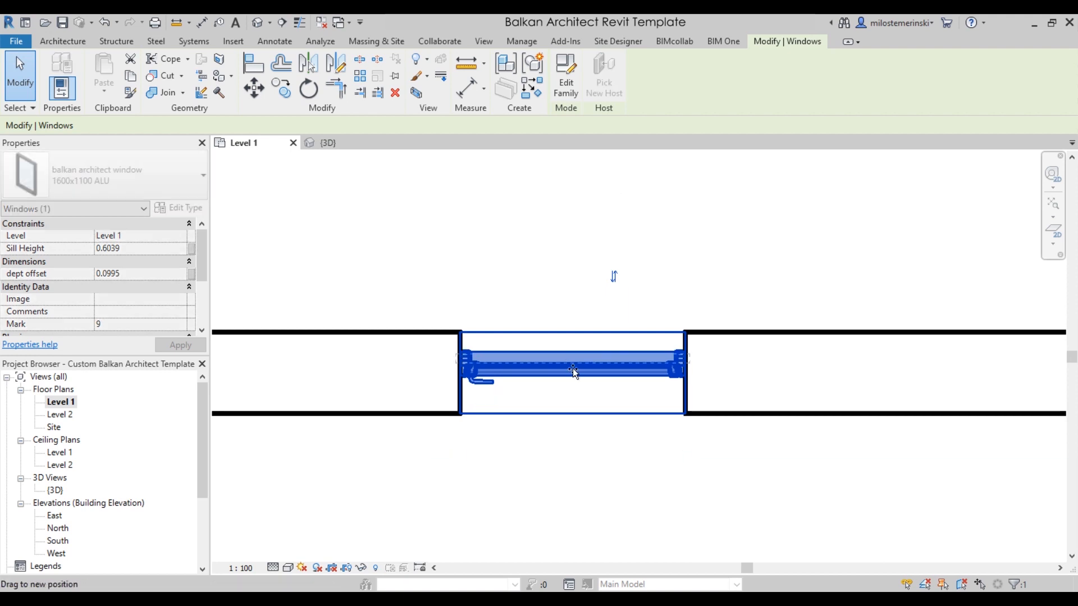
click(333, 370)
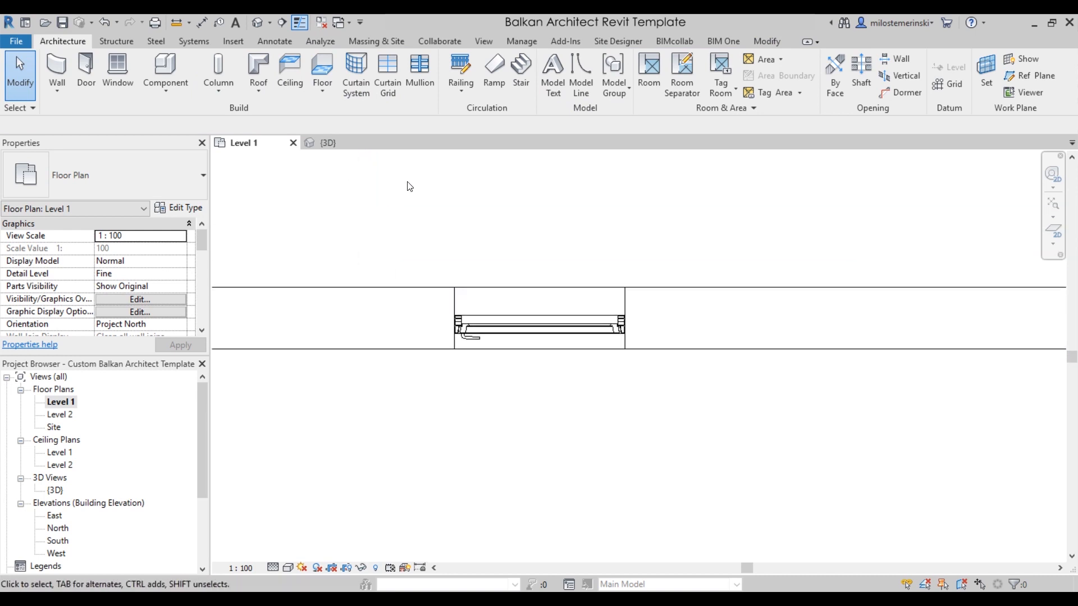
mouse_move(375, 189)
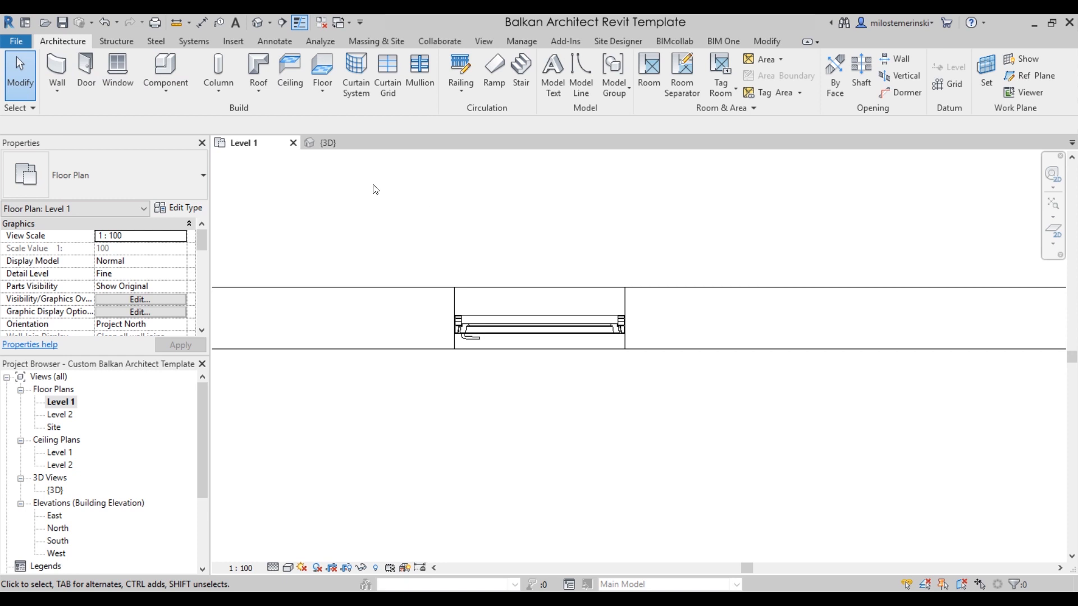
Step: Back in the 3D view, start a component and browse the available types
click(329, 142)
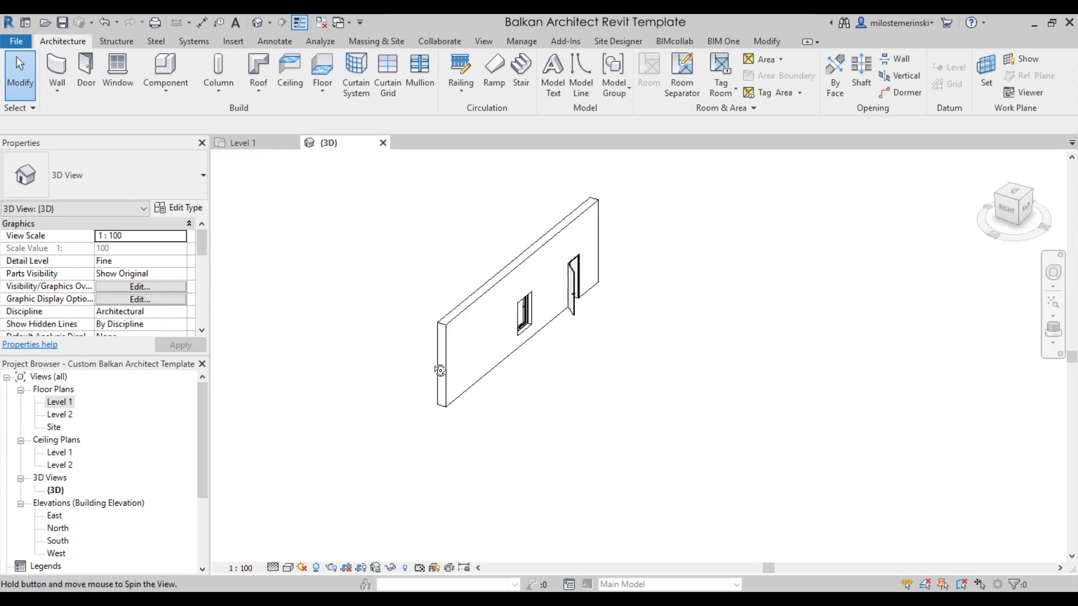
click(165, 72)
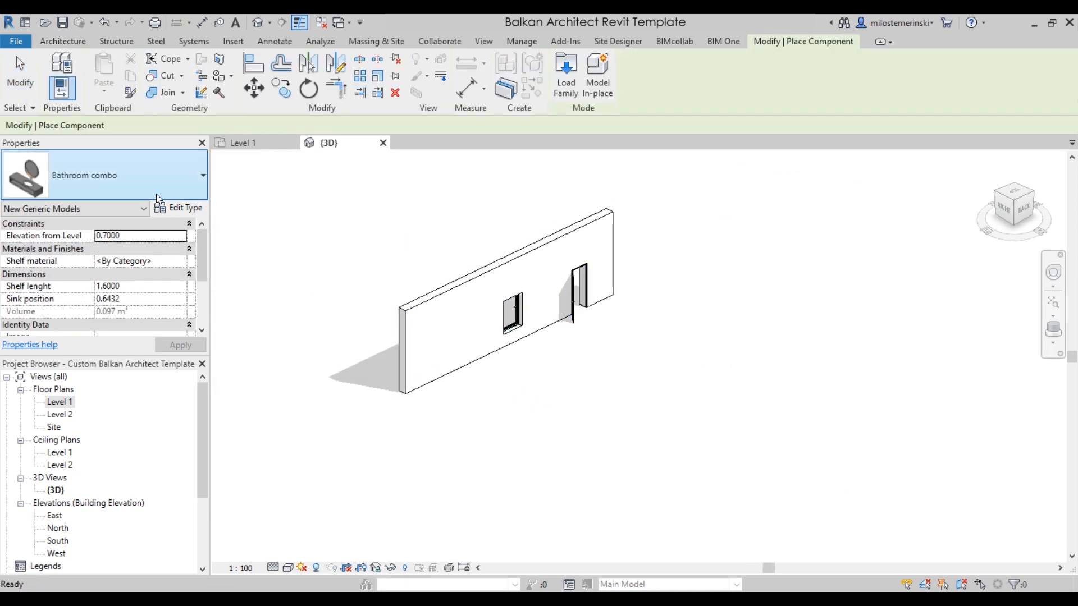
click(201, 175)
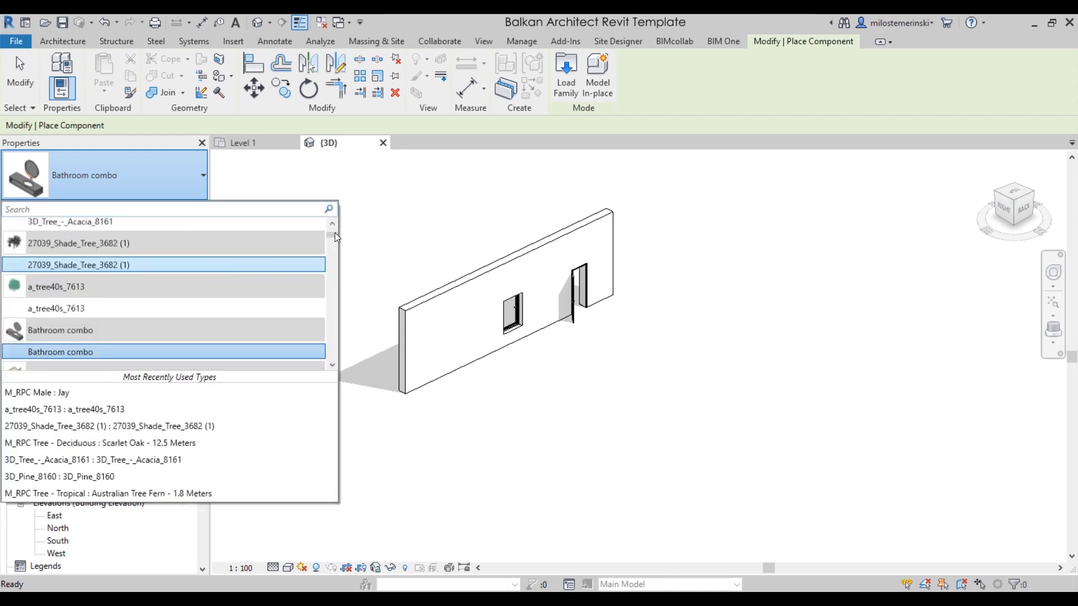
scroll(down, 3)
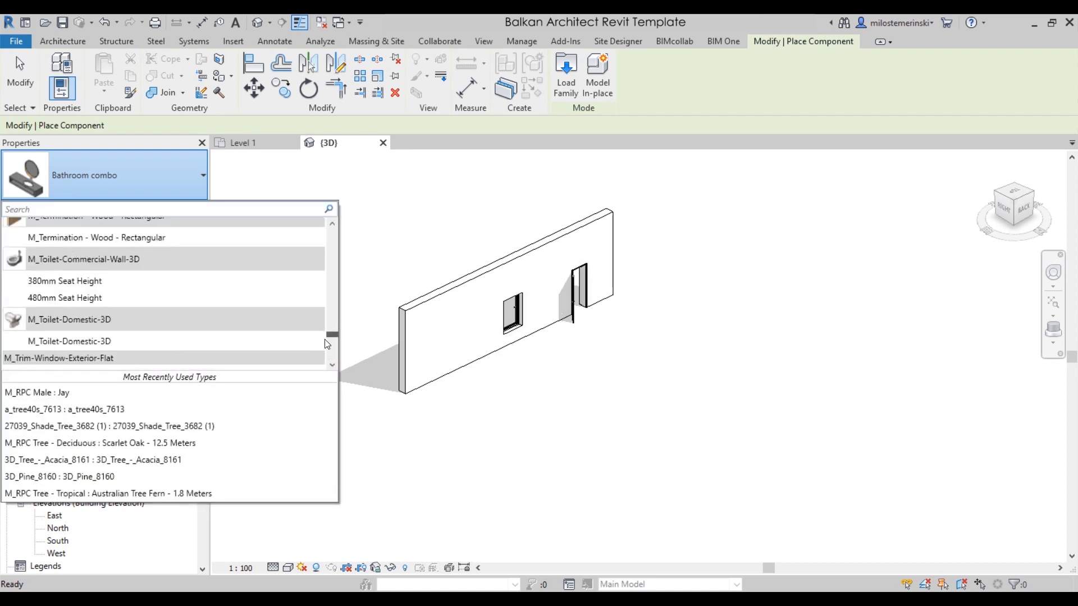
scroll(down, 3)
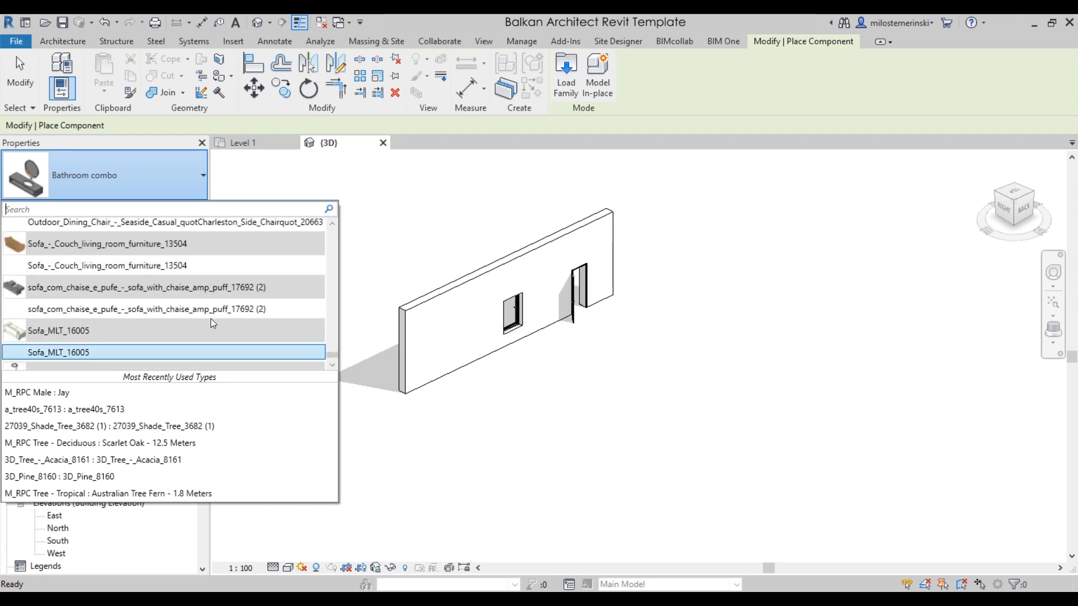
scroll(up, 3)
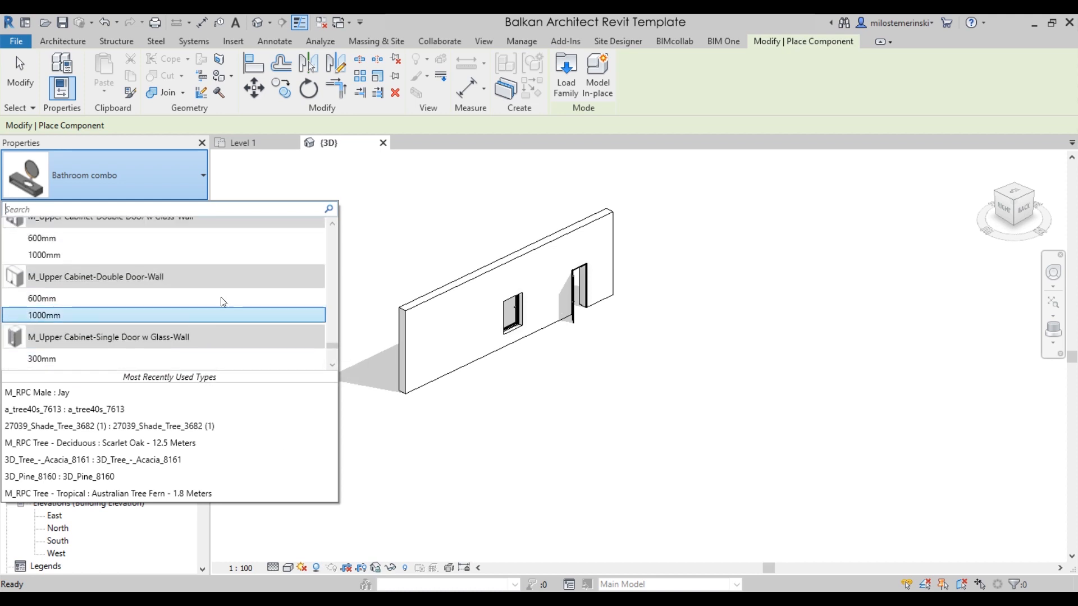
Step: Scan the rest of the component list and keep Bathroom combo as the type
scroll(down, 3)
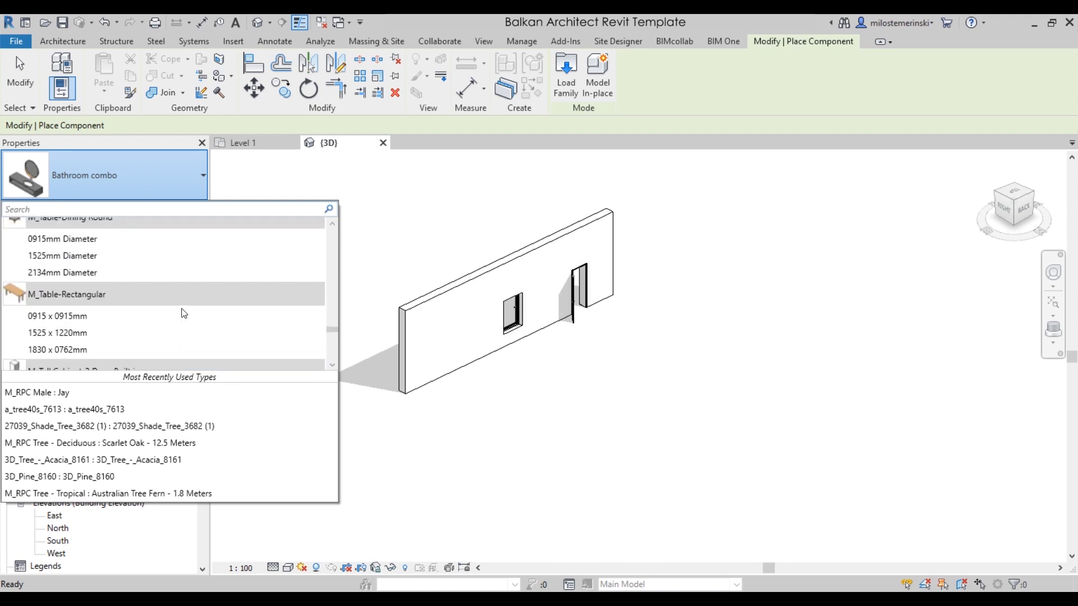
scroll(down, 3)
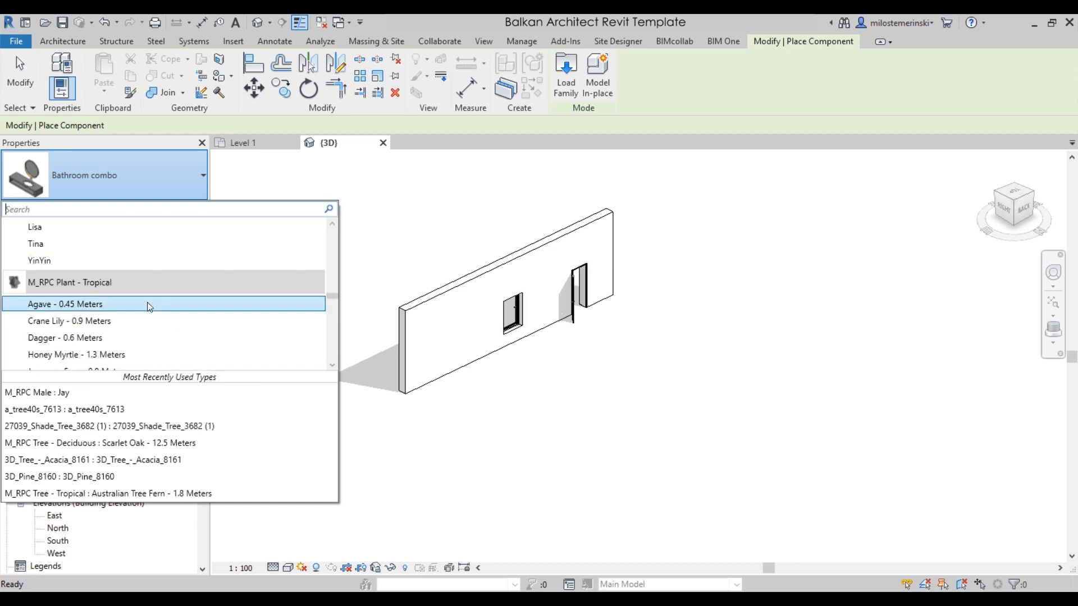
scroll(up, 3)
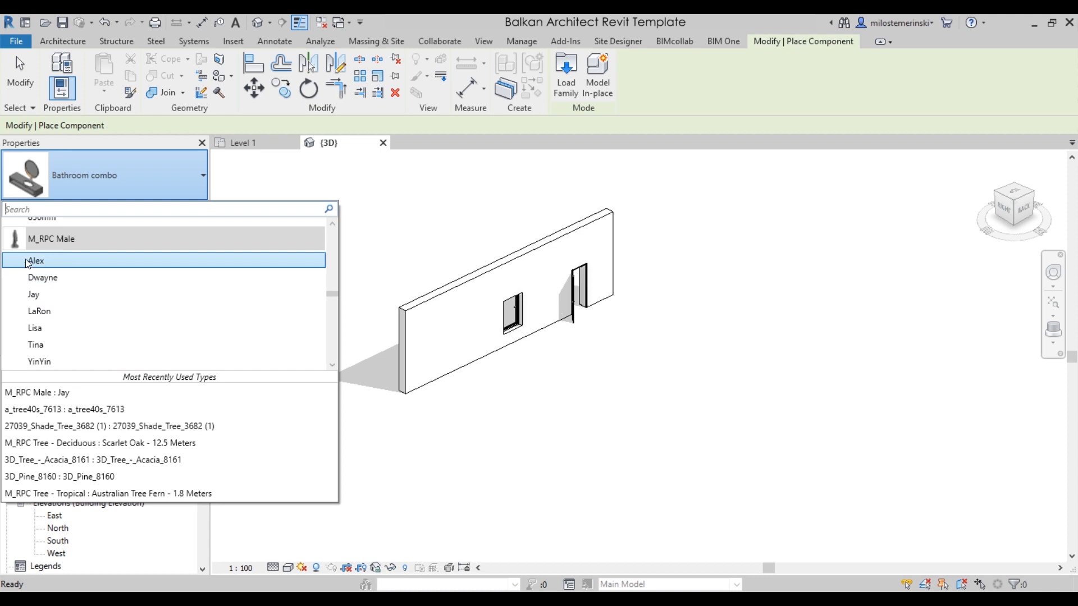
mouse_move(88, 253)
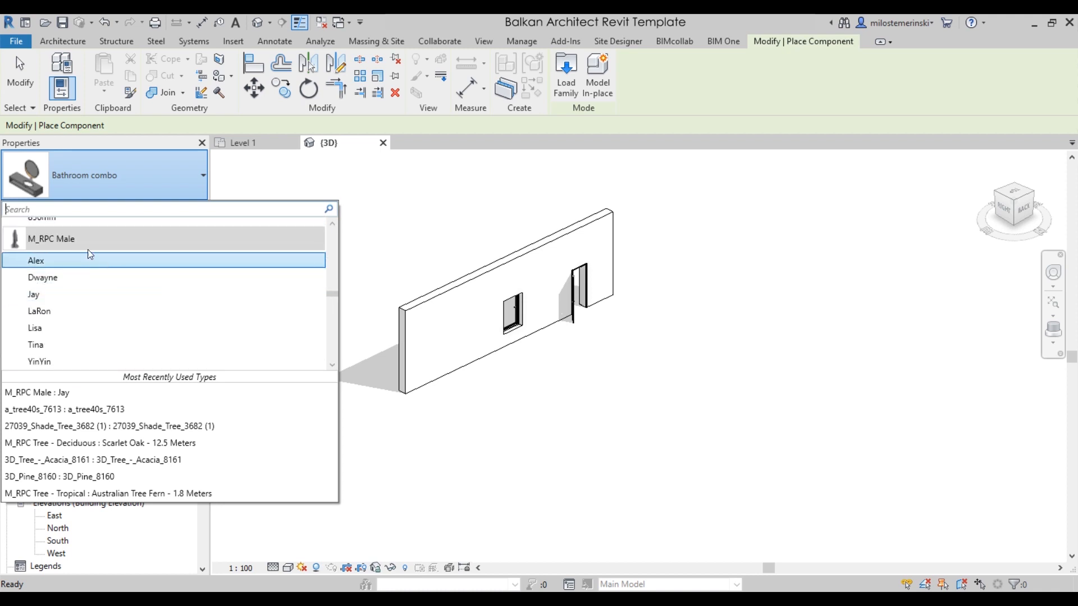
mouse_move(50, 238)
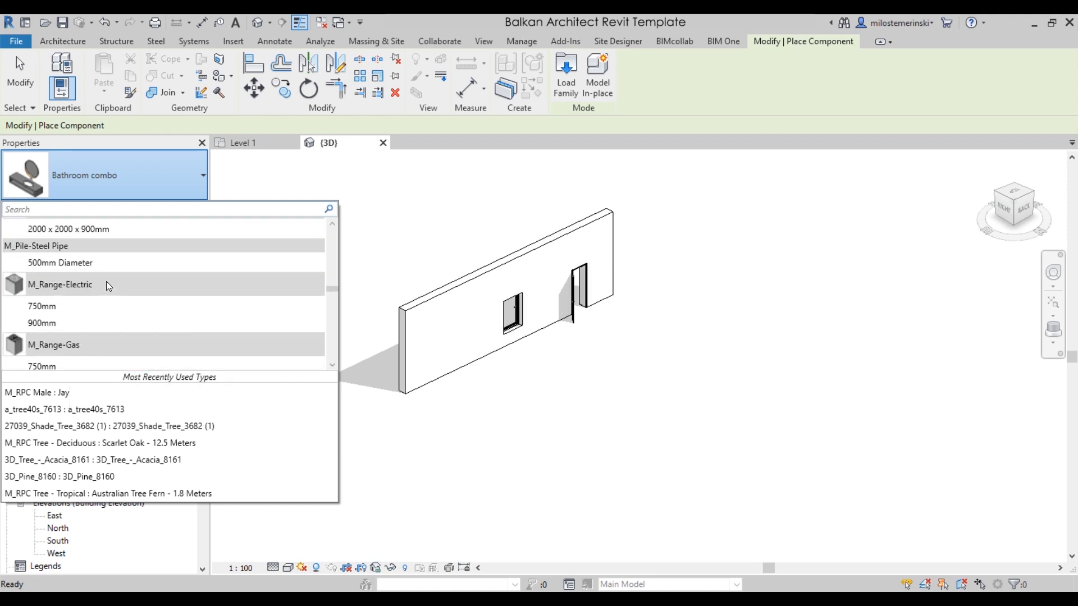
scroll(up, 3)
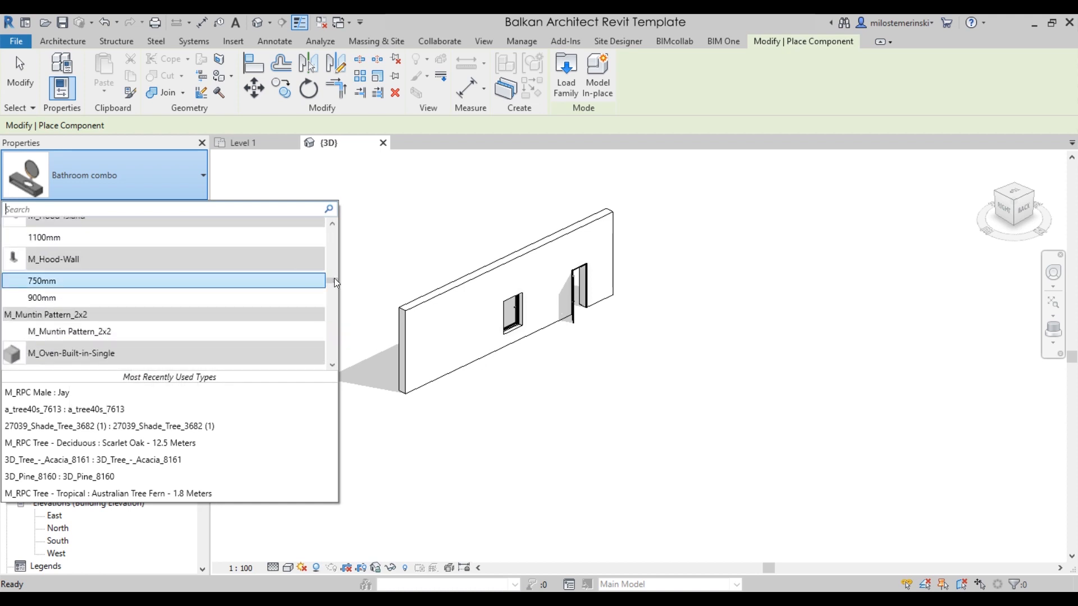
scroll(up, 3)
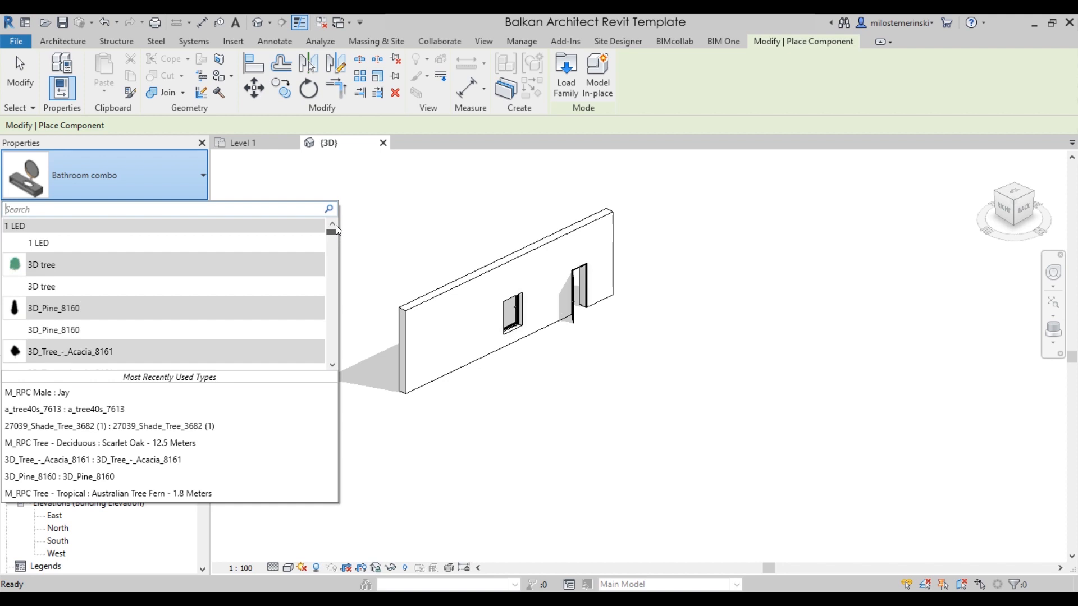
scroll(down, 3)
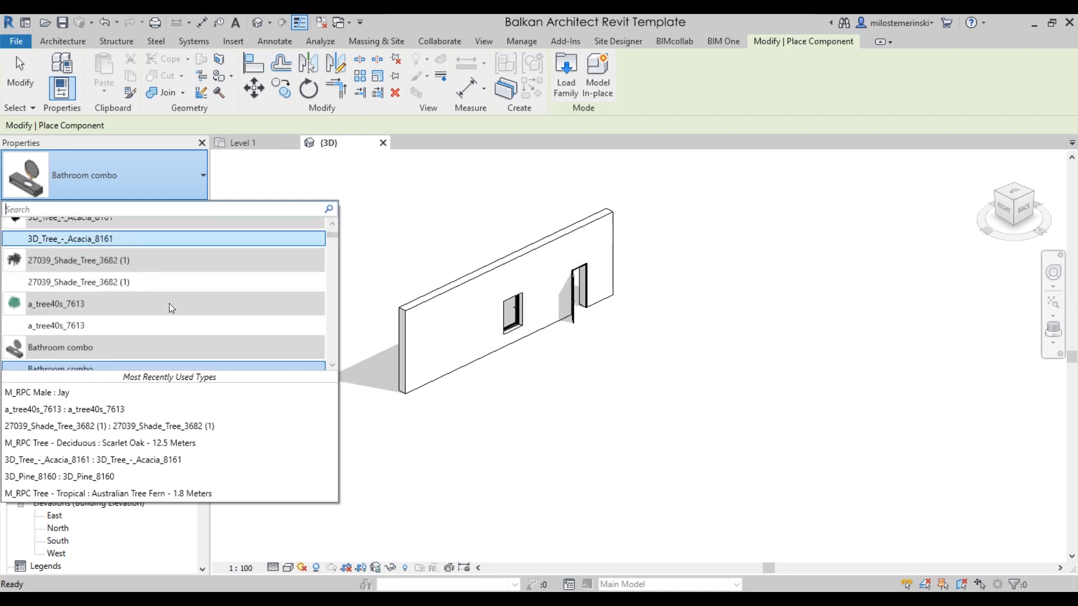
scroll(down, 3)
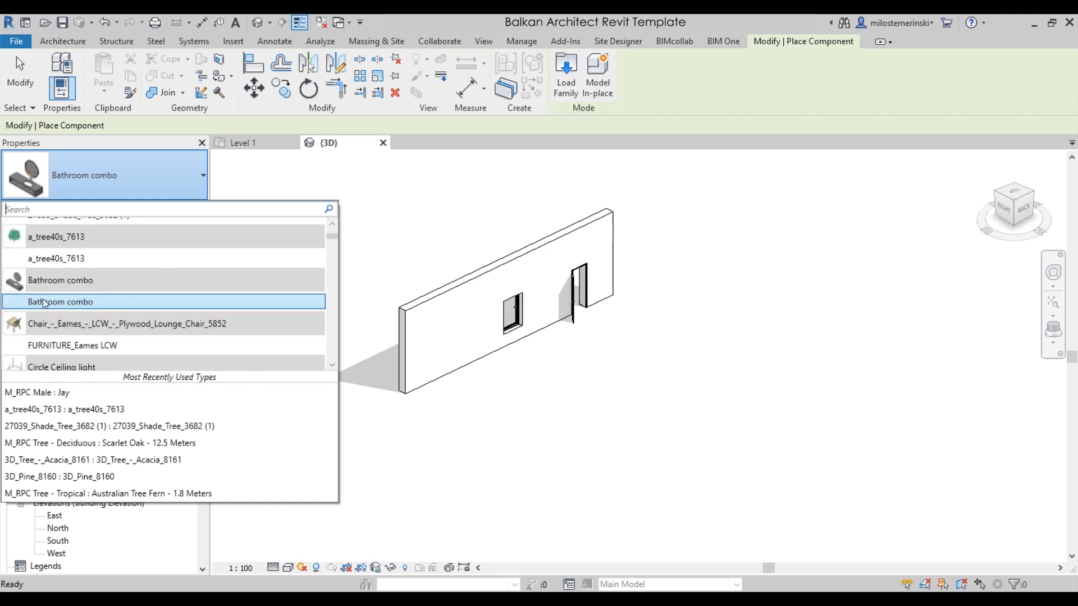
click(60, 302)
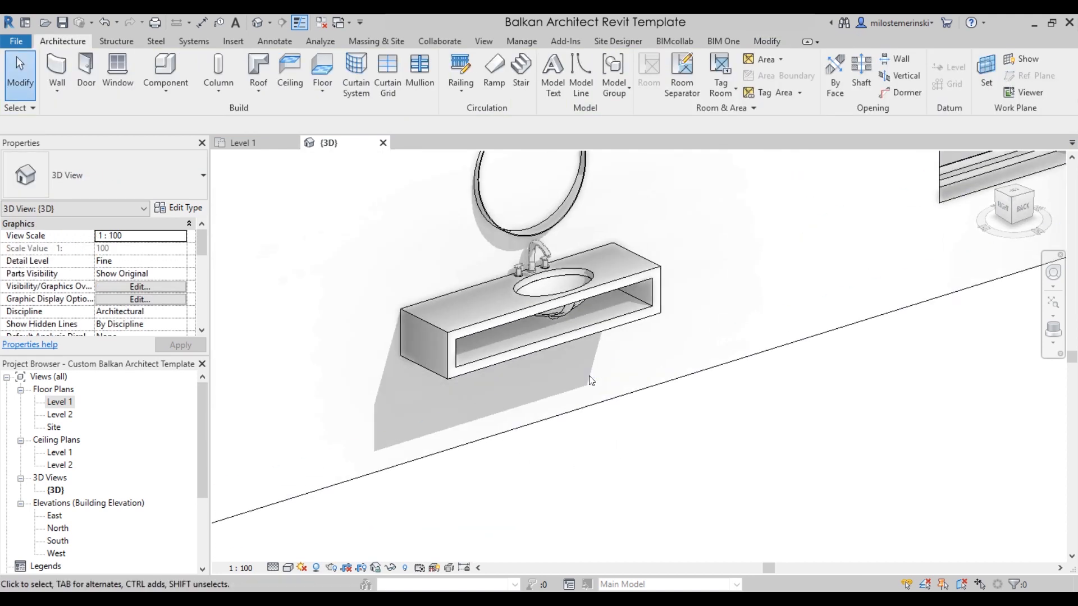
Step: Select the Bathroom combo vanity in 3D and toggle its Switch sink option
click(243, 142)
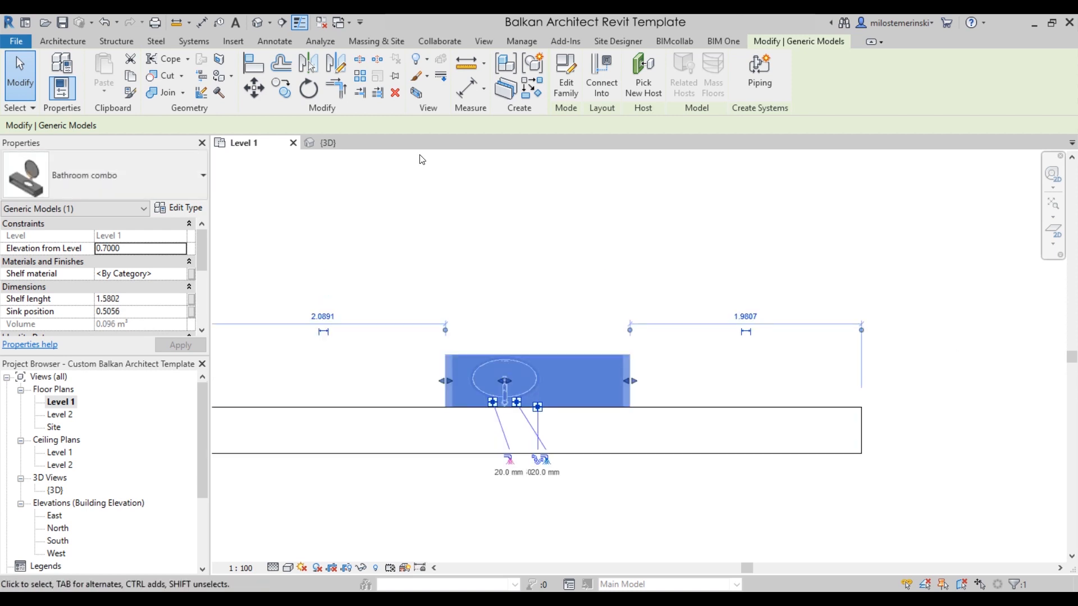
click(328, 143)
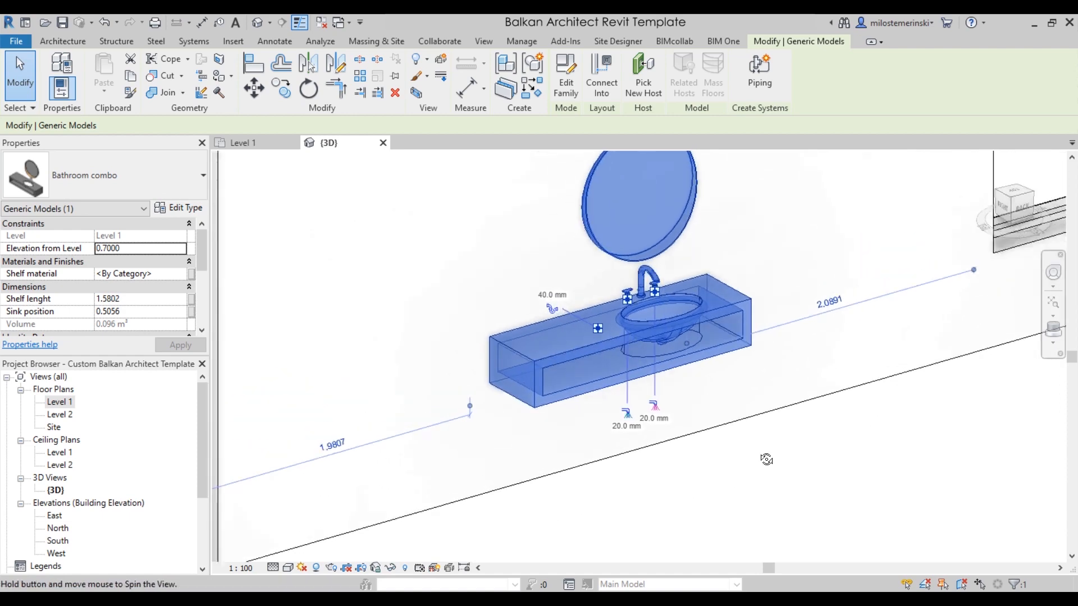
click(892, 456)
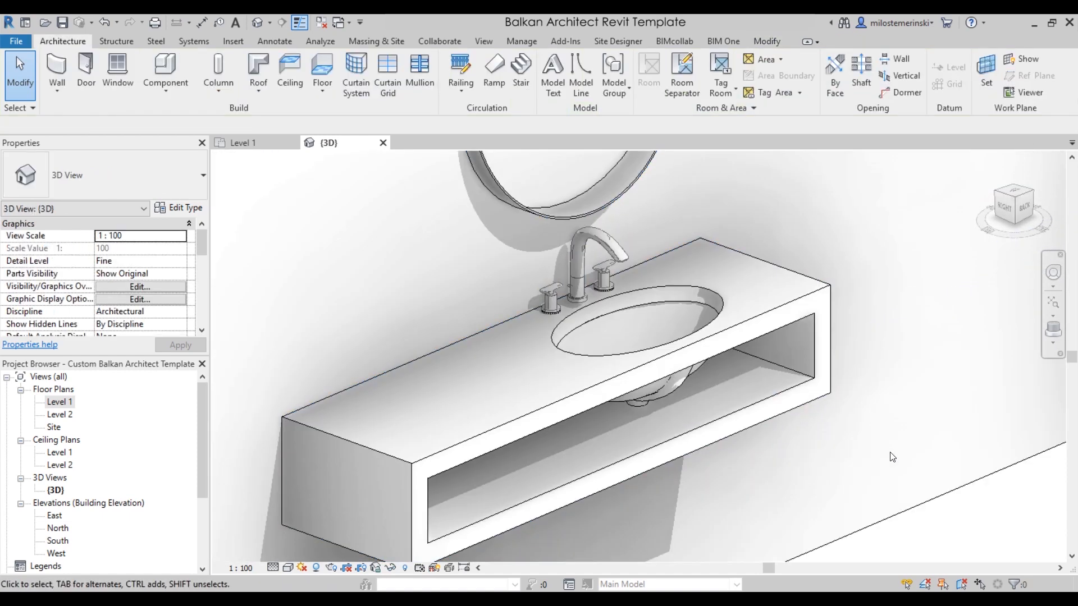
click(519, 378)
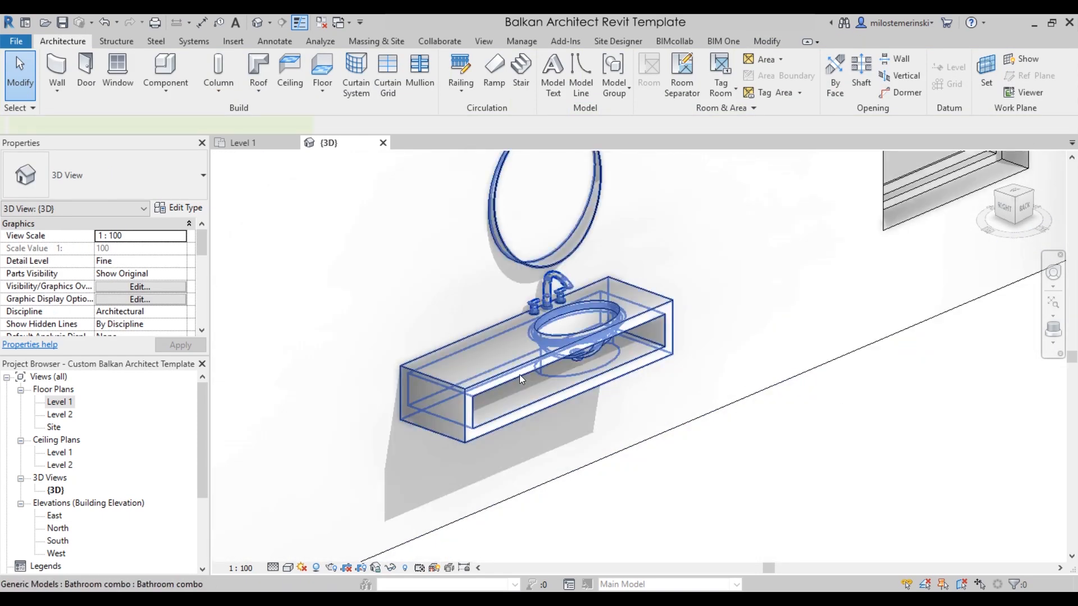
click(520, 378)
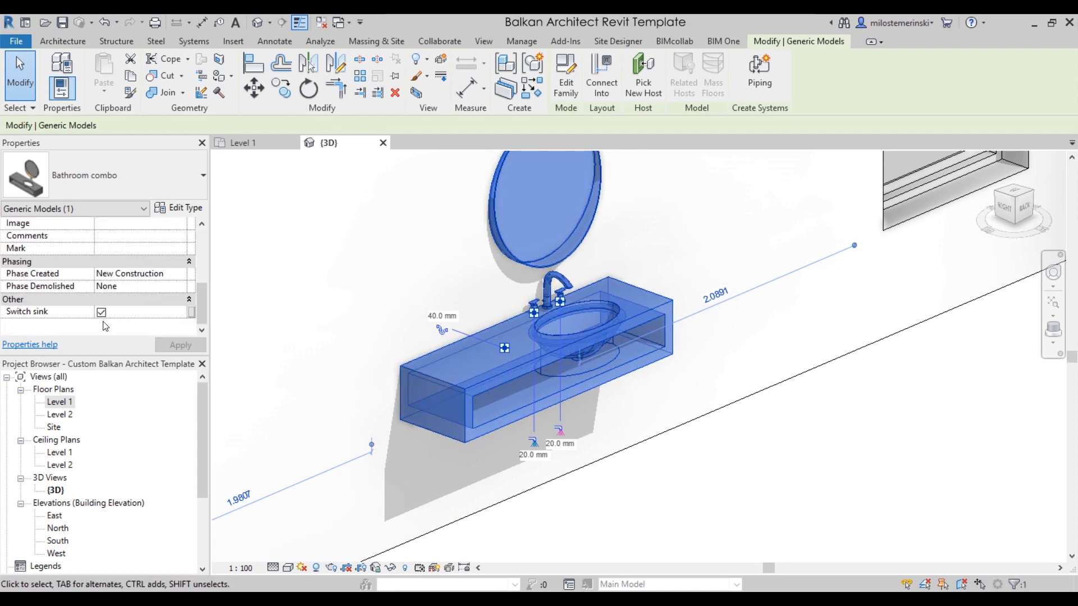
click(101, 311)
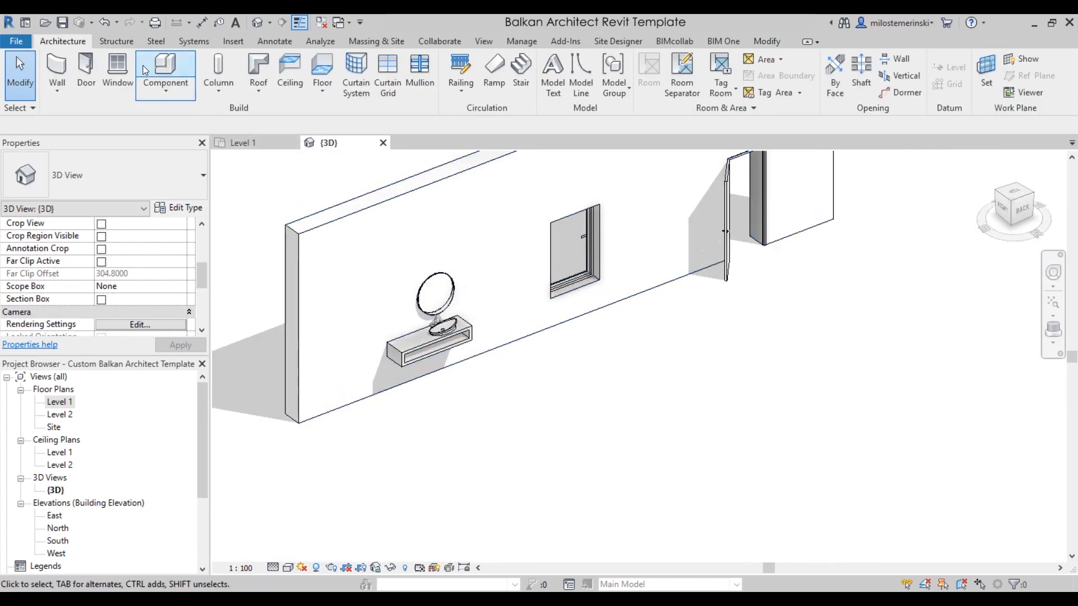
Step: Place a leafy 3D tree component in front of the wall, right of the window
click(166, 70)
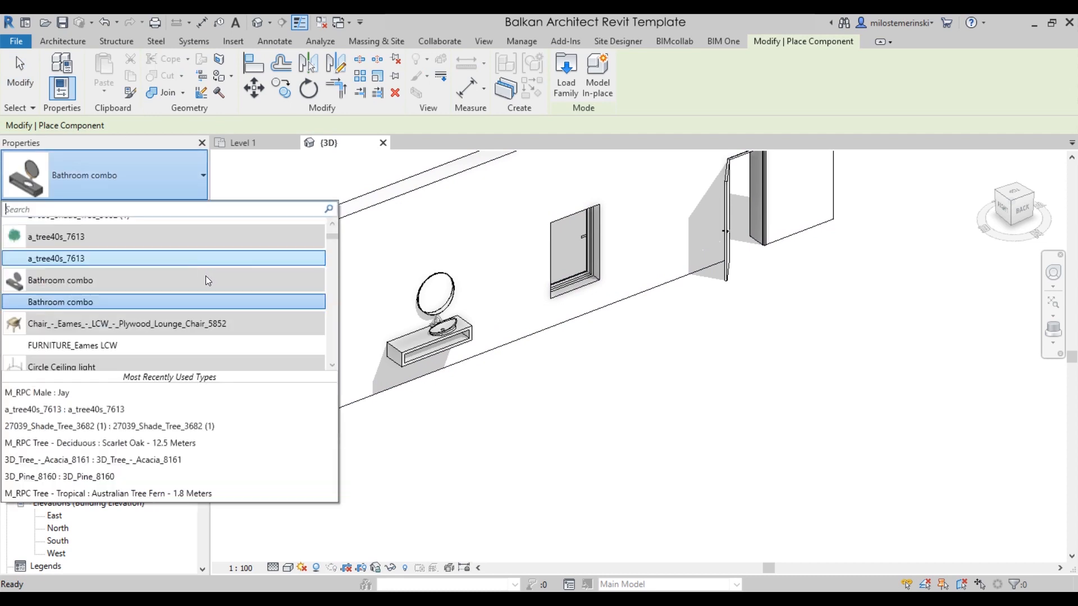
click(60, 302)
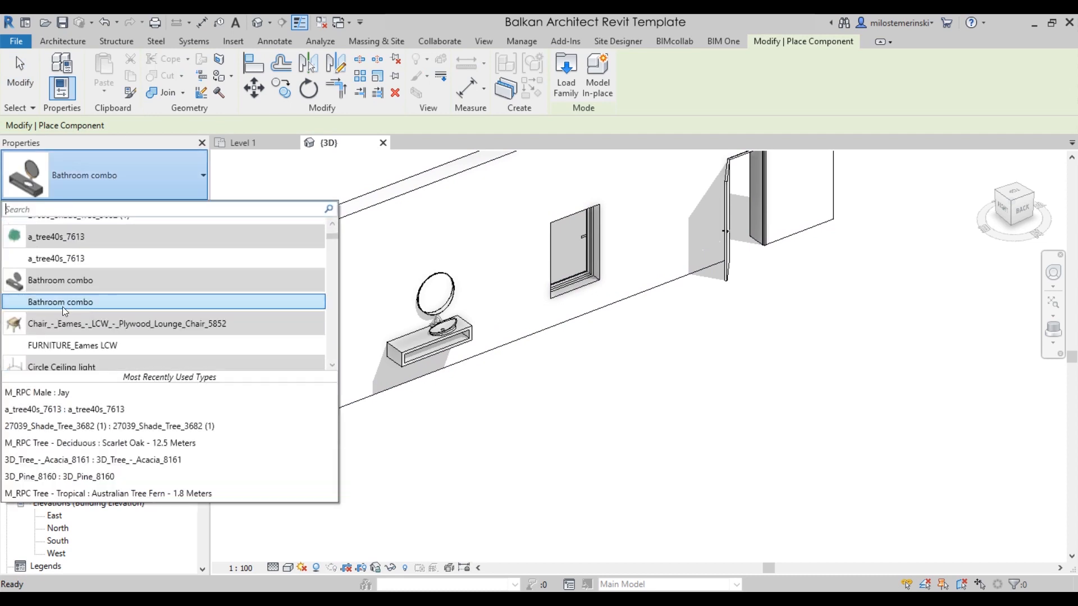
scroll(up, 3)
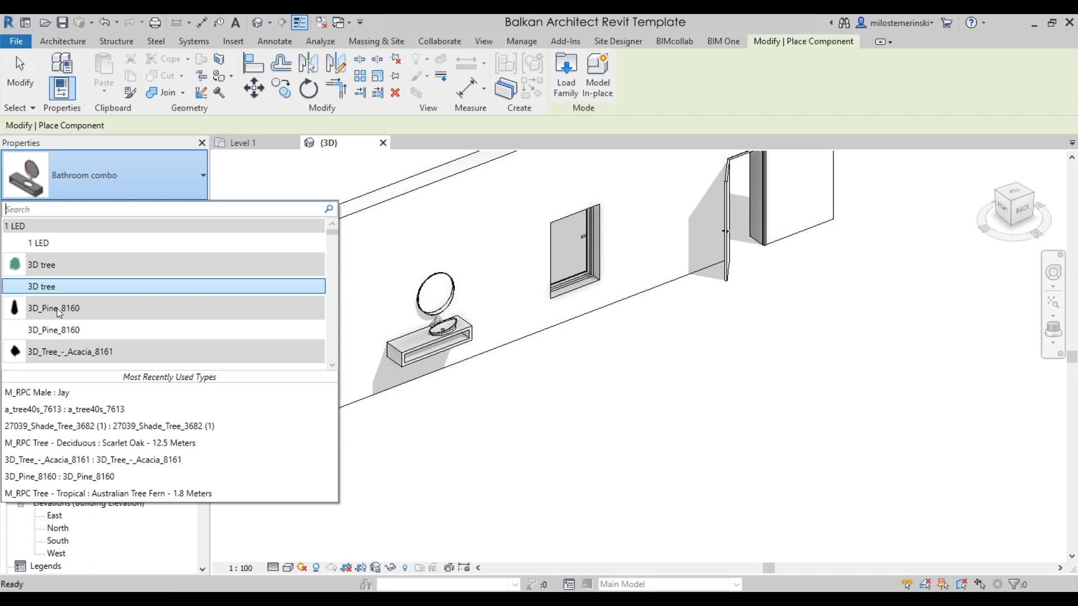
scroll(down, 3)
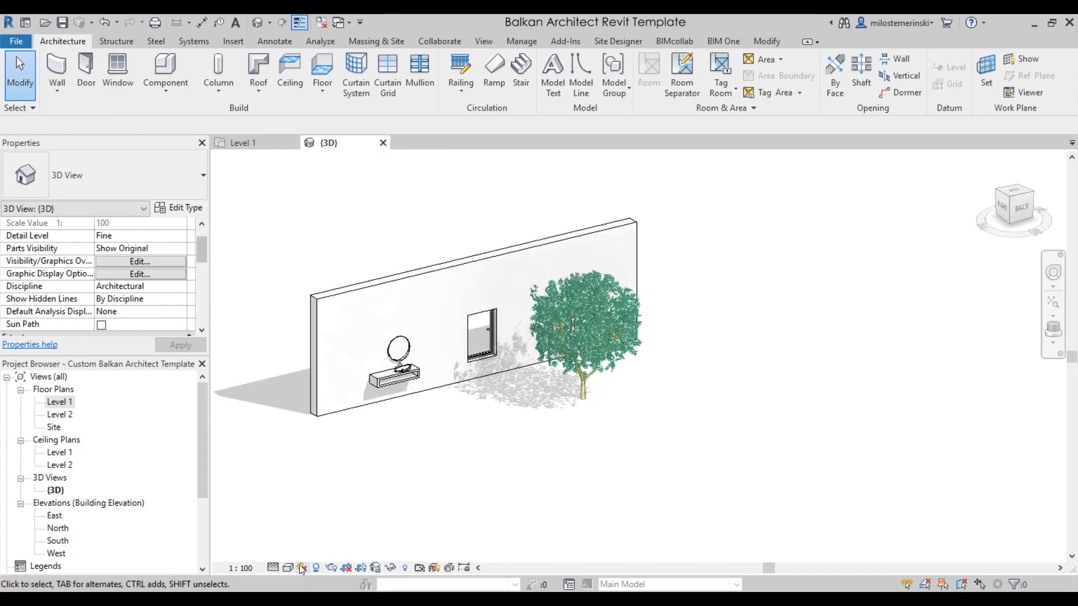
Step: Apply the Minimalistic 3D view template to the 3D view, then reopen the template choices
click(369, 291)
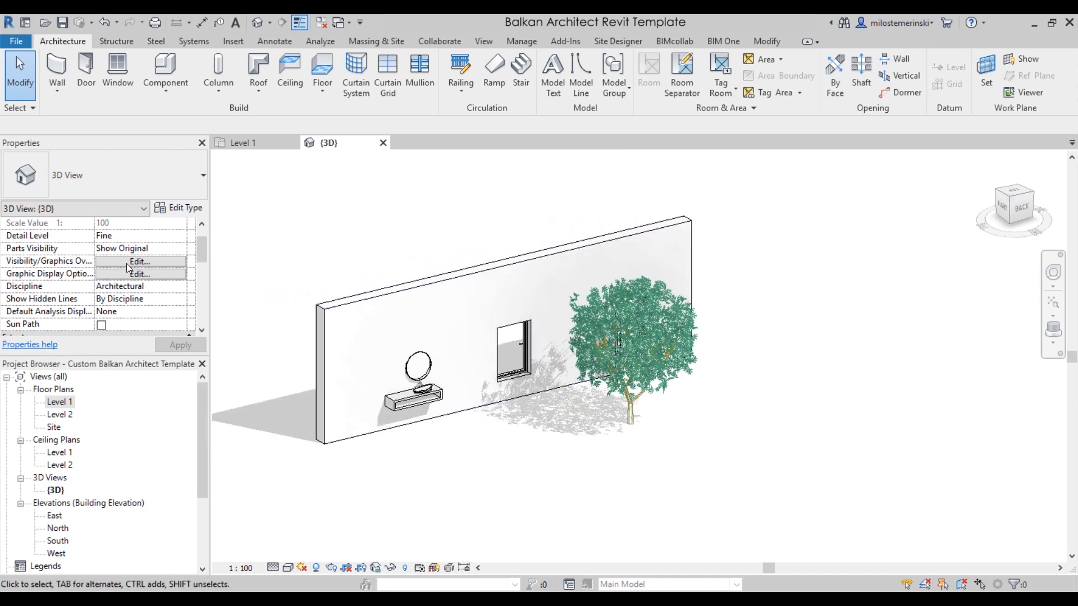
mouse_move(528, 52)
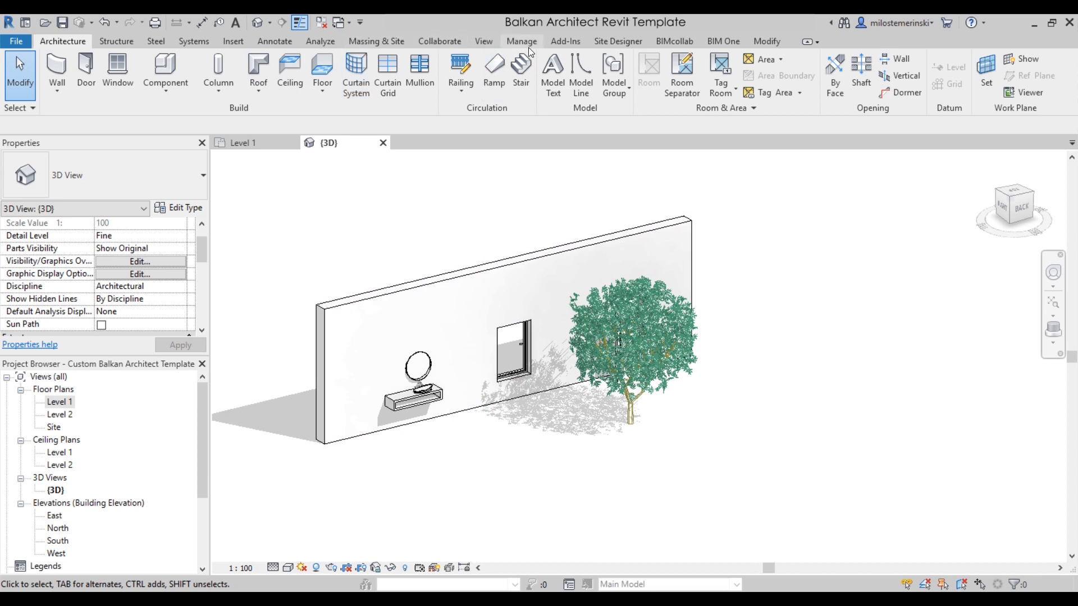
click(521, 42)
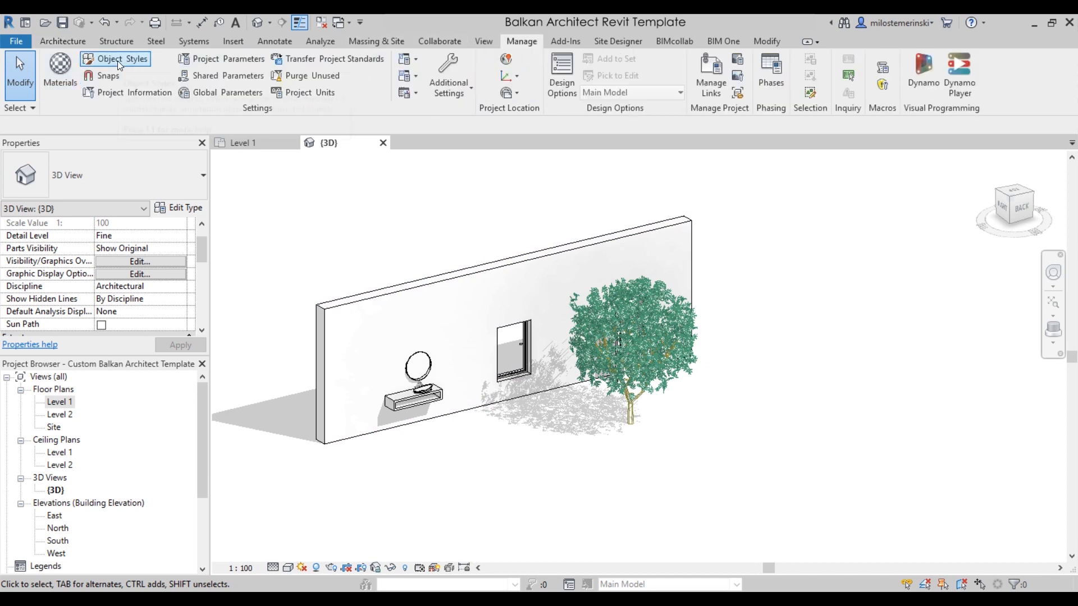
mouse_move(426, 82)
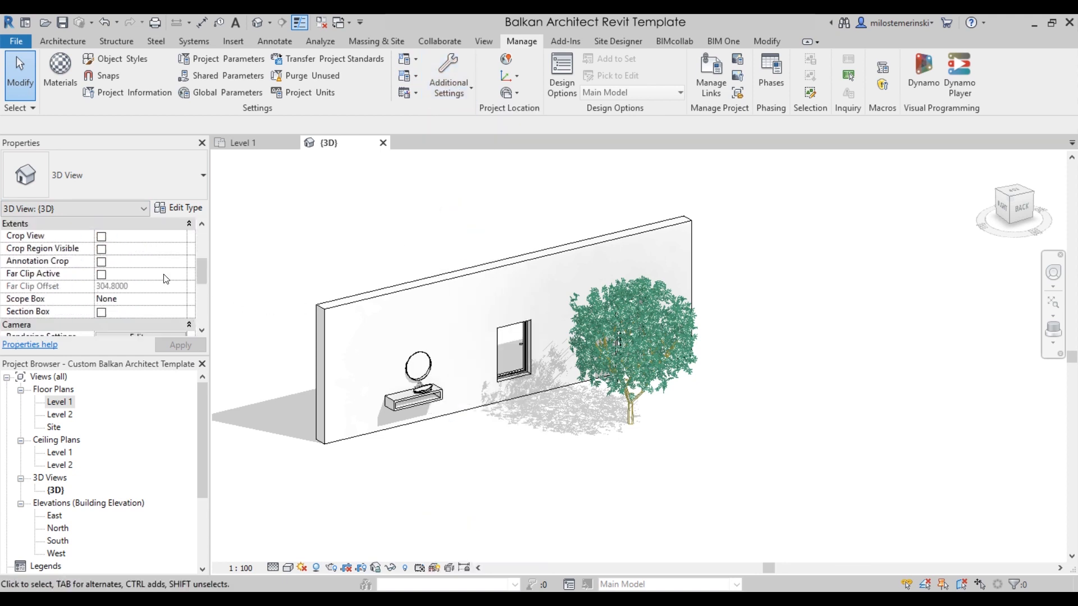
scroll(down, 3)
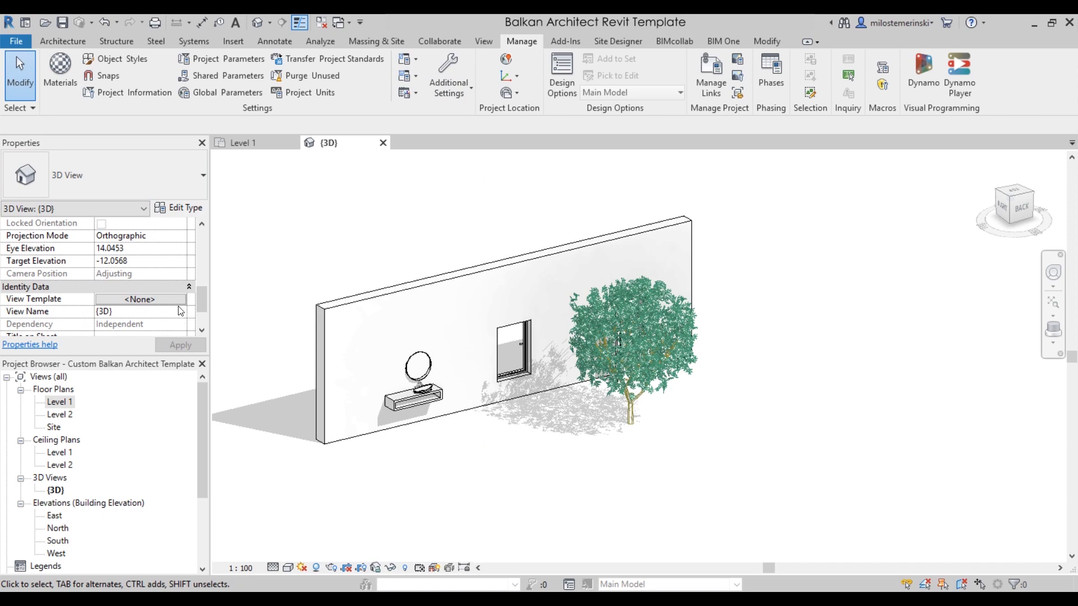
click(140, 299)
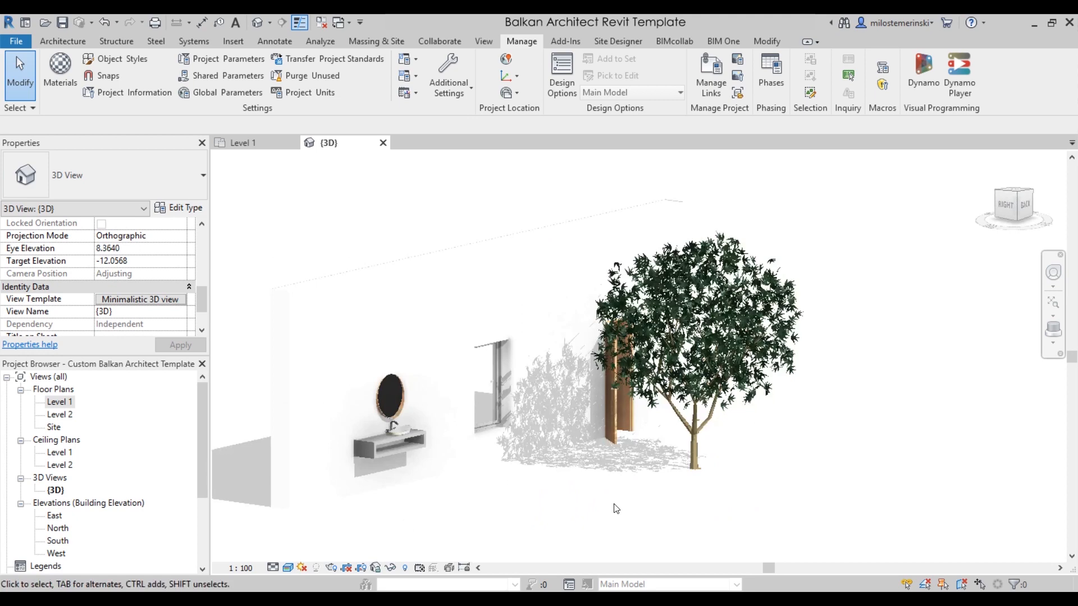
scroll(down, 3)
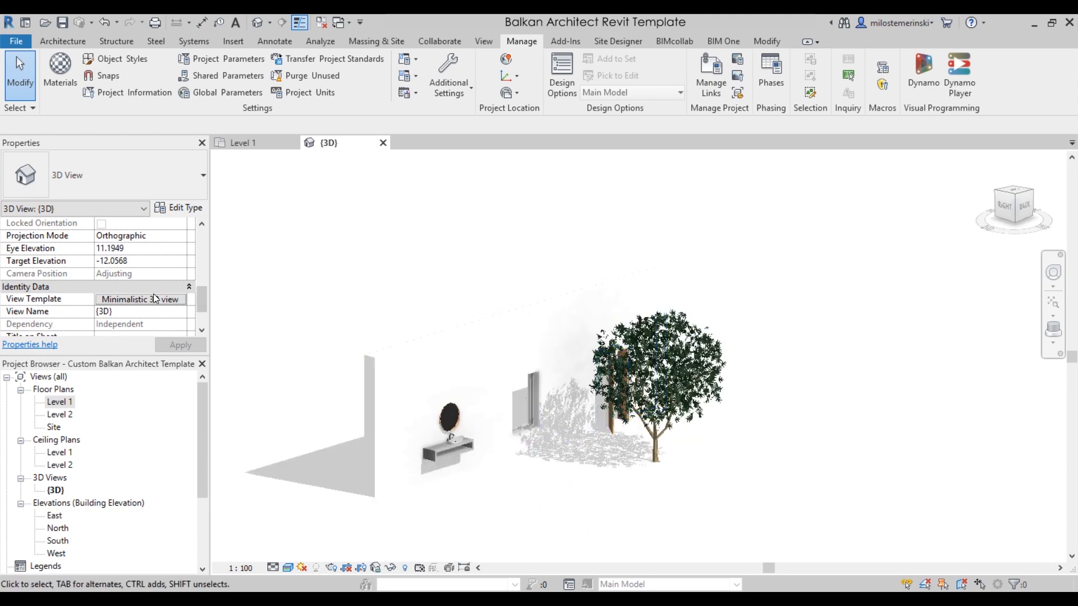
click(139, 299)
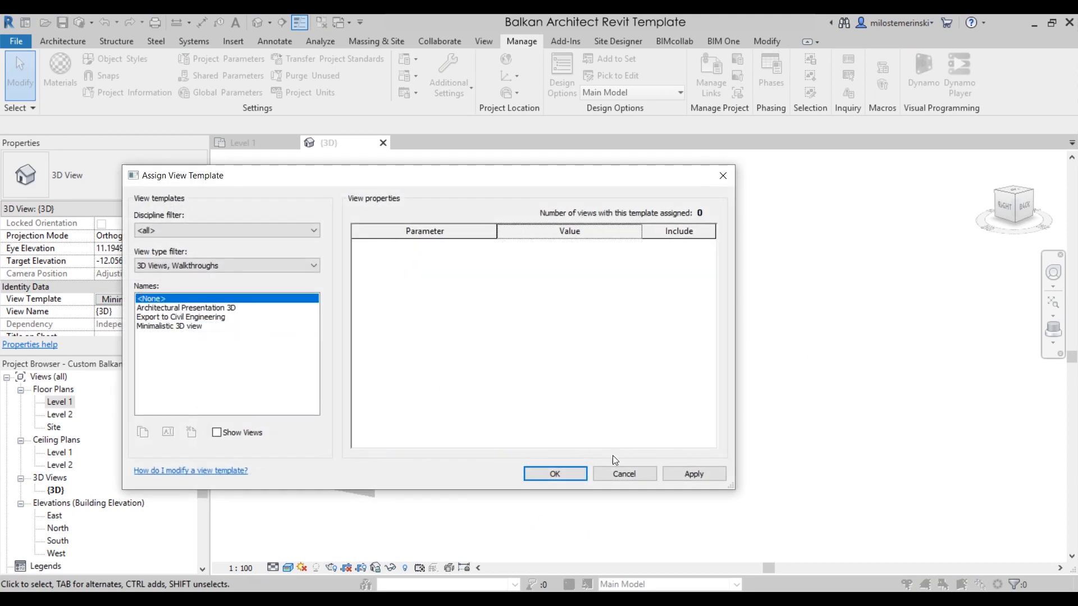
Step: Reset the 3D view template to <None> and open the Room Schedule
click(553, 473)
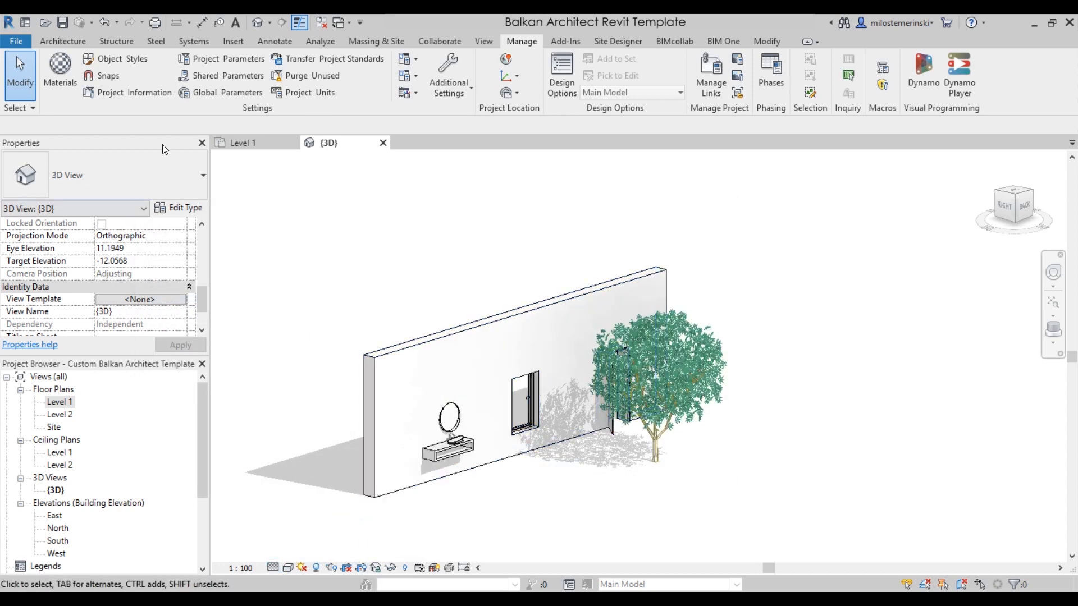
mouse_move(125, 411)
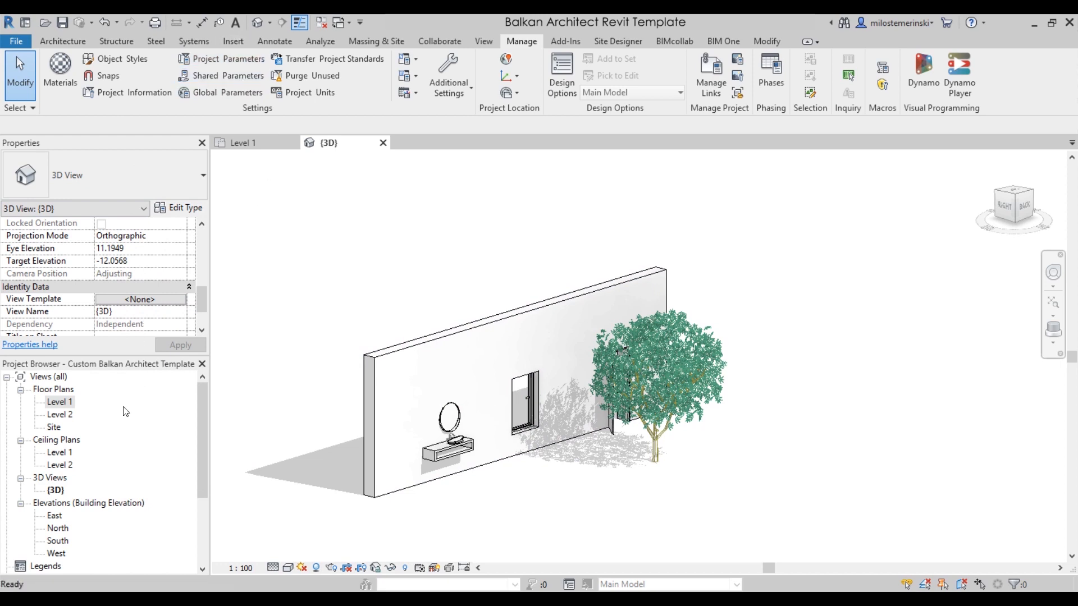
scroll(down, 3)
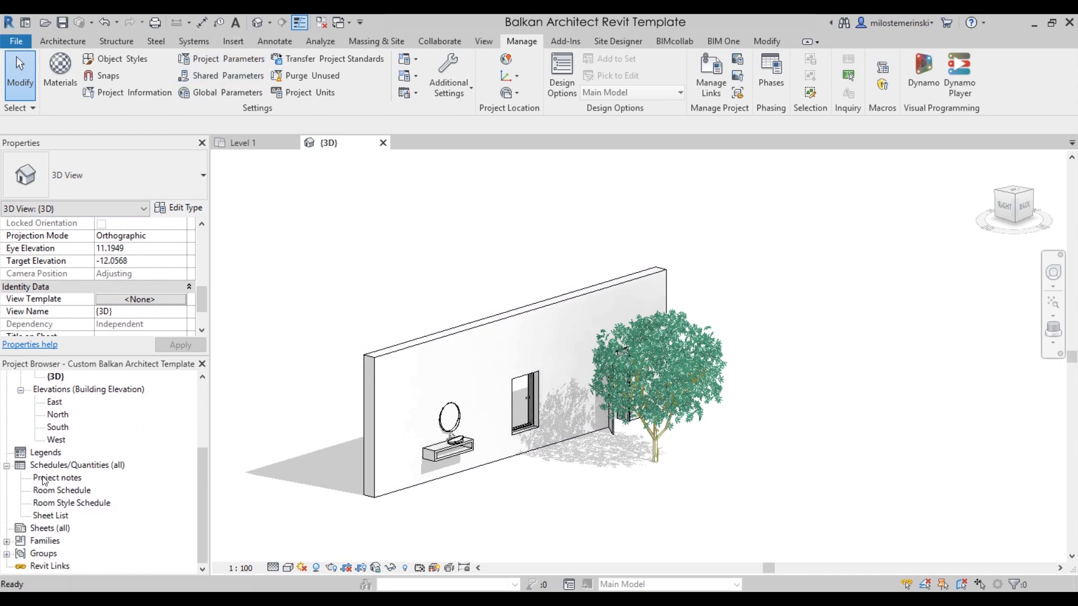
mouse_move(88, 490)
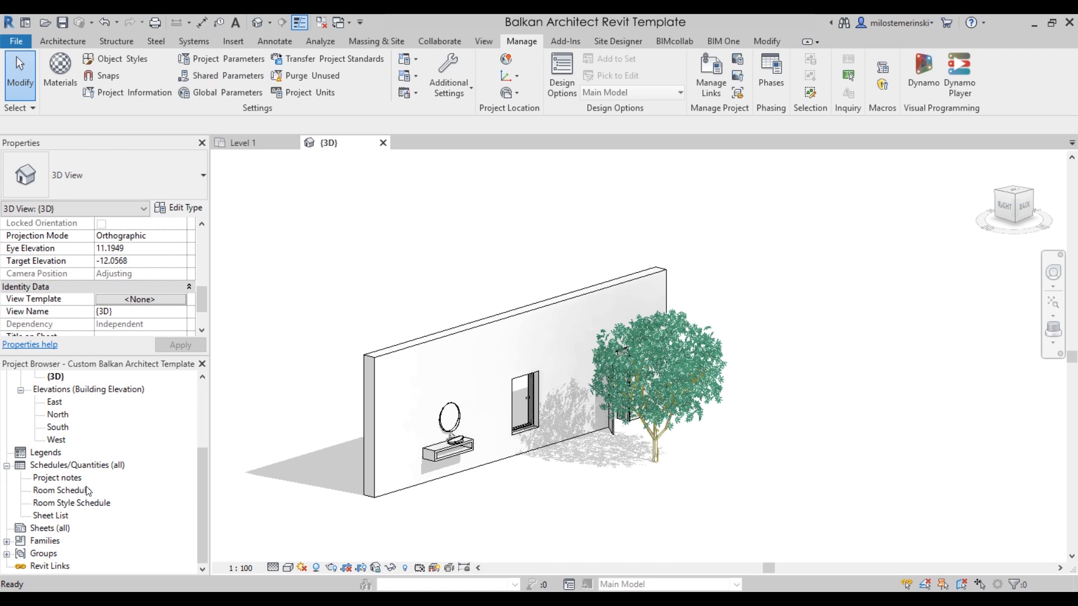
mouse_move(81, 477)
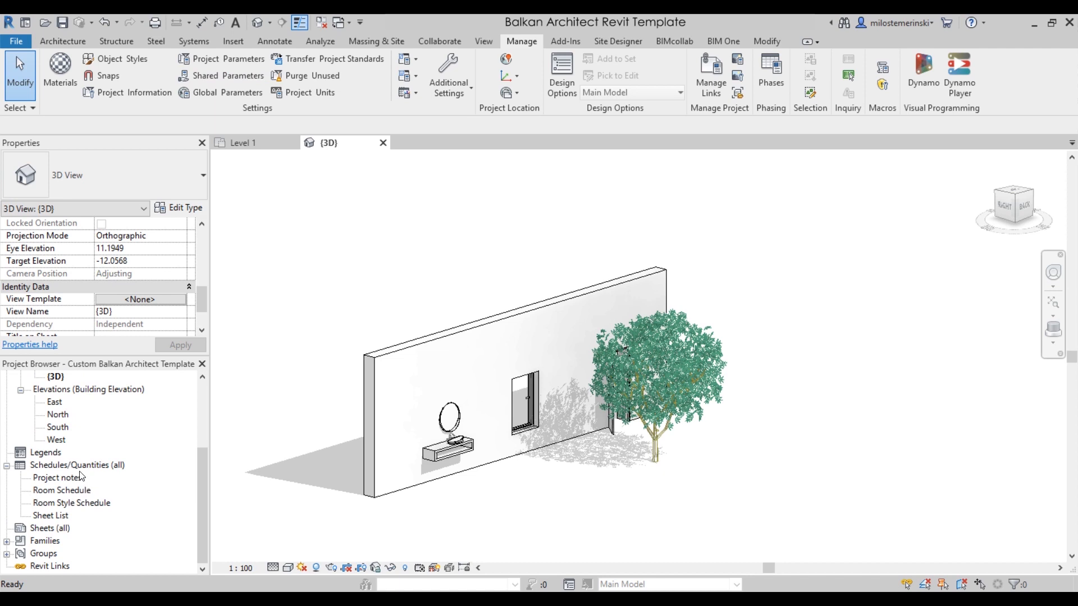
double_click(63, 490)
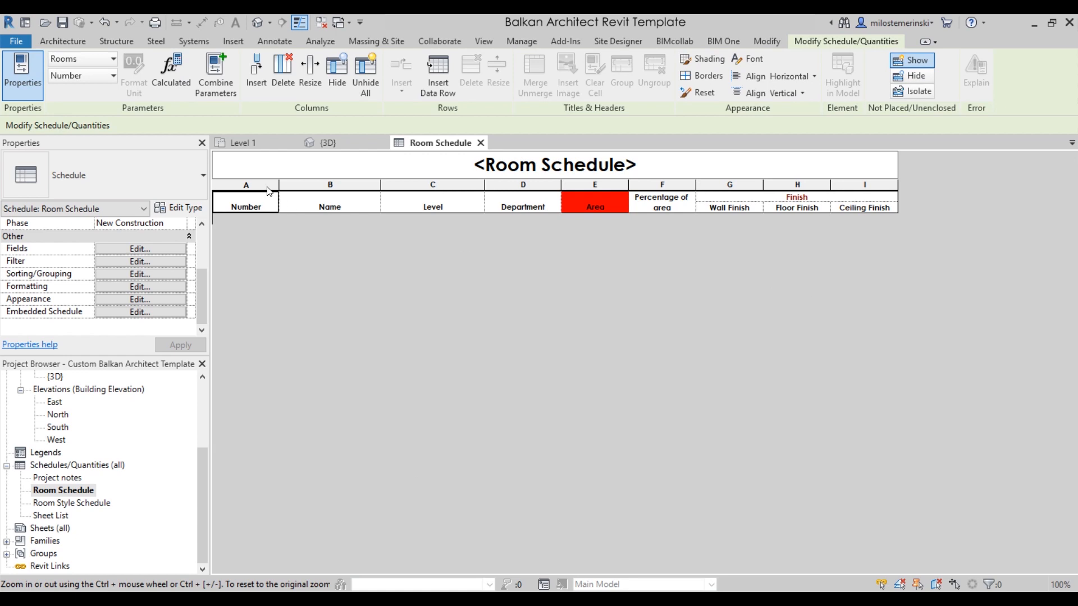
mouse_move(350, 213)
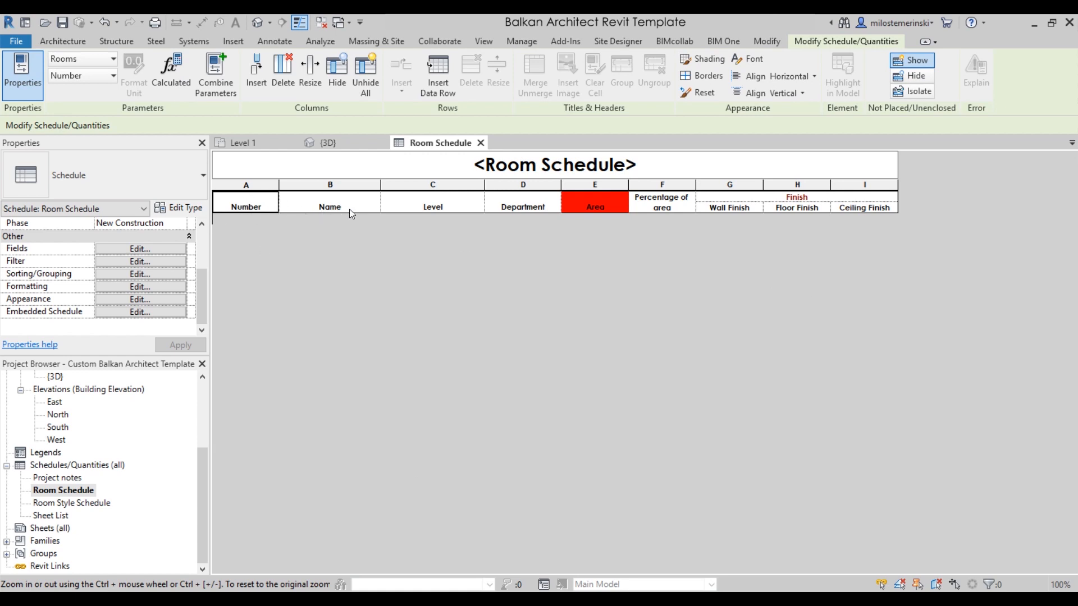
mouse_move(582, 219)
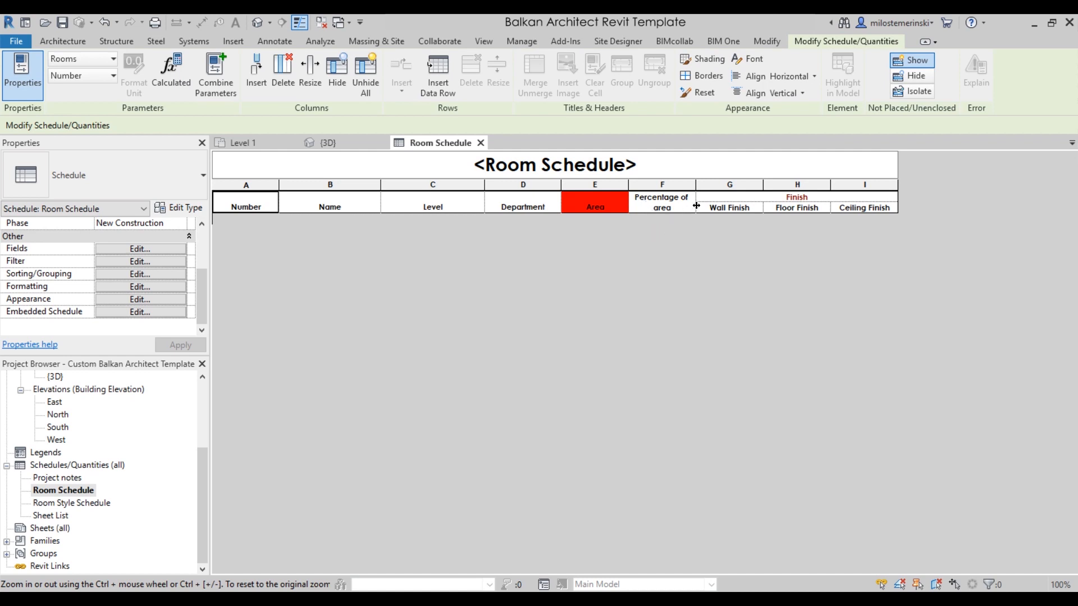
mouse_move(636, 207)
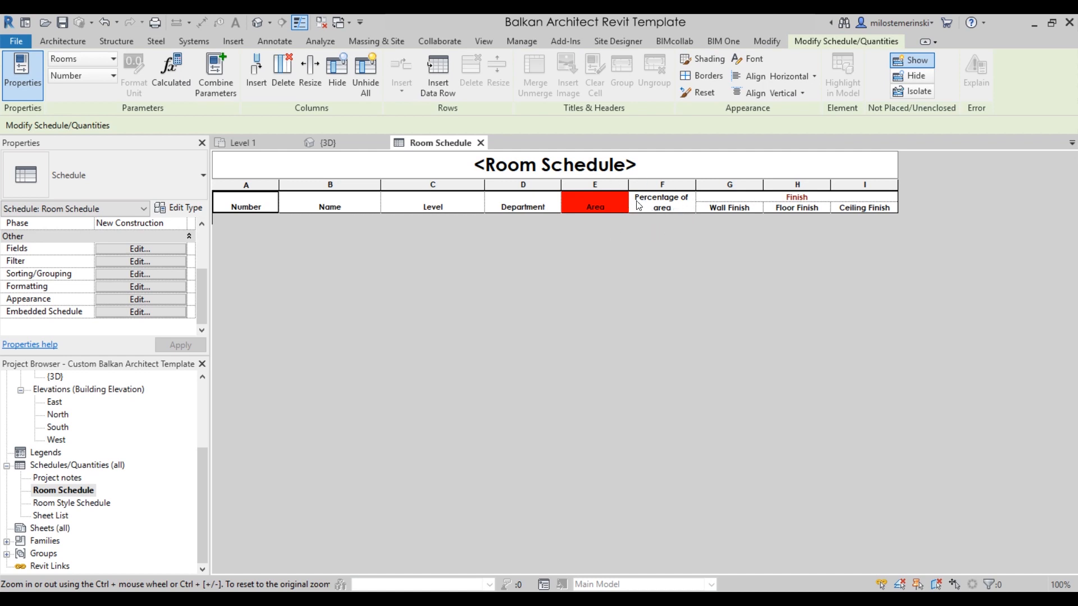
mouse_move(615, 250)
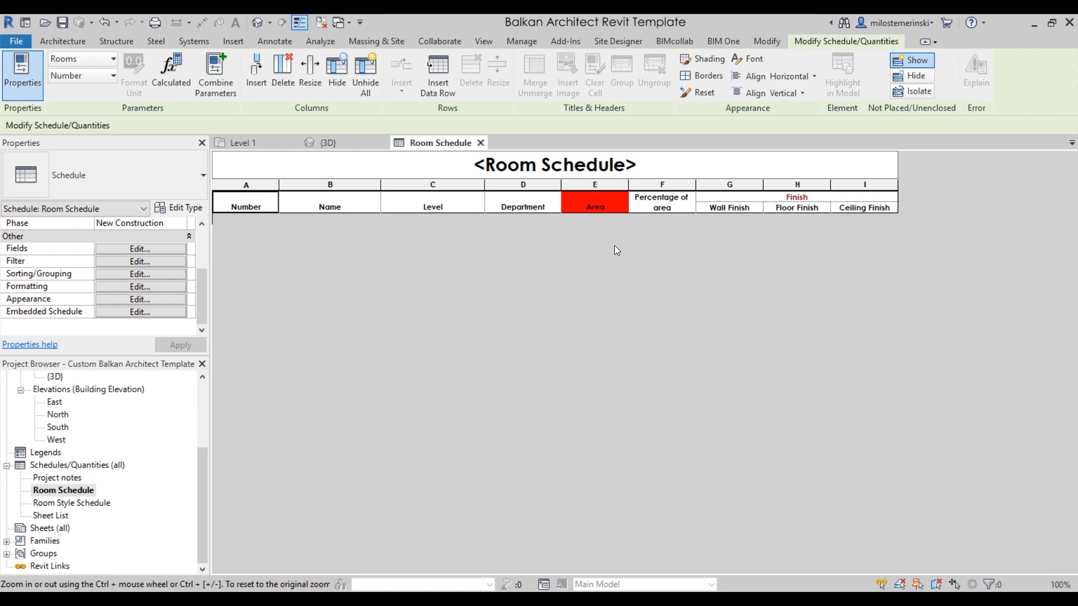
mouse_move(415, 265)
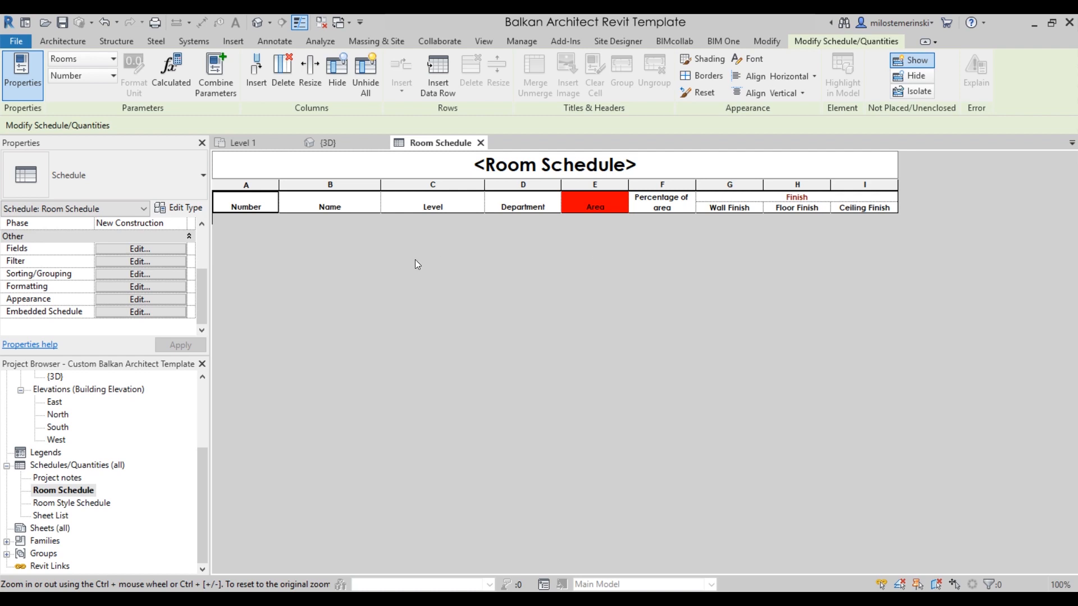
mouse_move(719, 214)
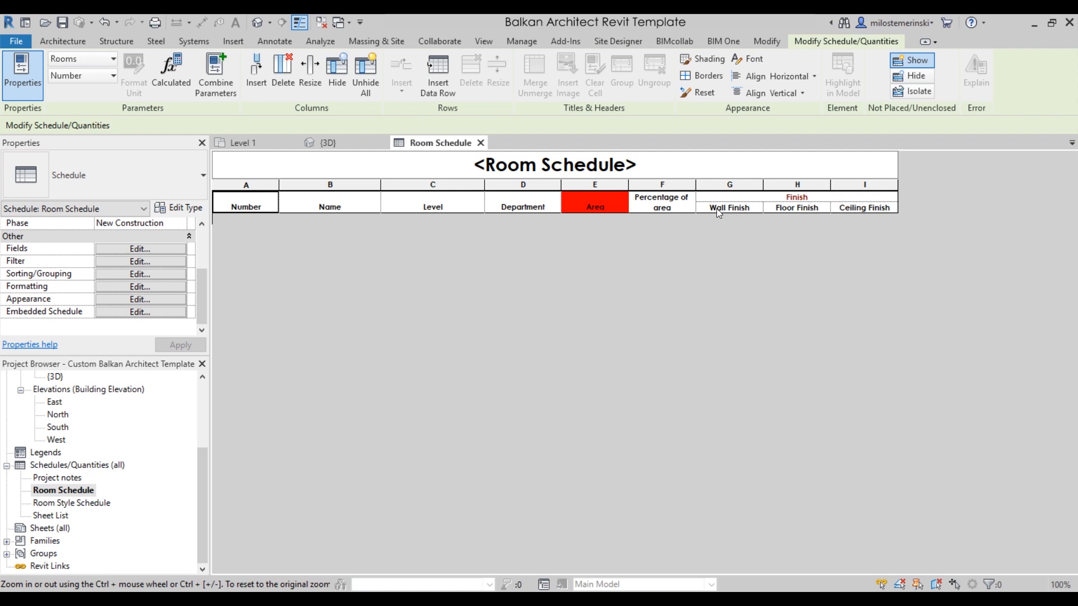
mouse_move(858, 215)
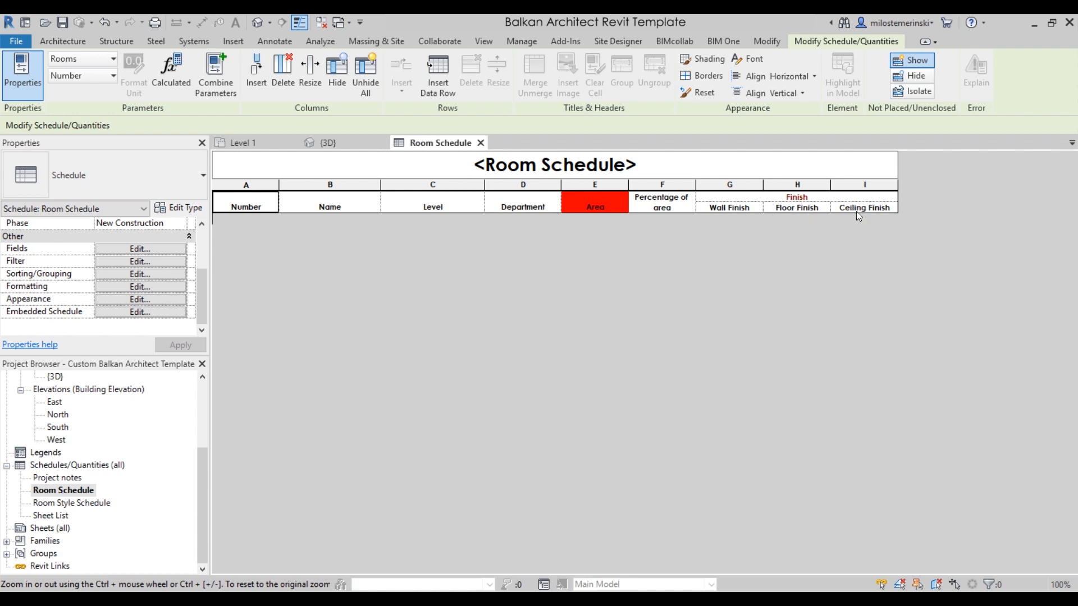
mouse_move(103, 506)
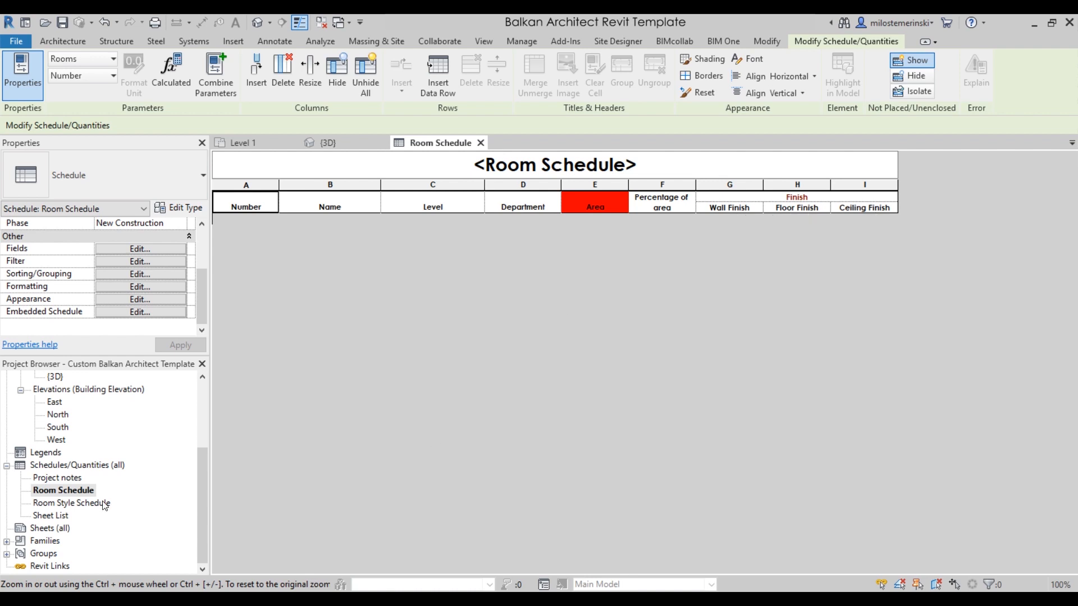
Step: Review the Room Style Schedule alongside the Room Schedule, then close the Room Style Schedule
double_click(74, 503)
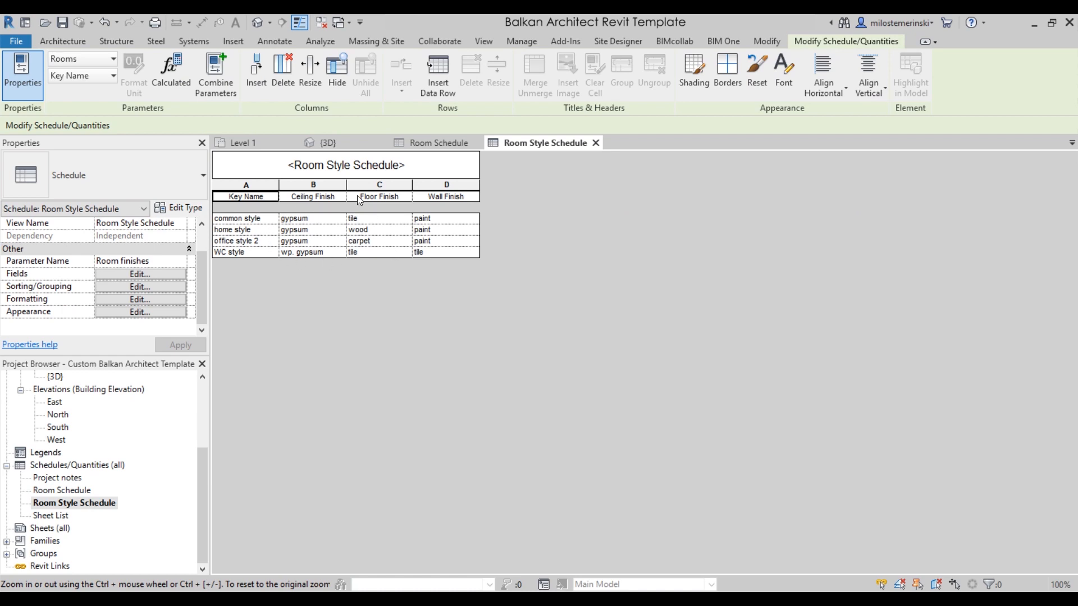
click(439, 143)
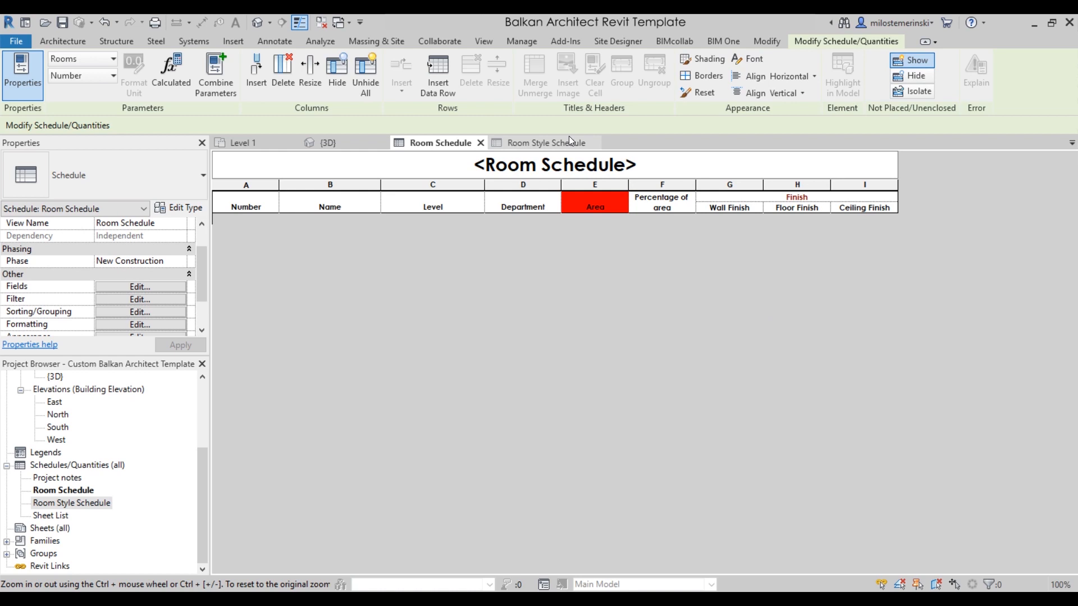
click(543, 142)
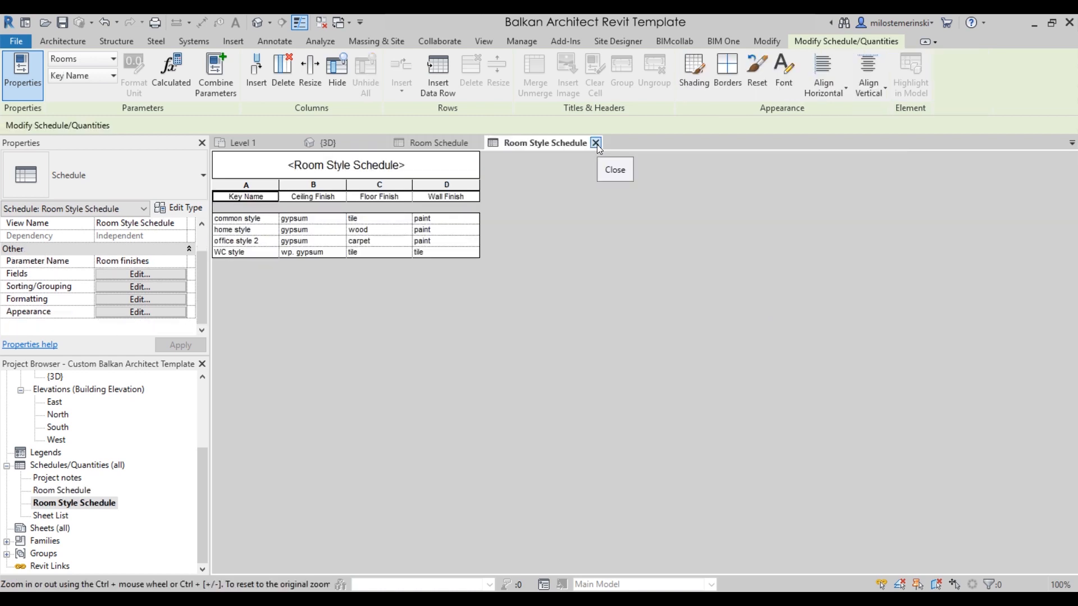
click(595, 142)
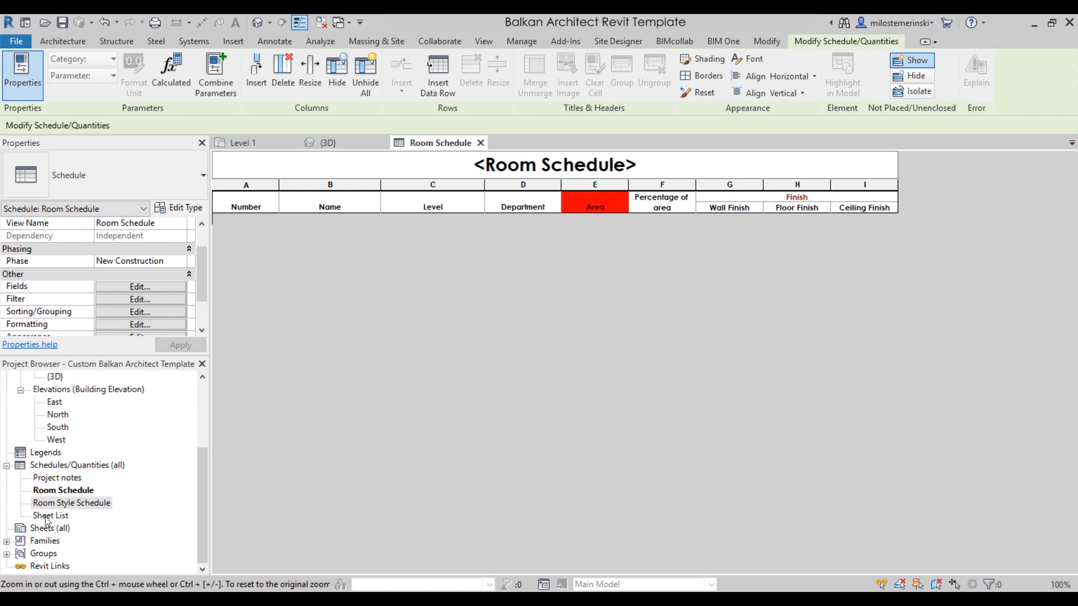
Step: Open the empty Sheet List schedule and pick Project notes in the Project Browser
double_click(52, 515)
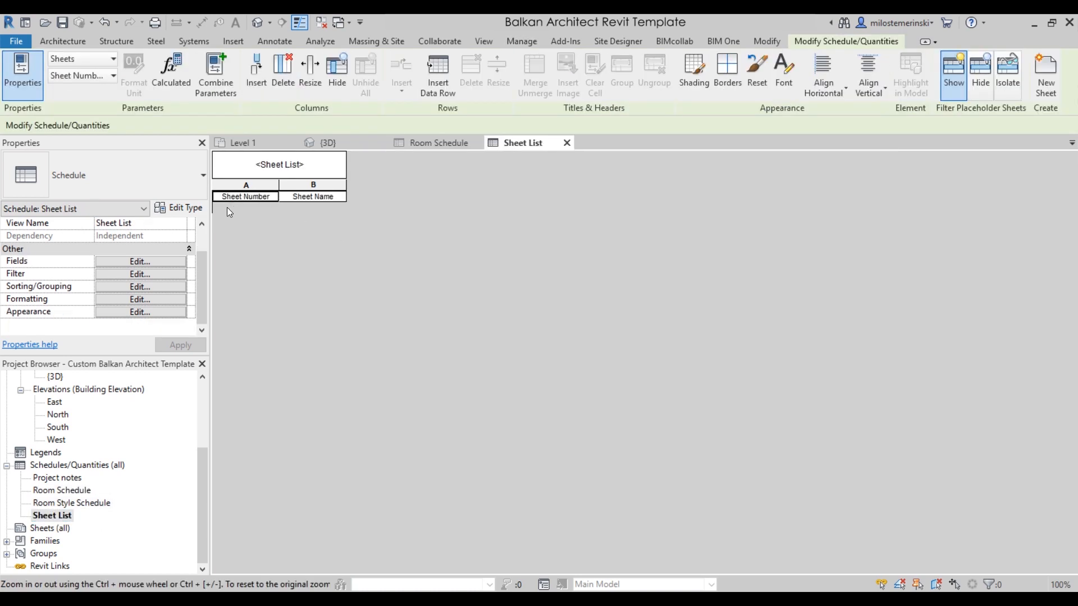
mouse_move(250, 279)
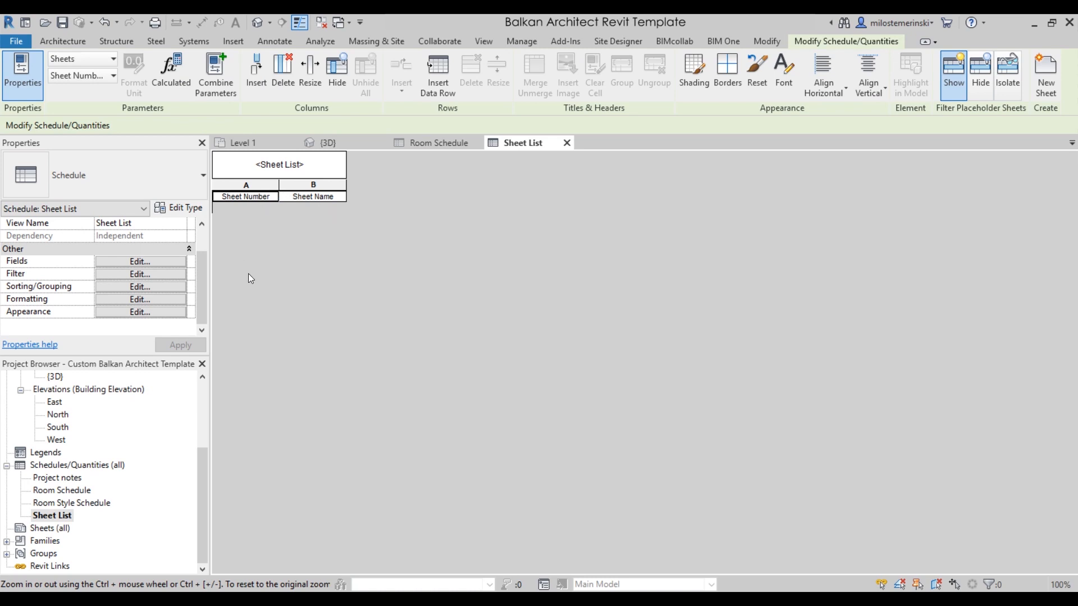
click(57, 478)
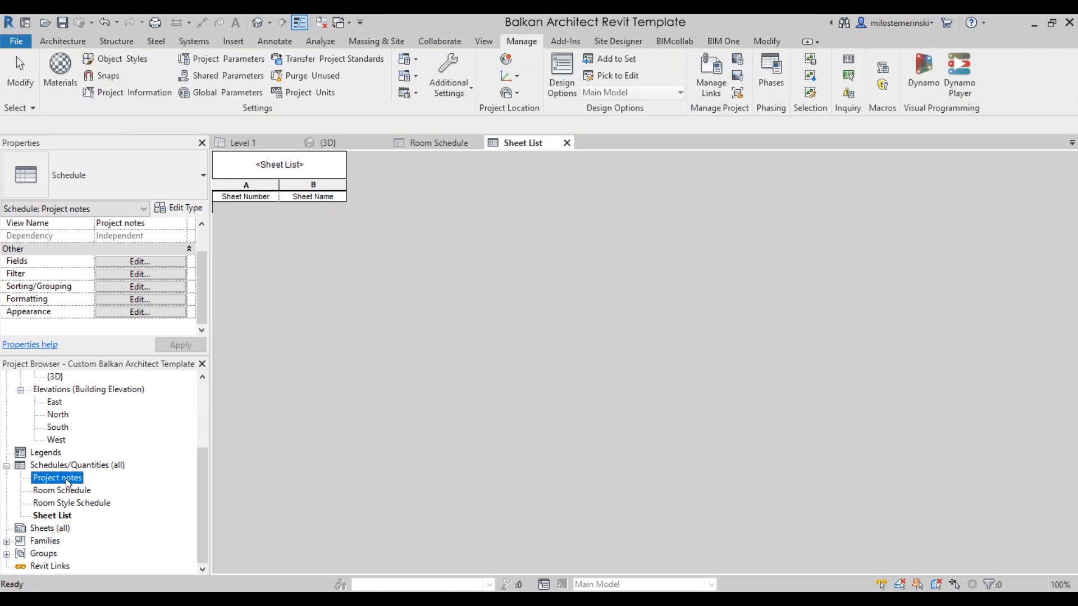
Step: Place a numbered note symbol above the wall on Level 1 with a leader to the sink
double_click(57, 478)
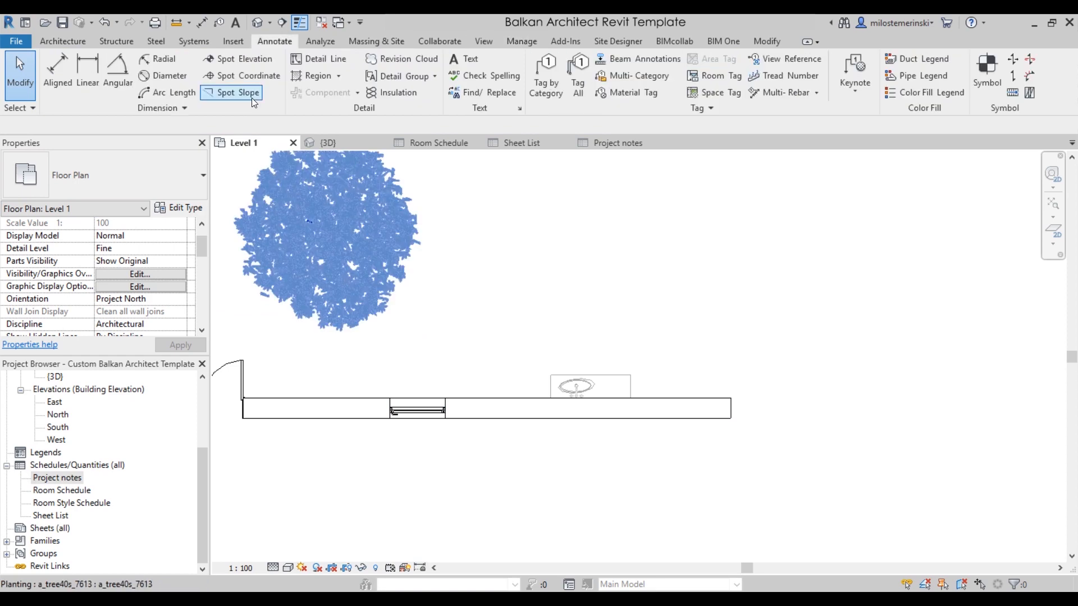
mouse_move(346, 127)
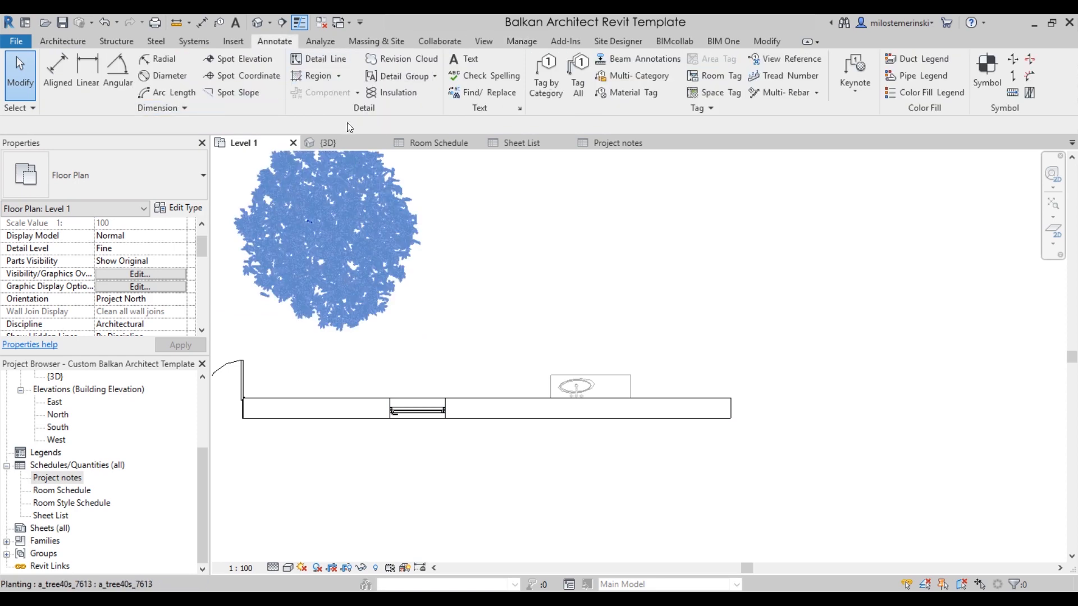
click(348, 92)
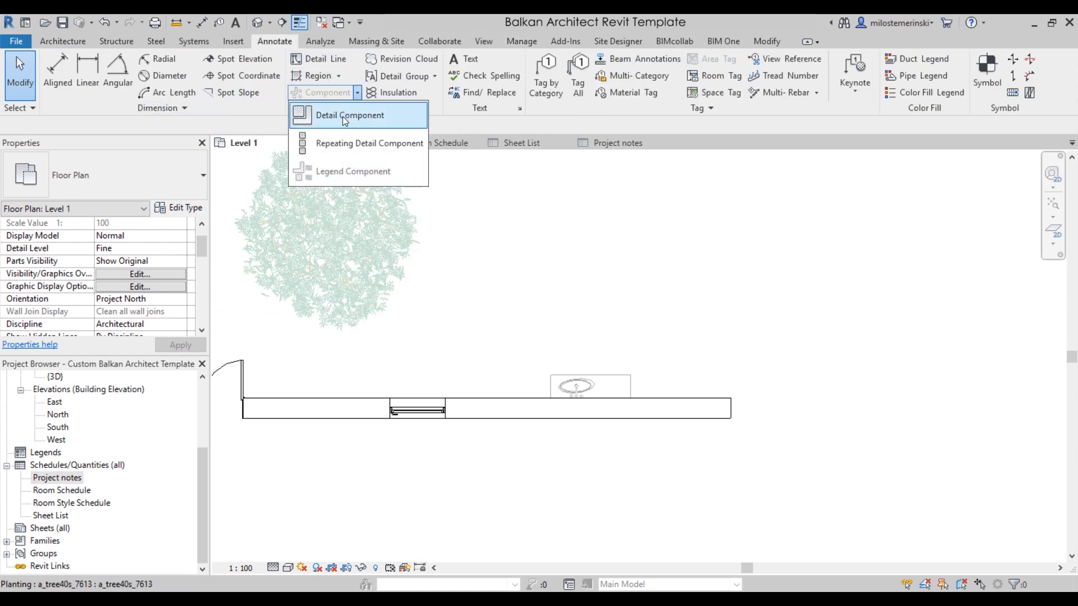
click(349, 115)
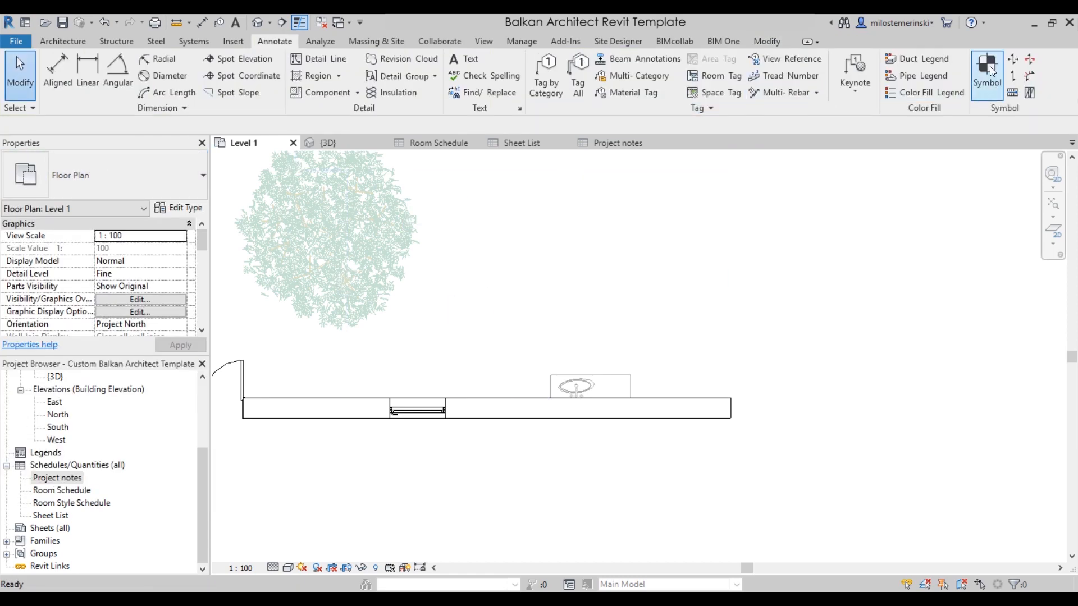
click(985, 69)
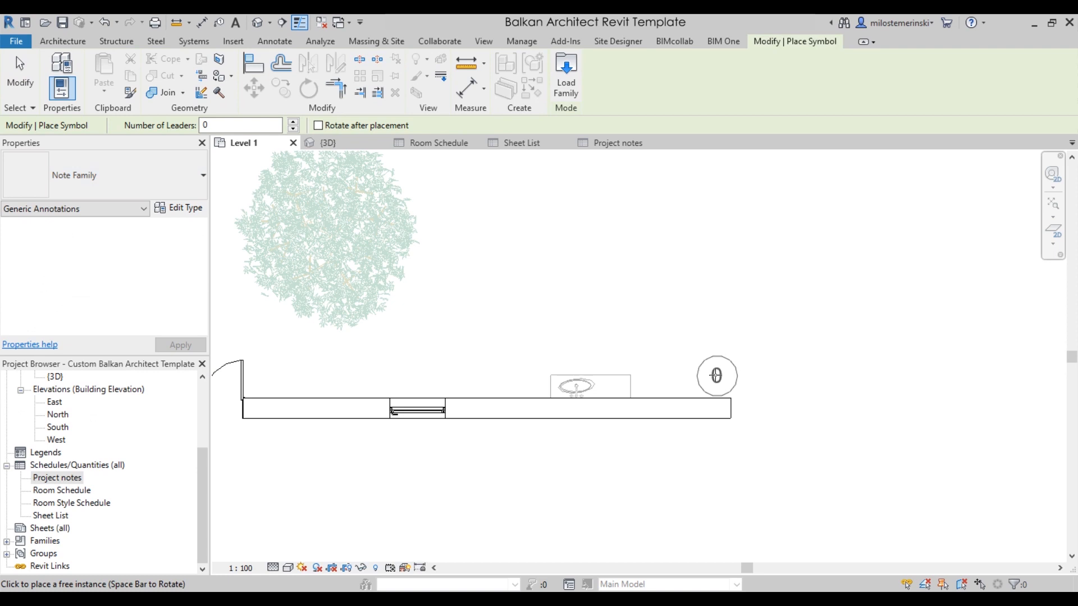
click(654, 301)
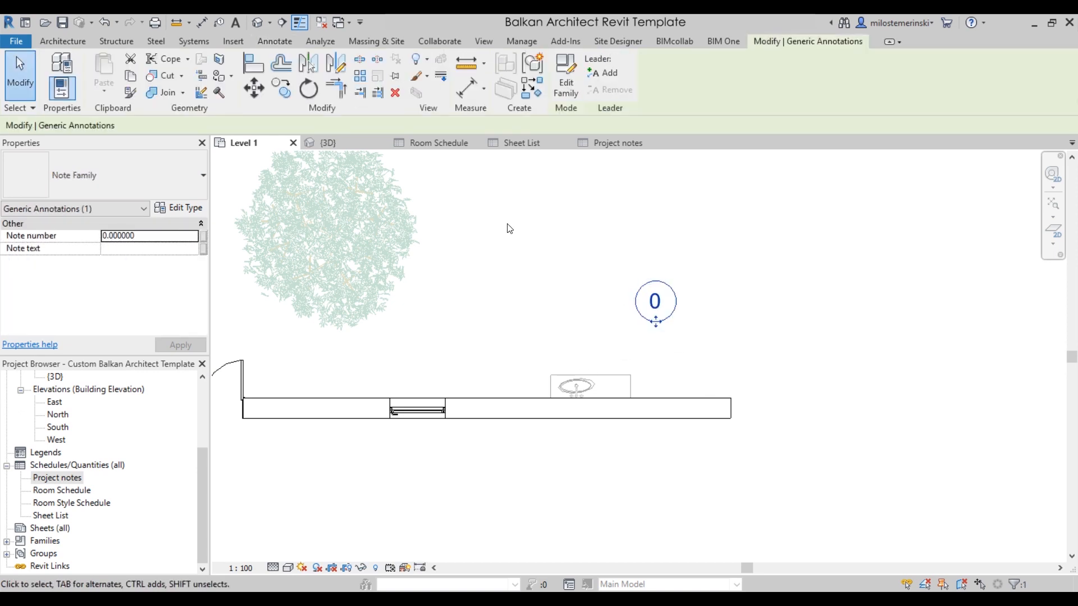
click(605, 73)
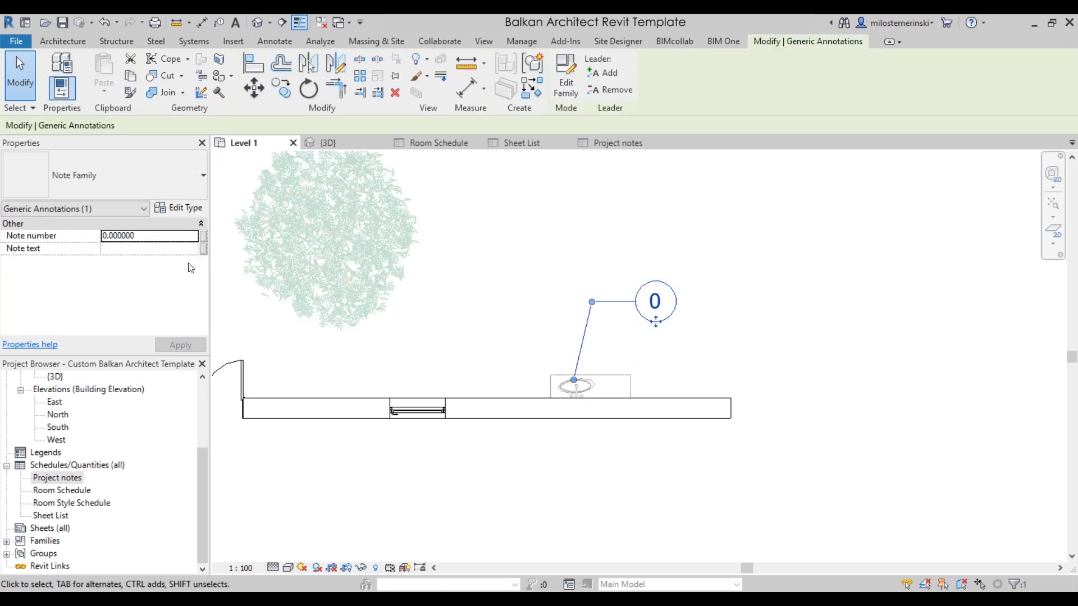
Step: Enter the note text 'Fix this' and check it in the Project notes schedule
text(F)
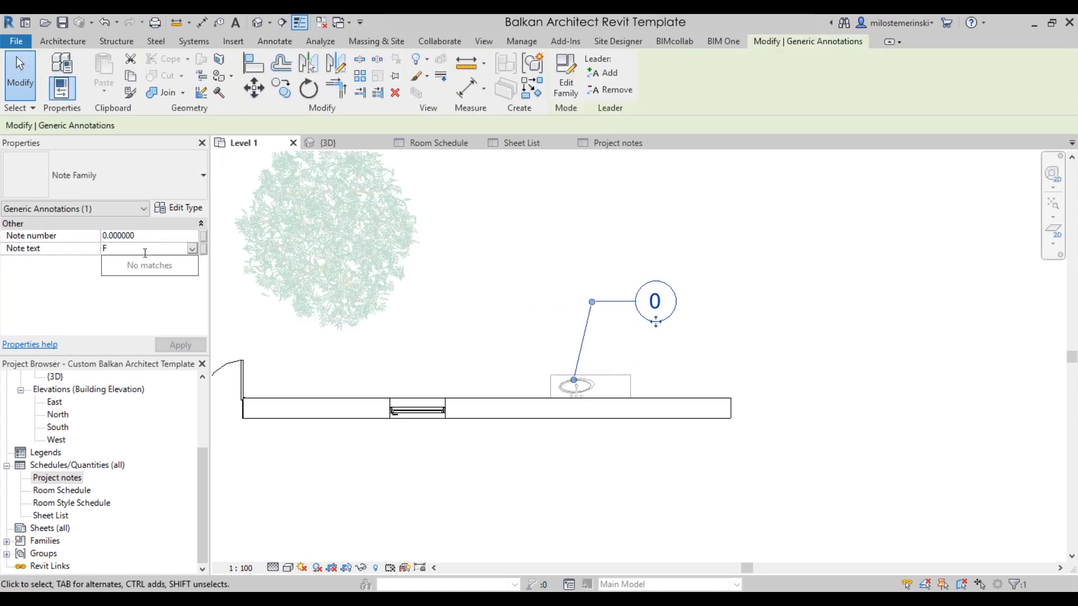
text(Fix this)
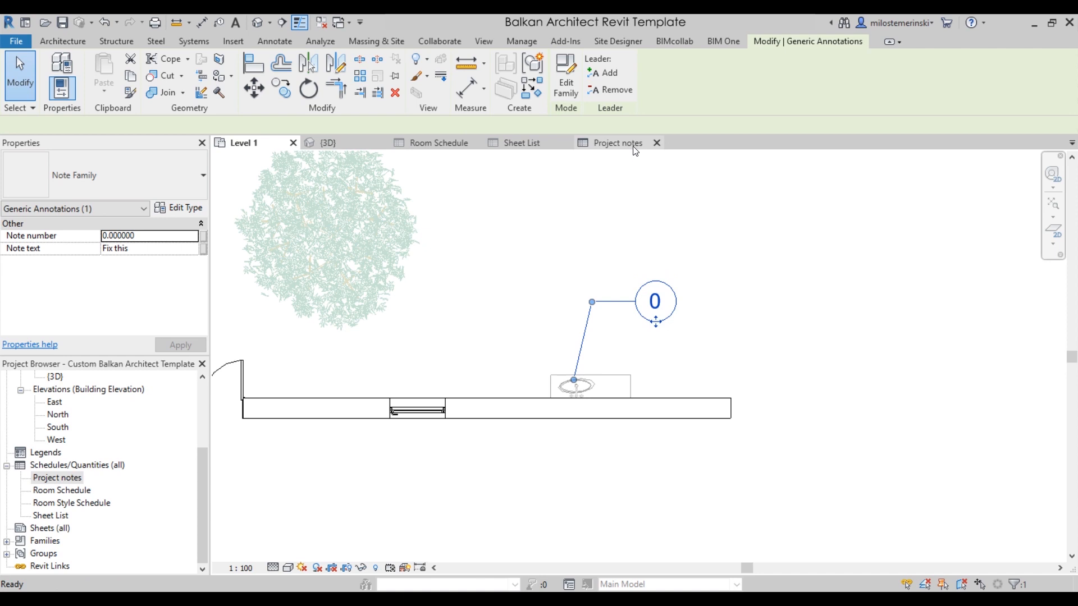
click(615, 142)
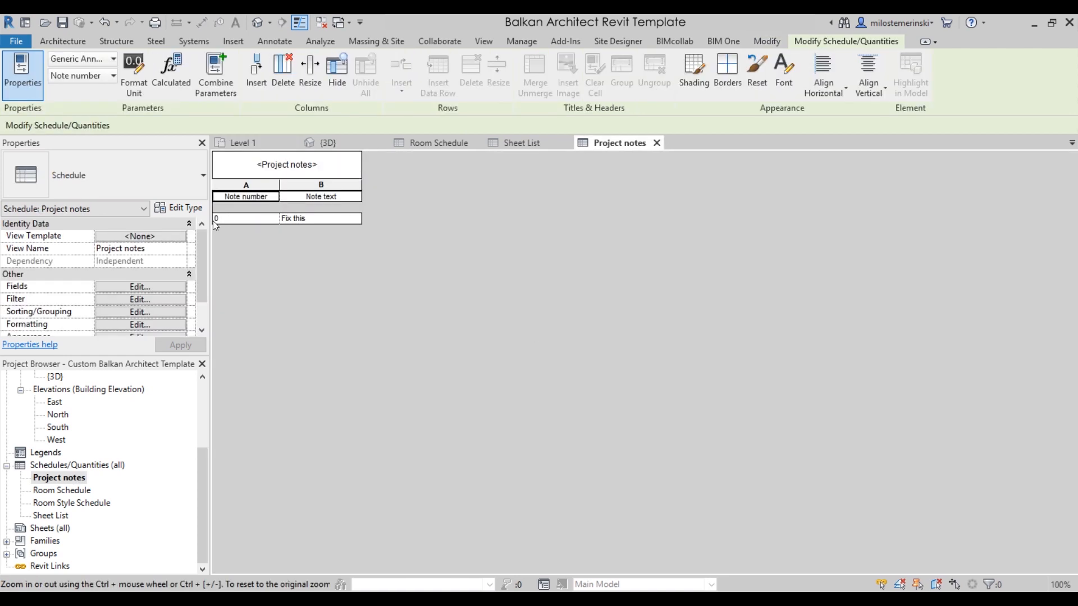
mouse_move(538, 158)
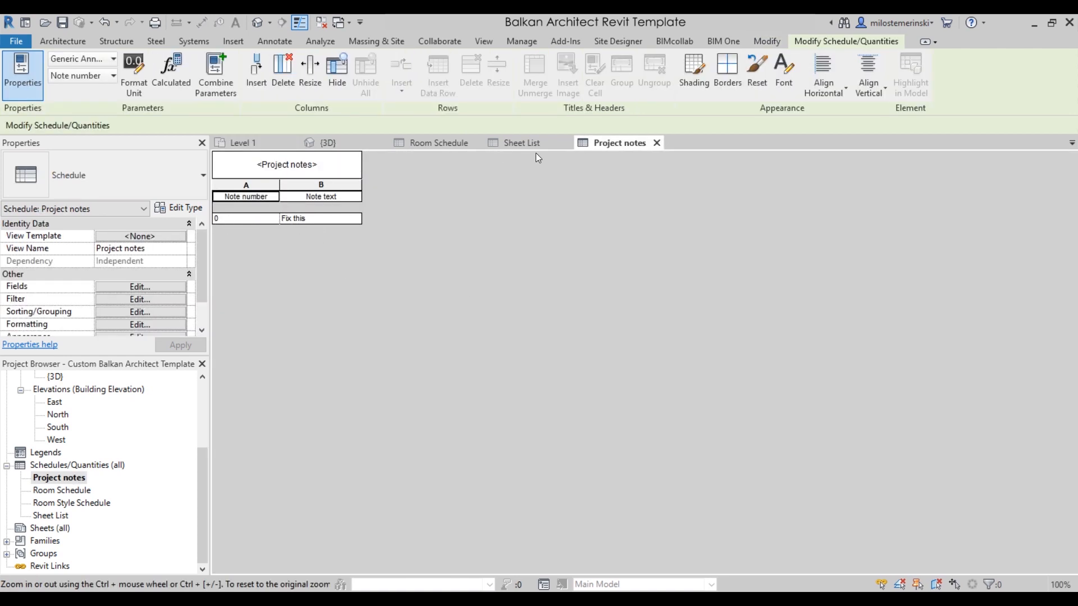
click(327, 143)
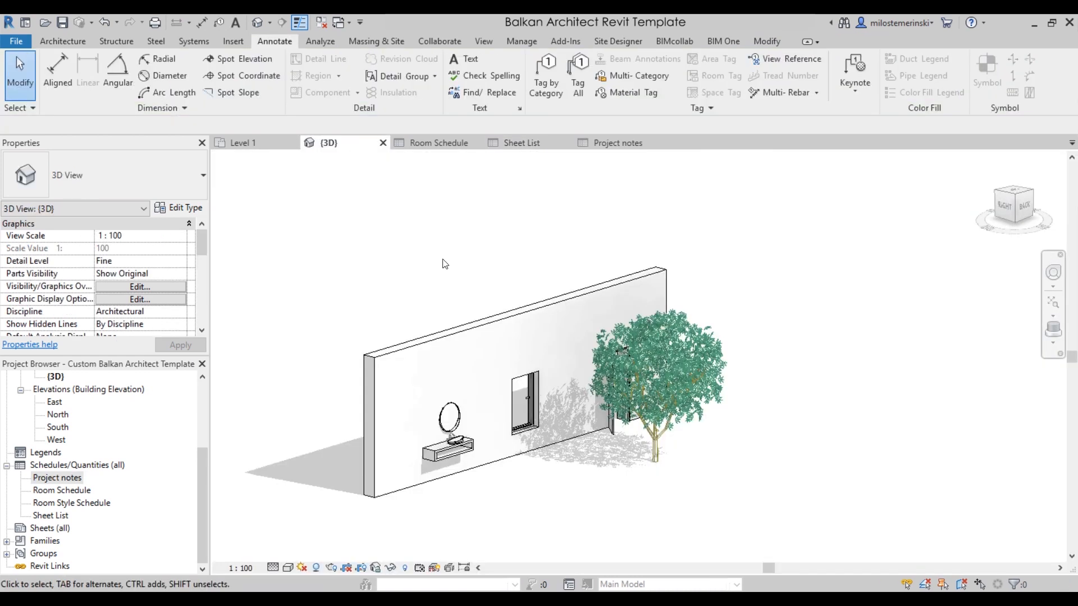
Step: Return to the Level 1 plan and browse the available Text types
click(244, 143)
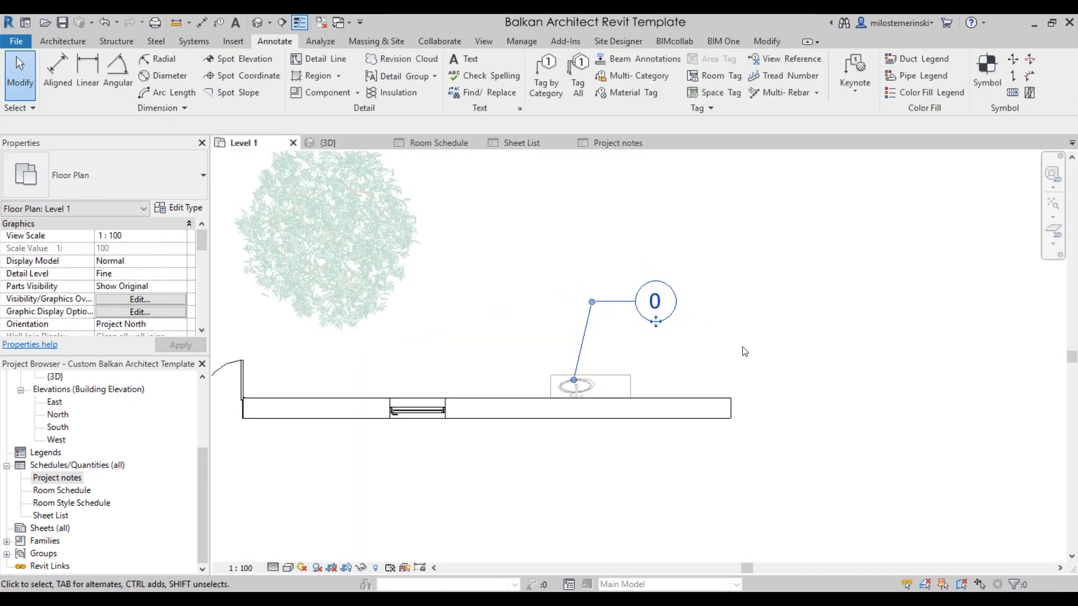
mouse_move(730, 352)
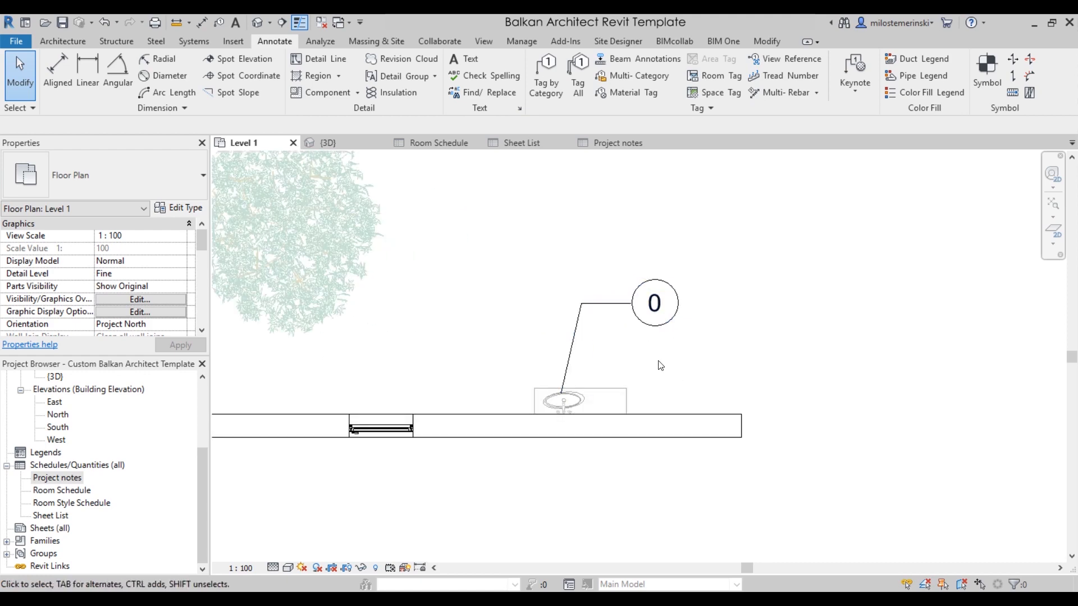
click(465, 65)
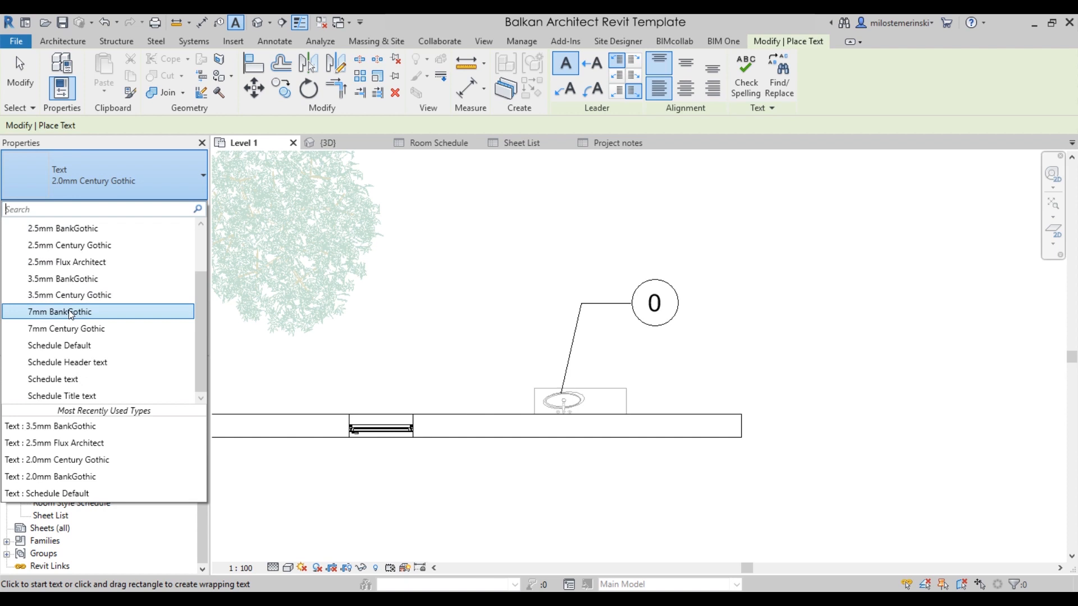
scroll(up, 3)
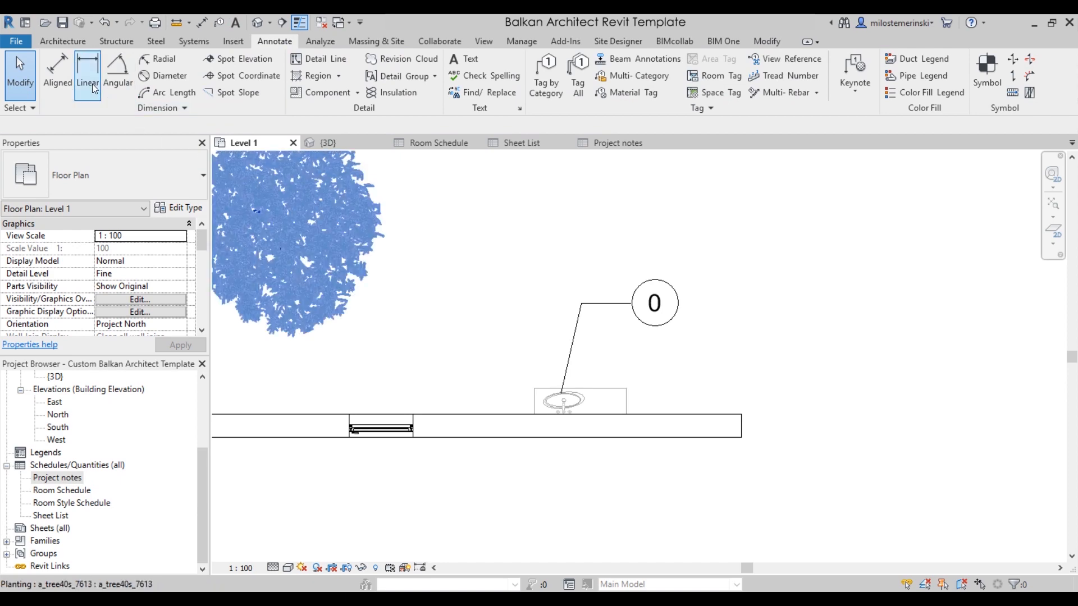
Step: Browse the Aligned Dimension styles, then go back to the building element tools
click(87, 72)
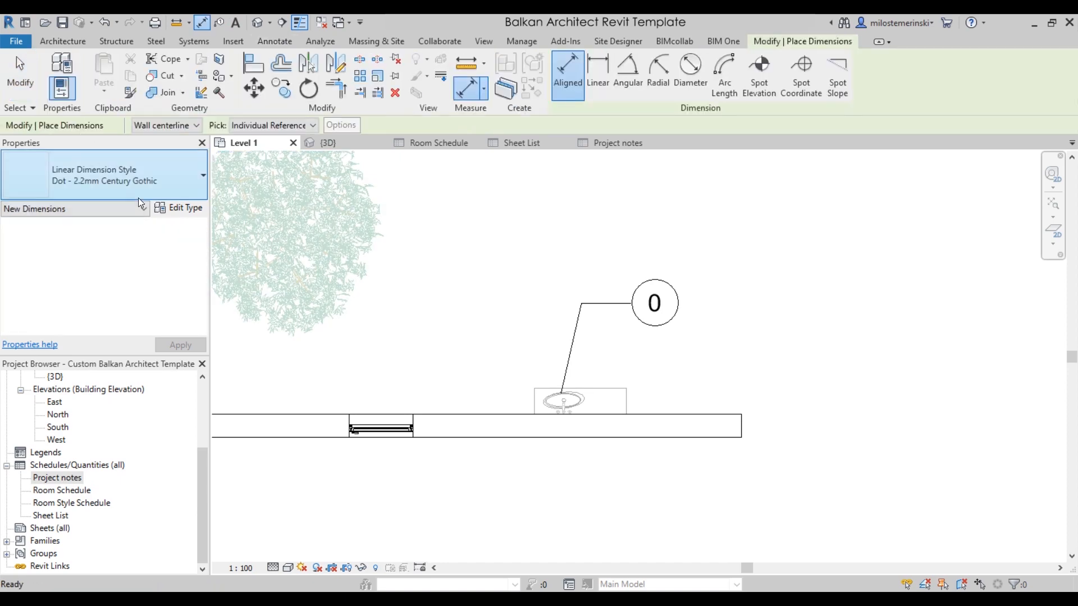
click(202, 175)
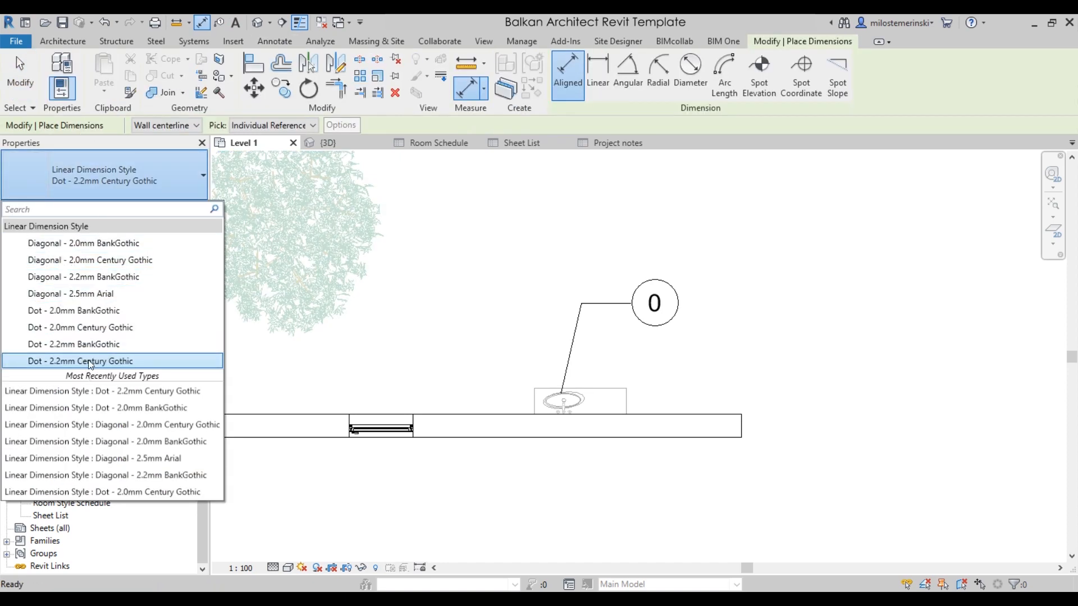
mouse_move(93, 311)
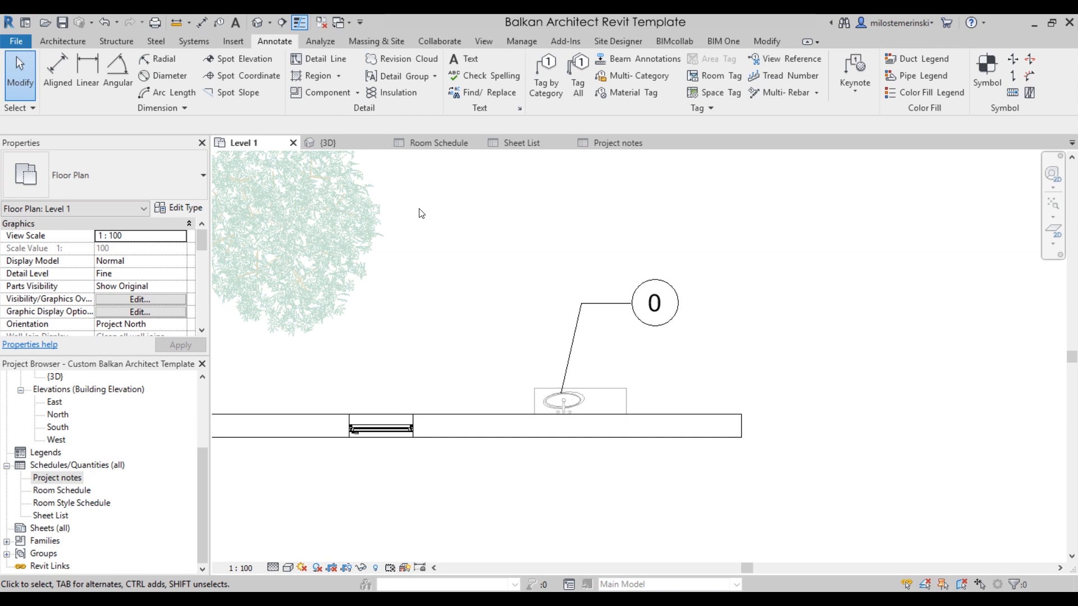
mouse_move(432, 226)
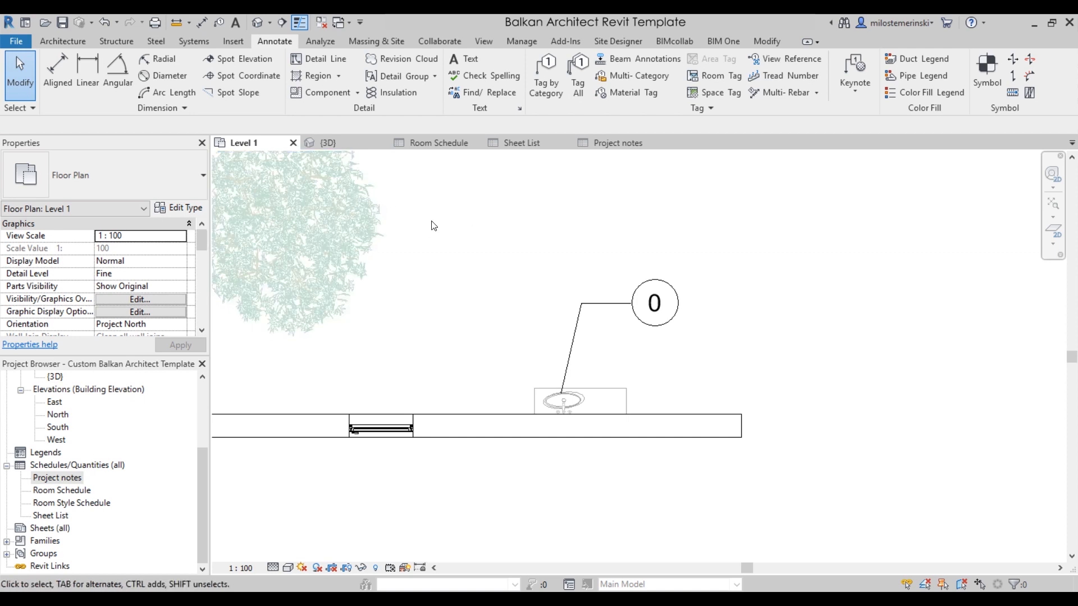
click(62, 41)
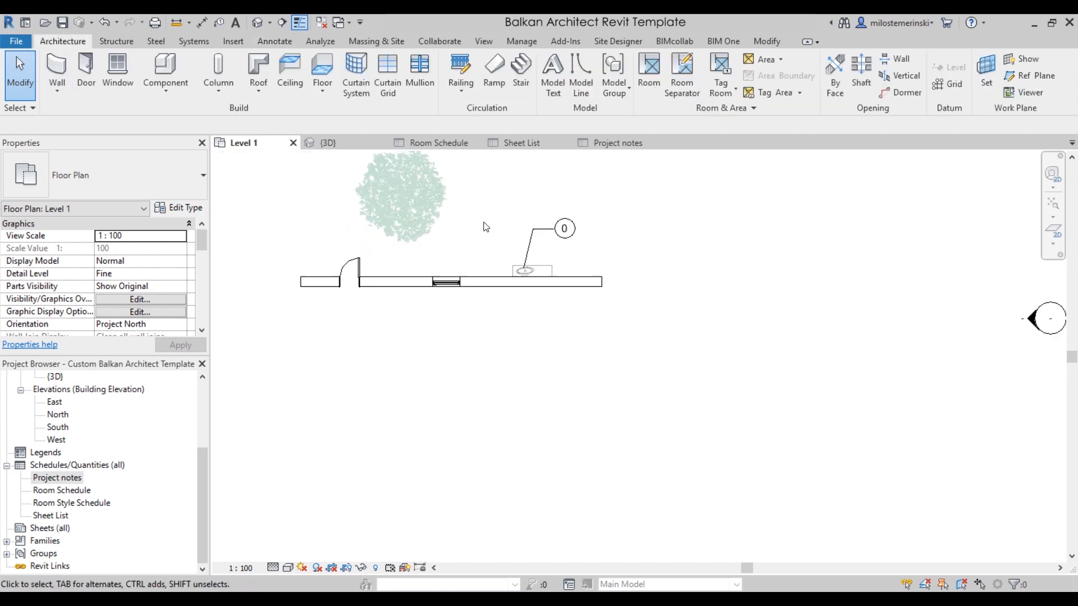
Step: Draw a full-length Classical stair run below the wall on Level 1 and finish it
click(519, 72)
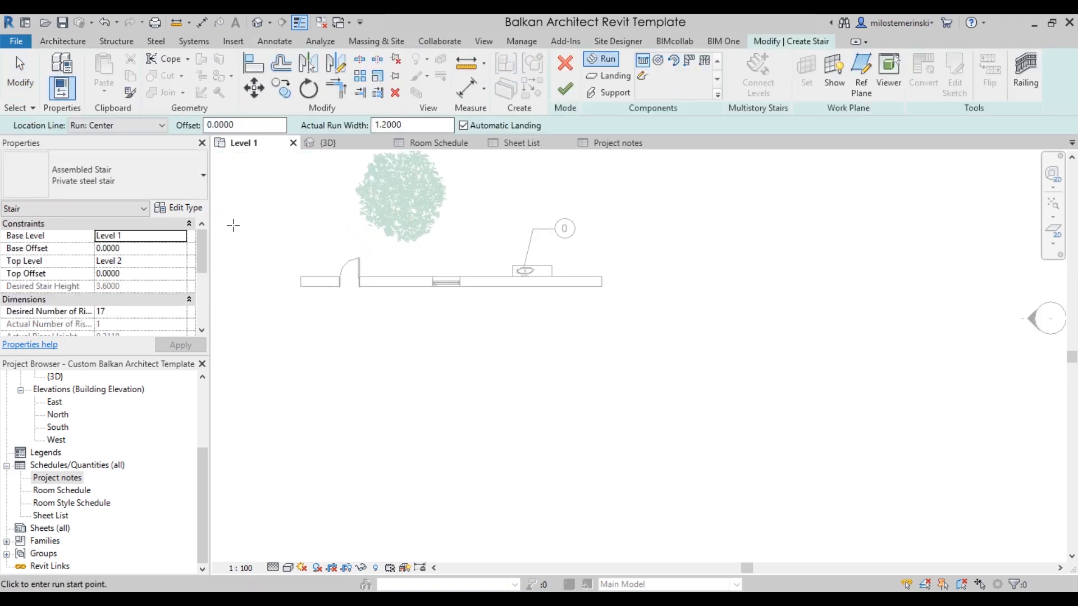
click(201, 175)
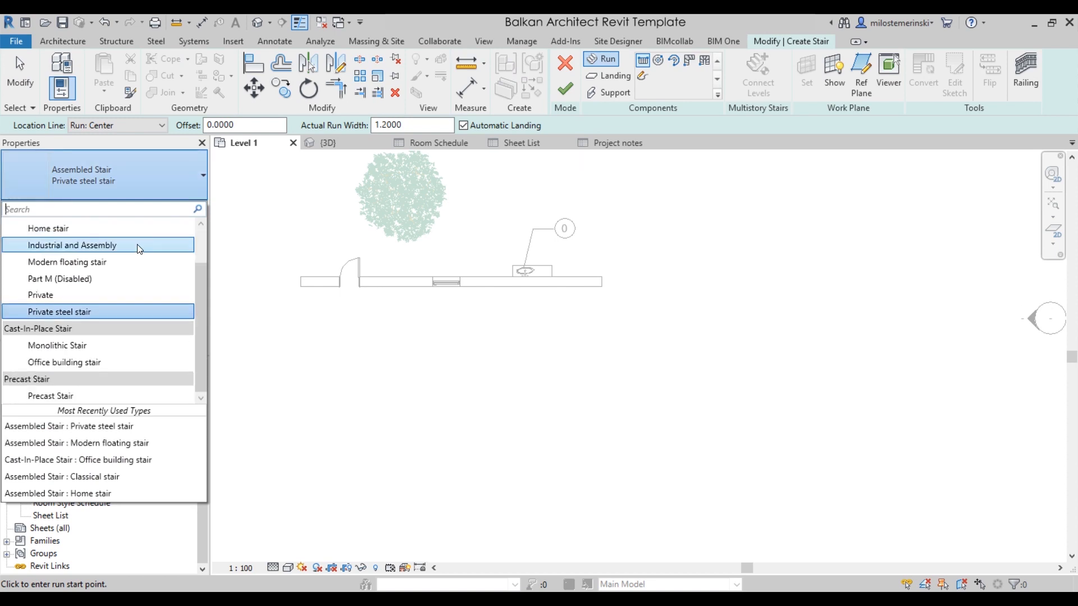
scroll(up, 3)
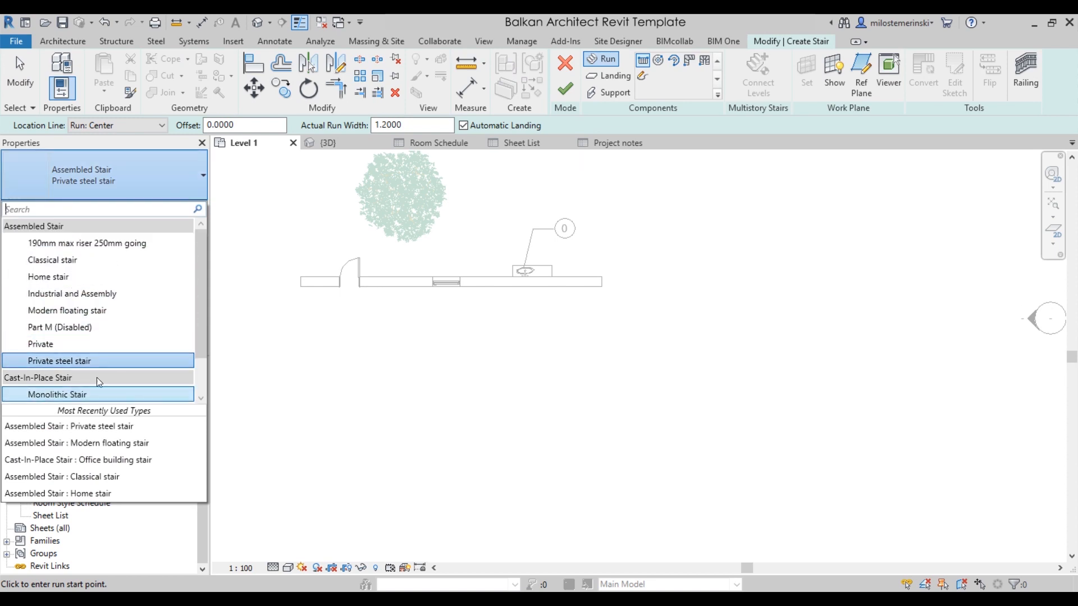
mouse_move(78, 343)
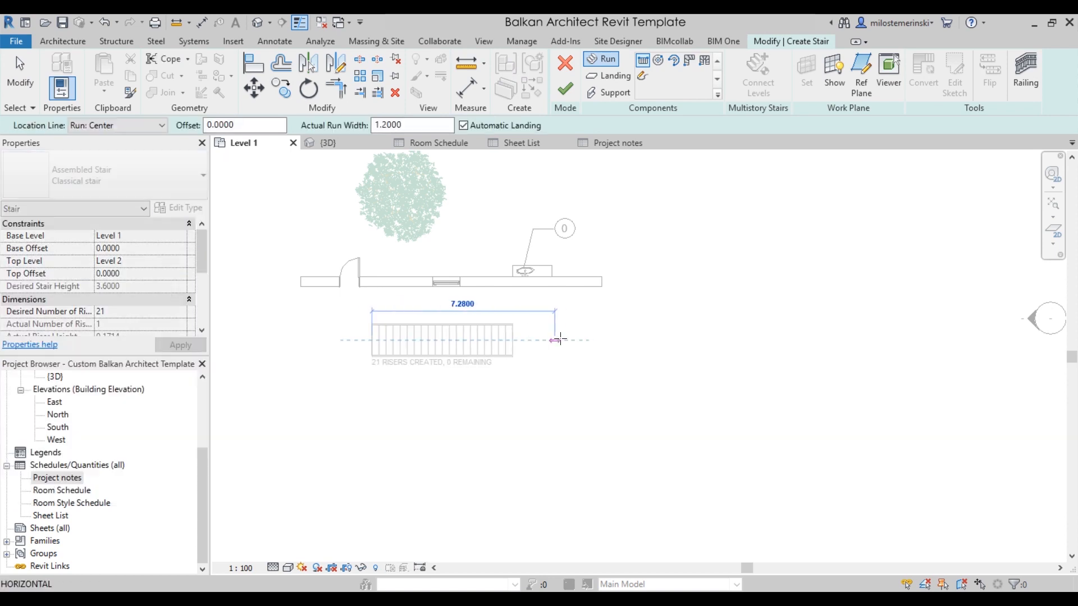
click(565, 90)
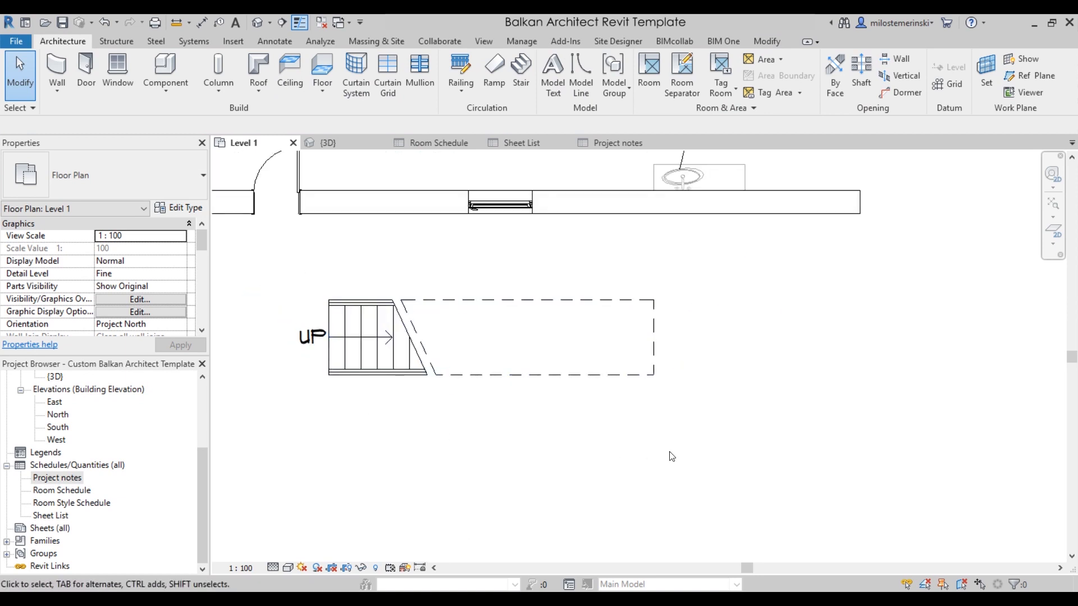
mouse_move(695, 418)
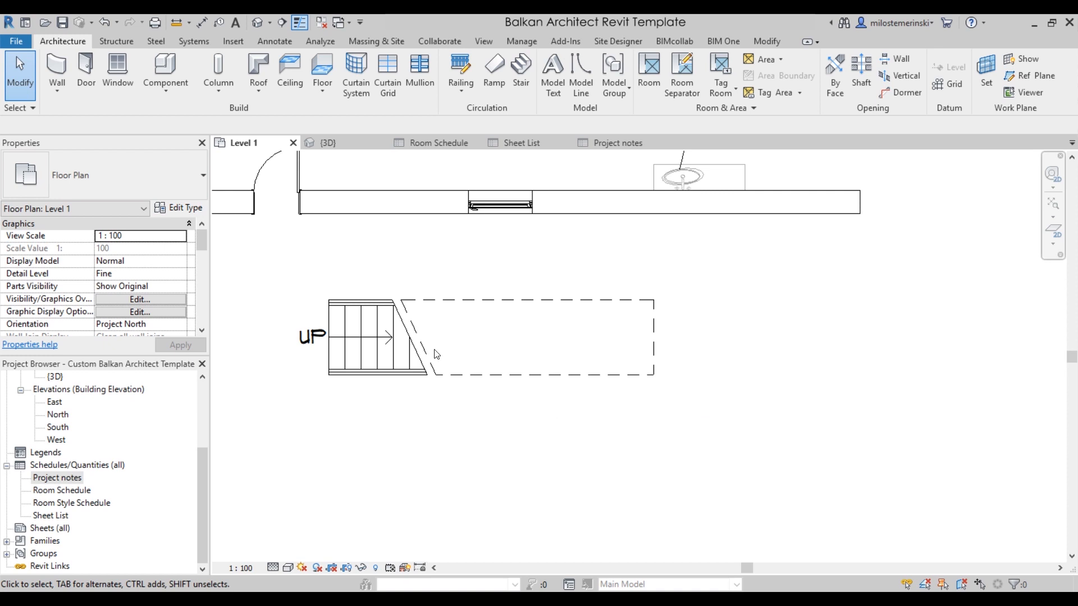
Step: Select the new stair and start placing another stair
click(378, 337)
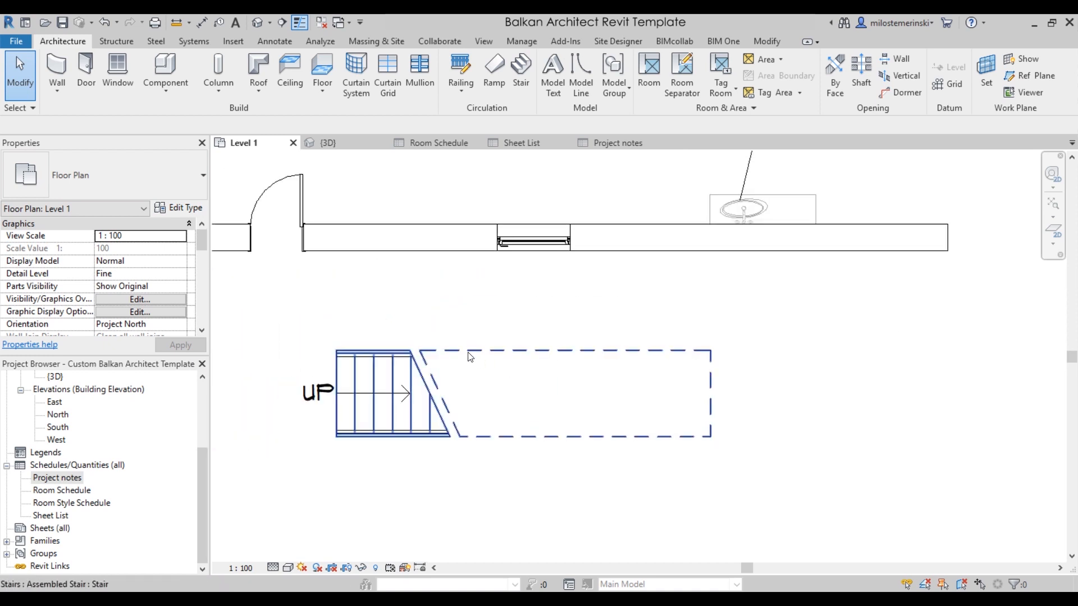
click(537, 486)
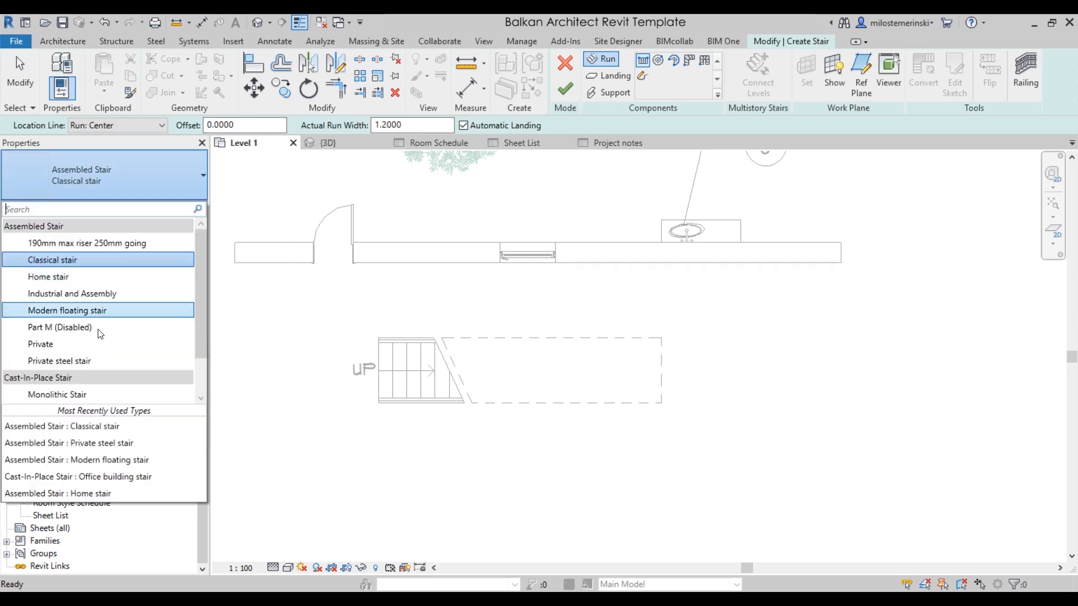
Step: Draw a 21-riser Modern floating stair run, then a shorter Private steel stair below it
click(51, 259)
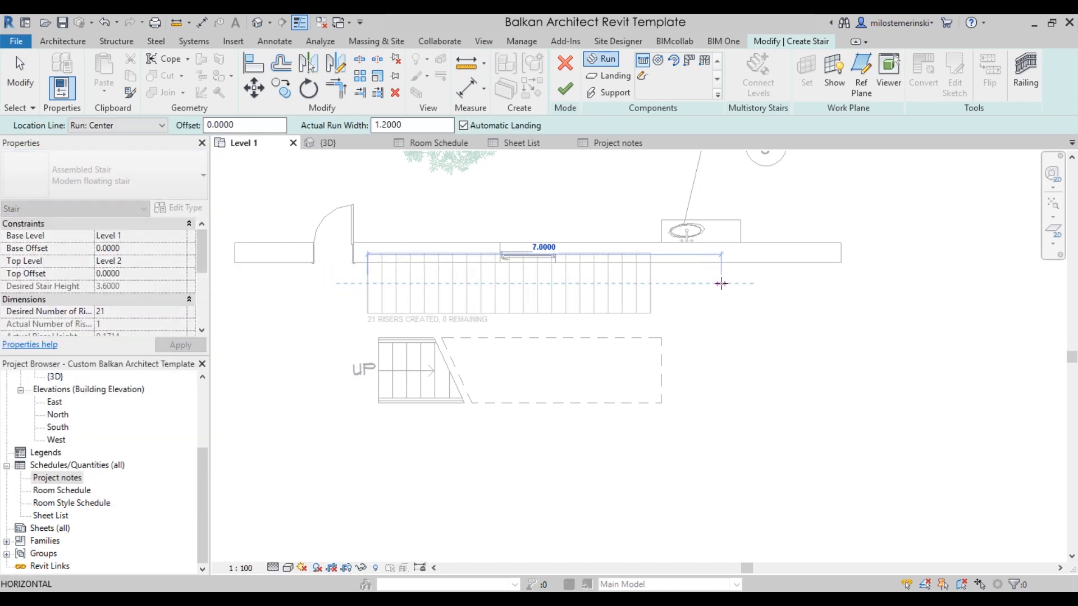
click(509, 289)
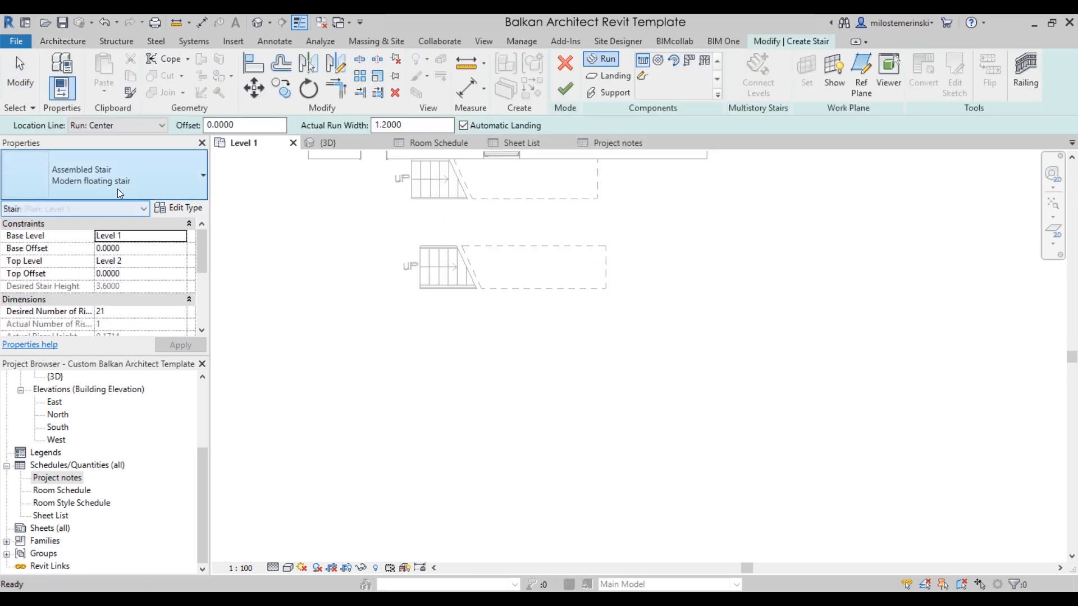
click(201, 174)
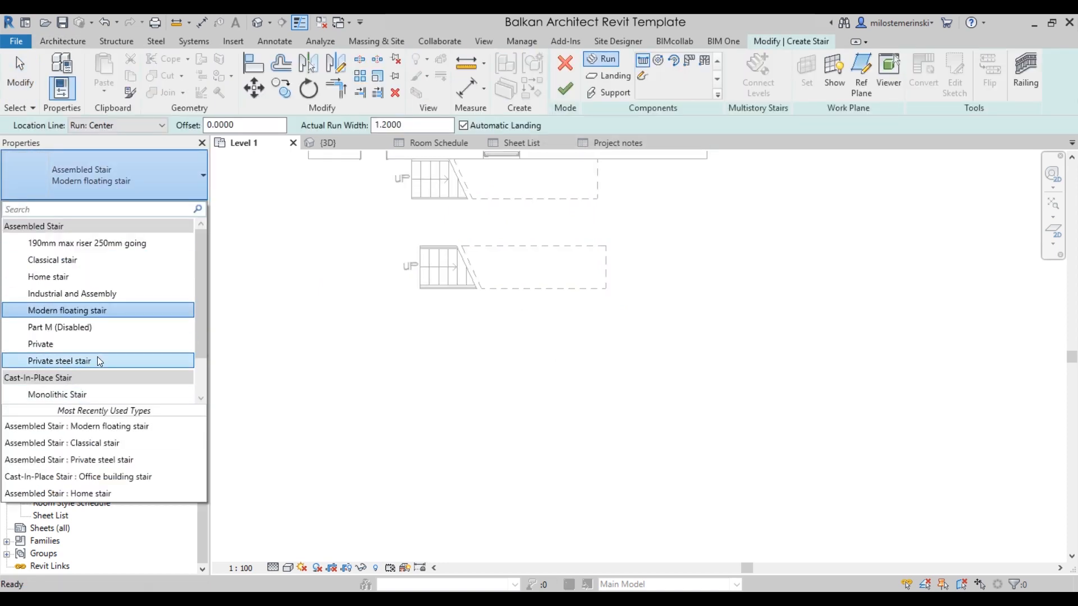
click(58, 360)
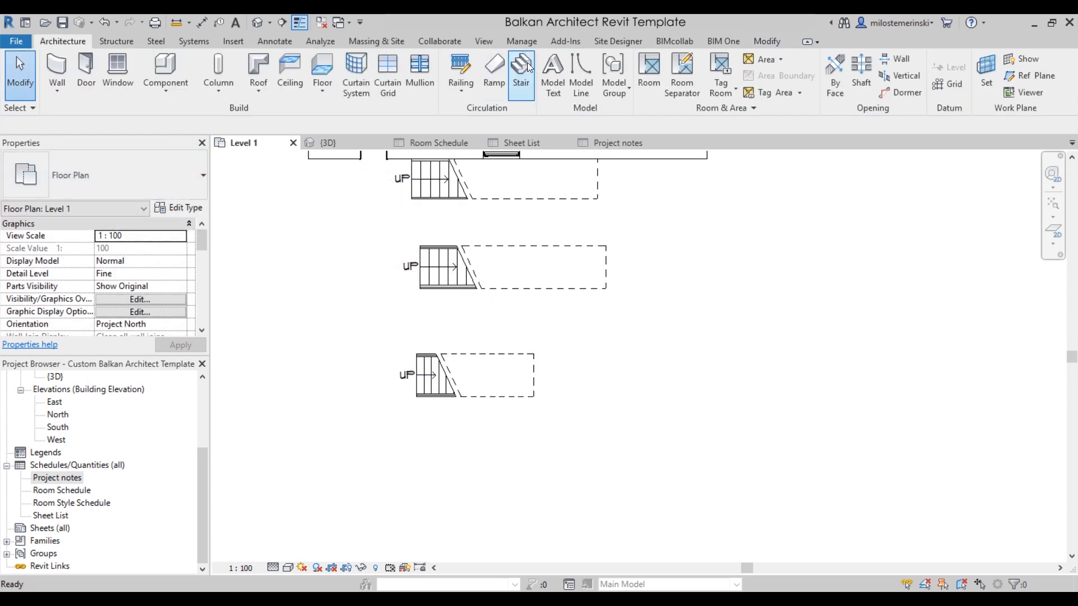
Step: Start a new stair with the Cast-In-Place Office building stair type selected
click(520, 72)
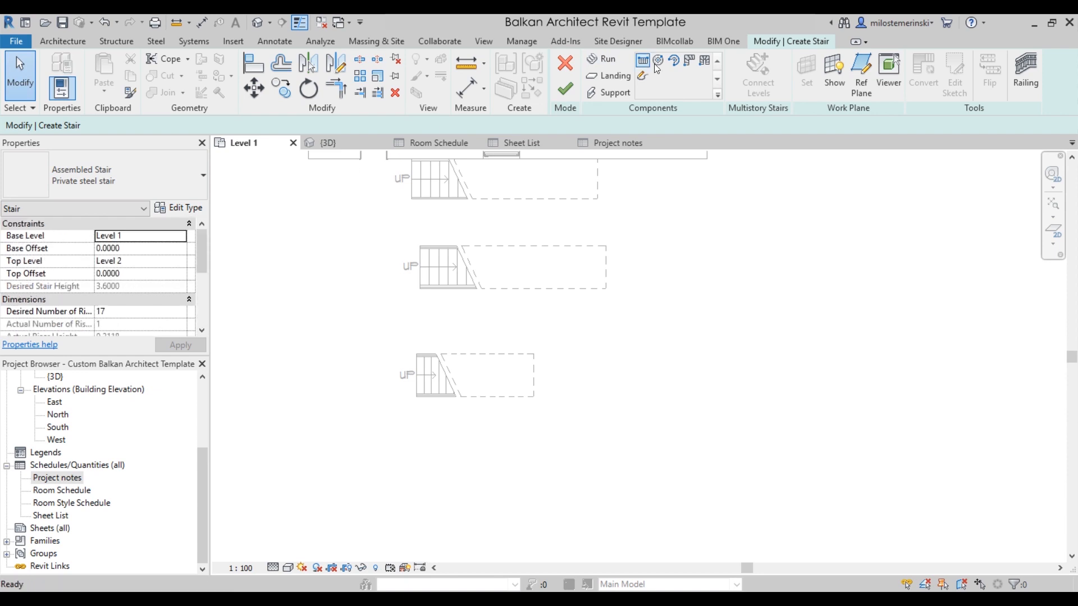
click(202, 175)
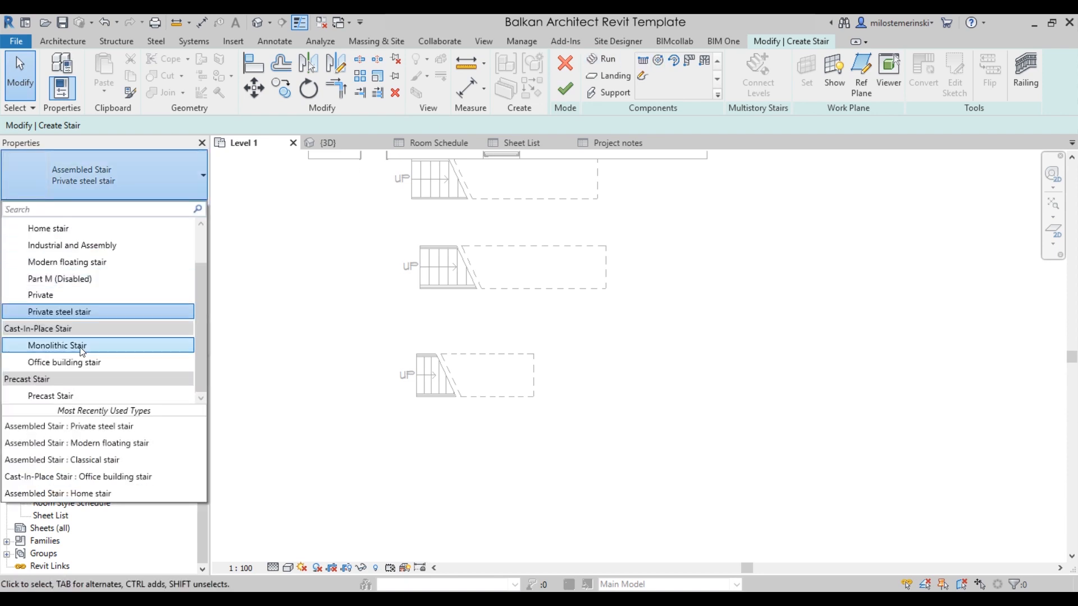
click(64, 363)
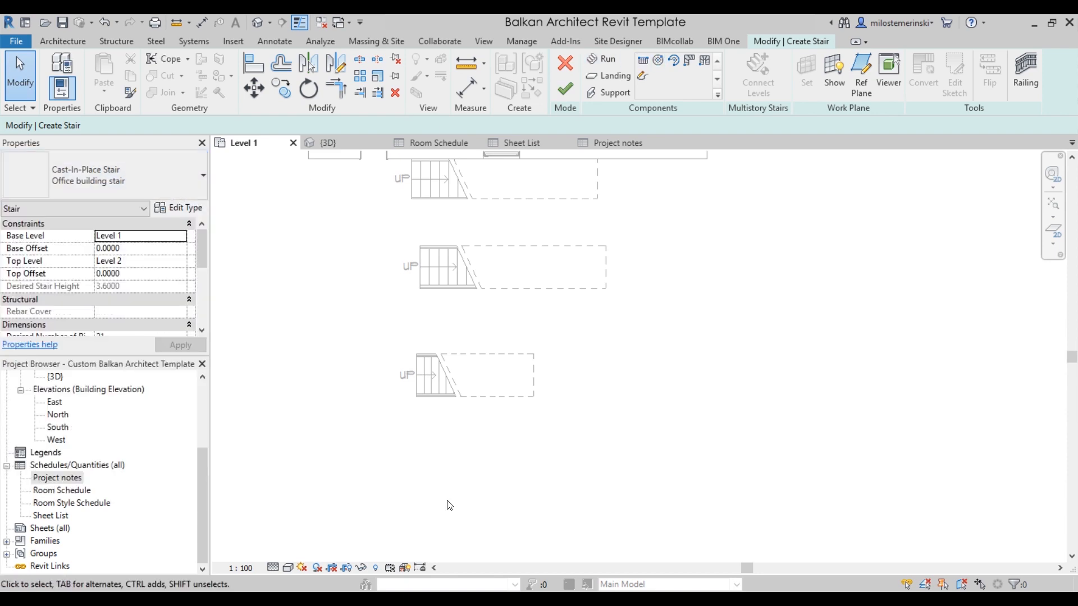
Step: Draw the Office building stair run and finish it, then show the stairs in 3D
click(605, 59)
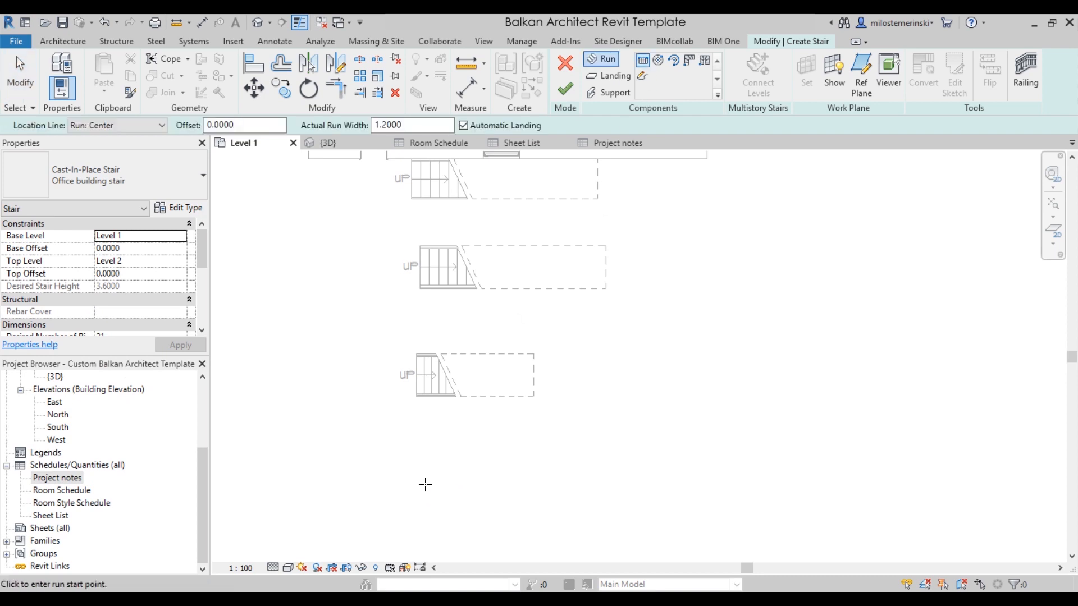
click(565, 89)
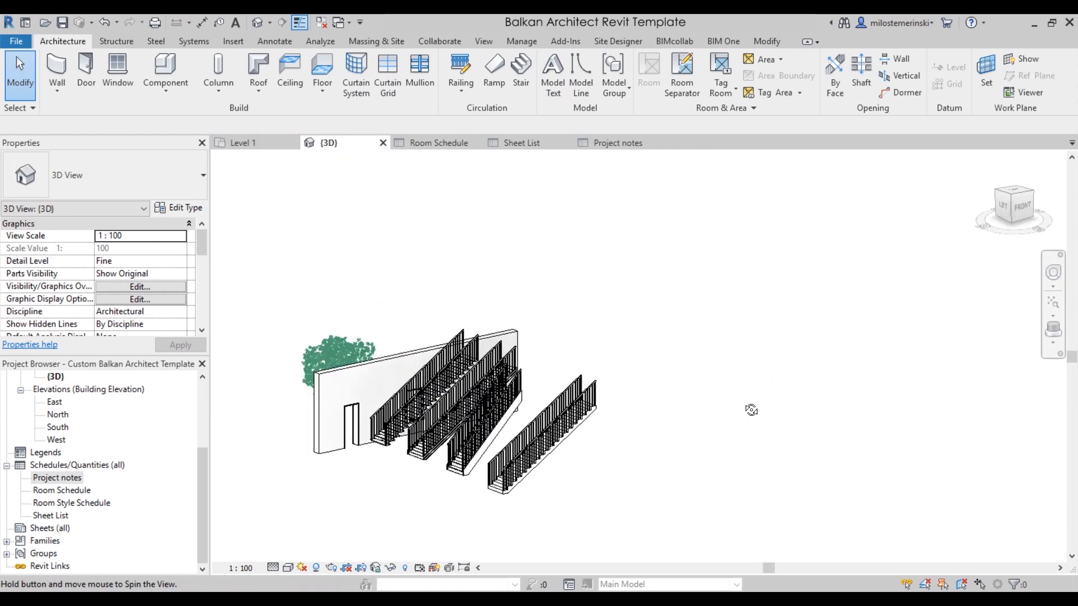
Step: Select and delete each stair railing in the 3D view, leaving four bare stair runs
click(289, 567)
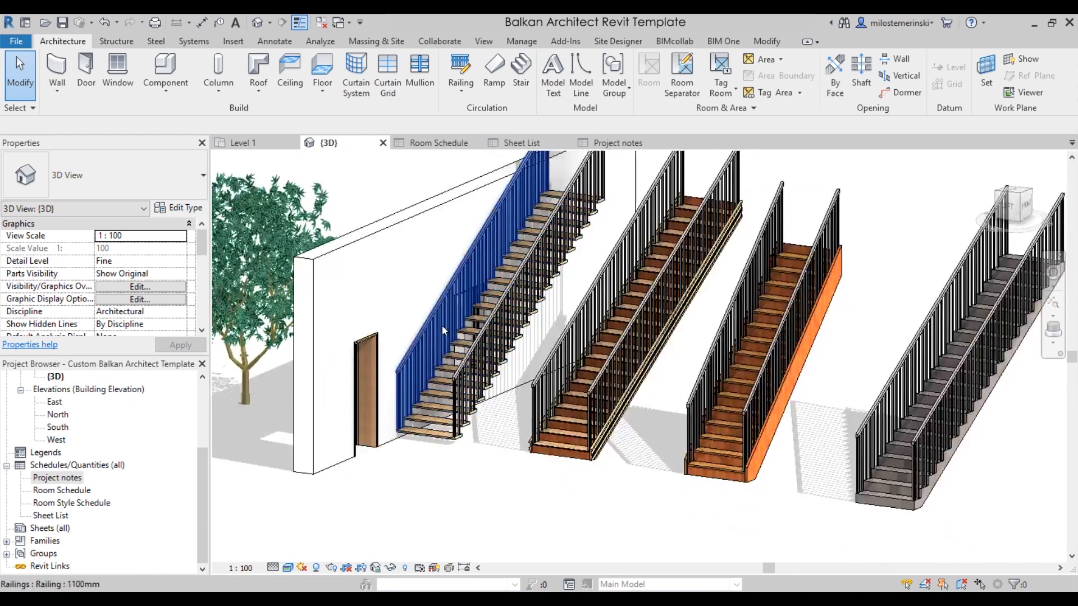
click(453, 310)
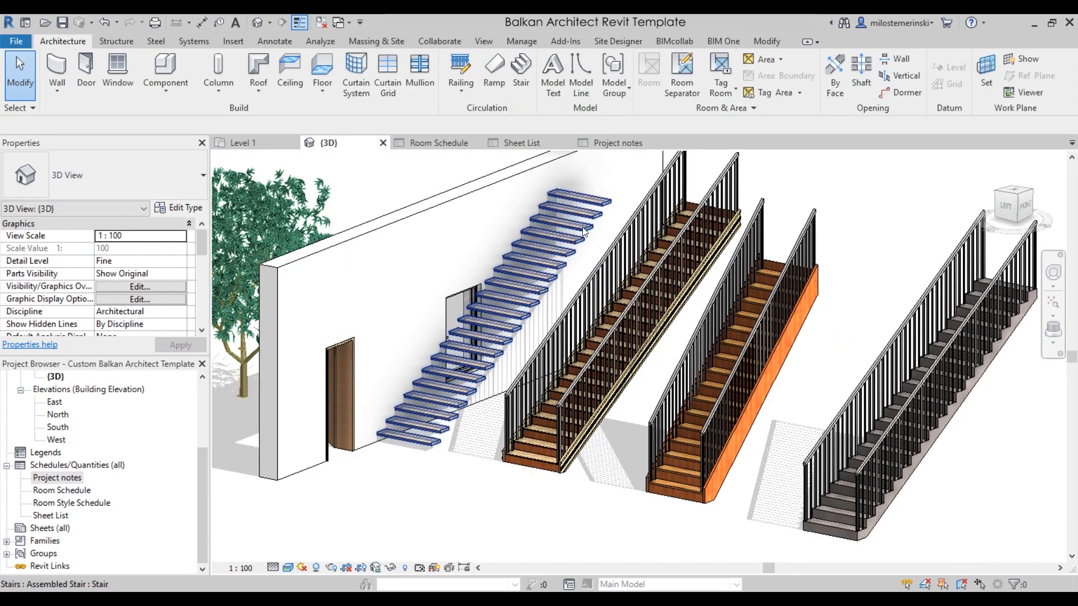
click(512, 372)
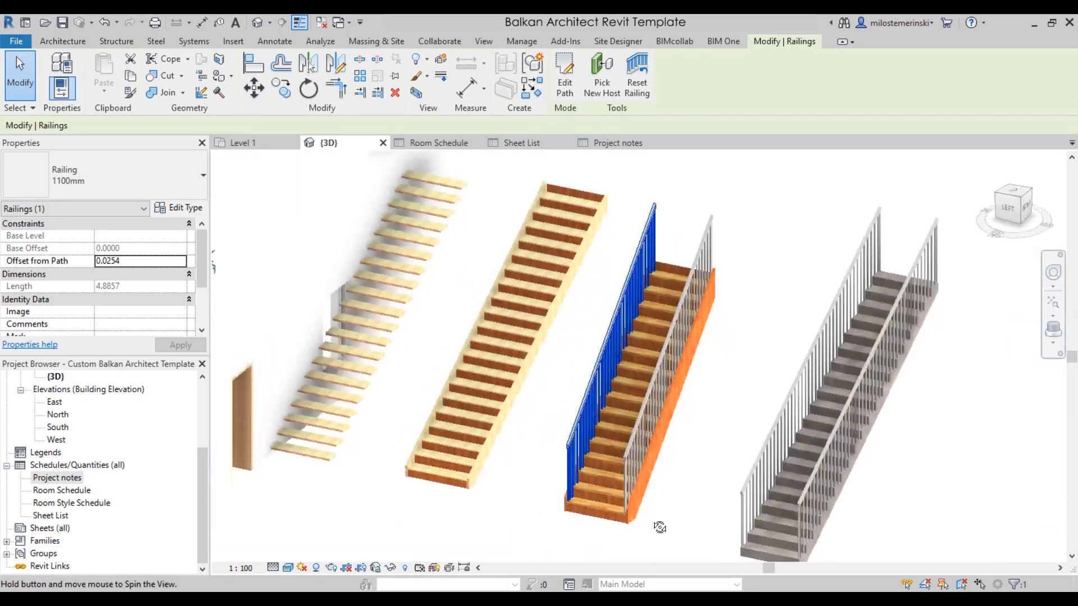
click(202, 175)
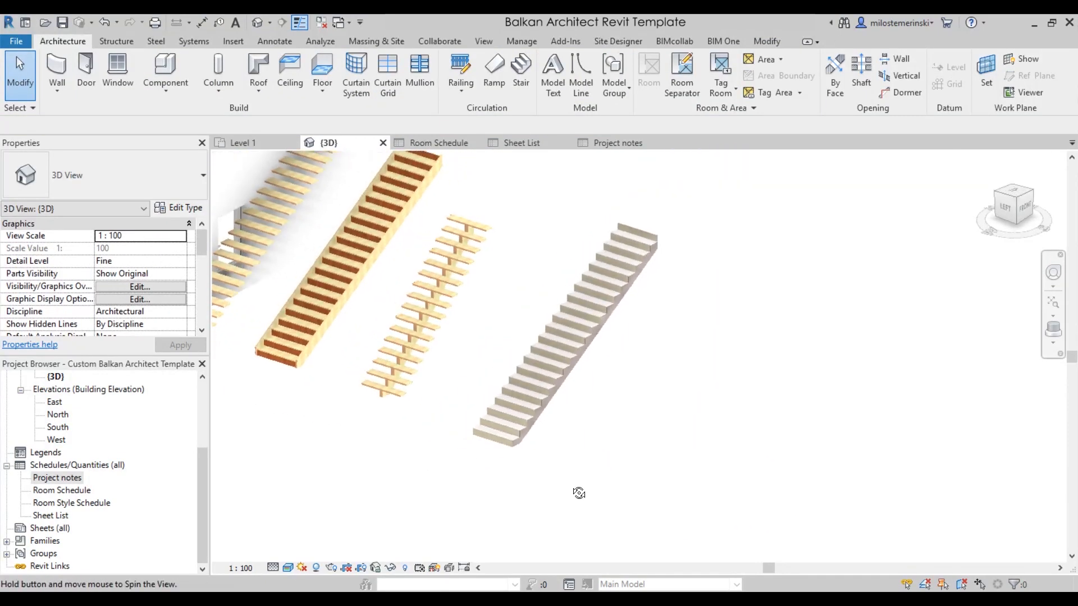
scroll(up, 3)
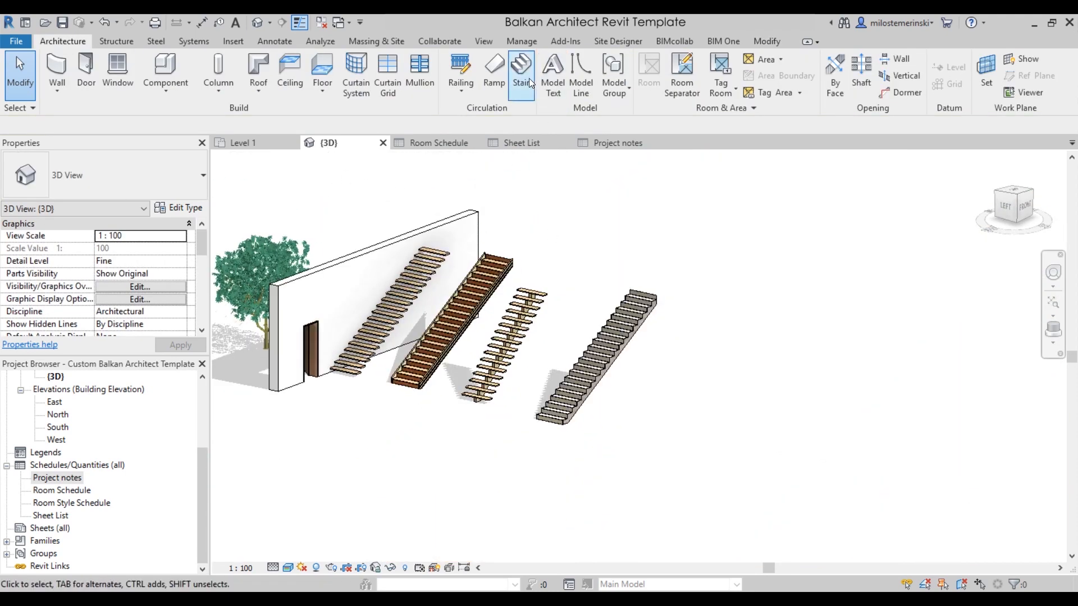
click(460, 68)
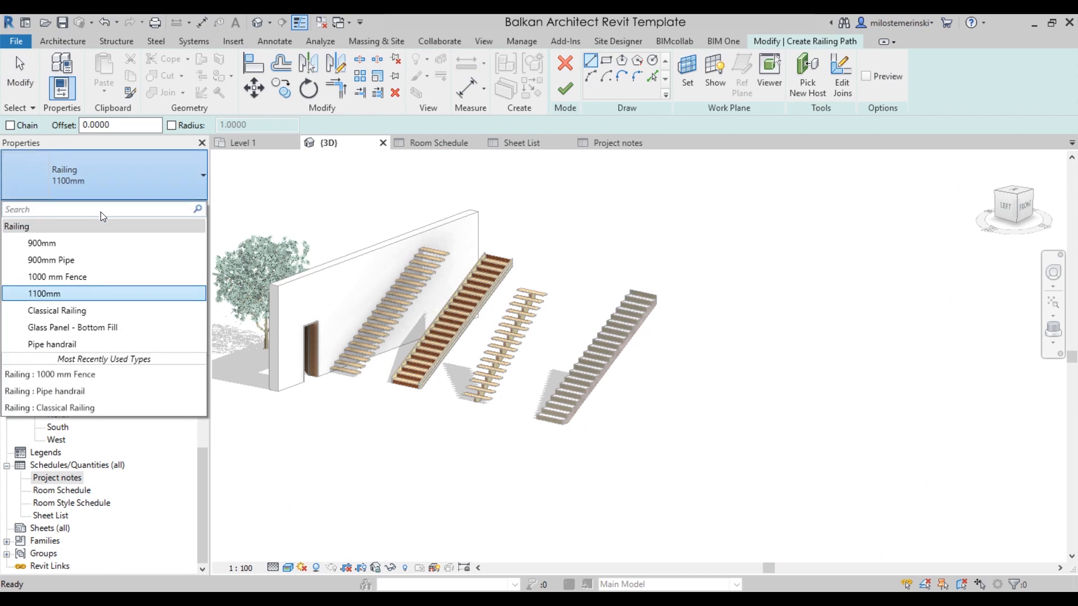
mouse_move(56, 276)
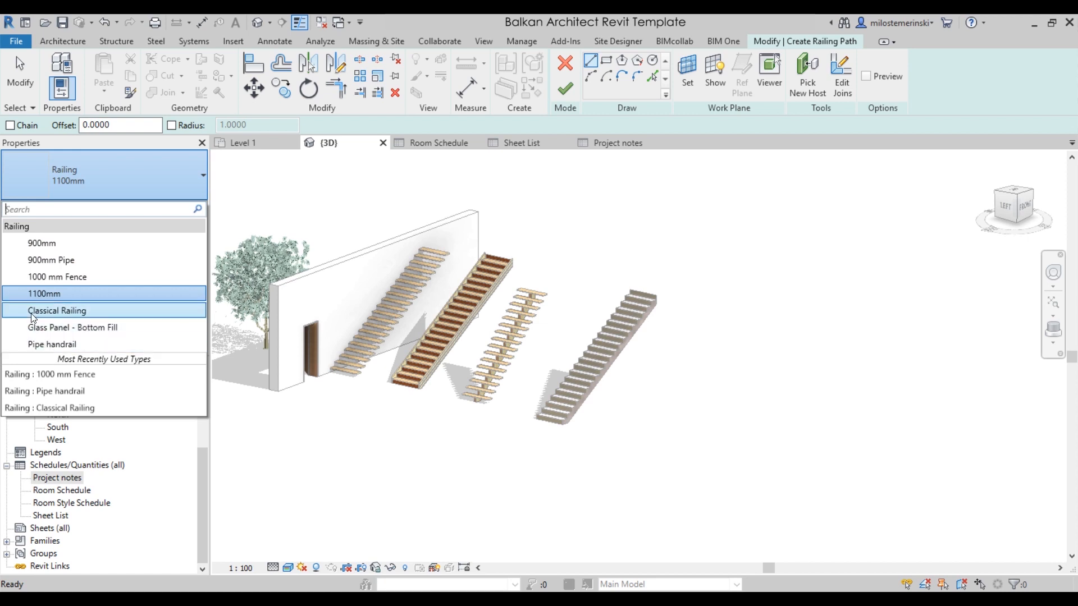
mouse_move(58, 349)
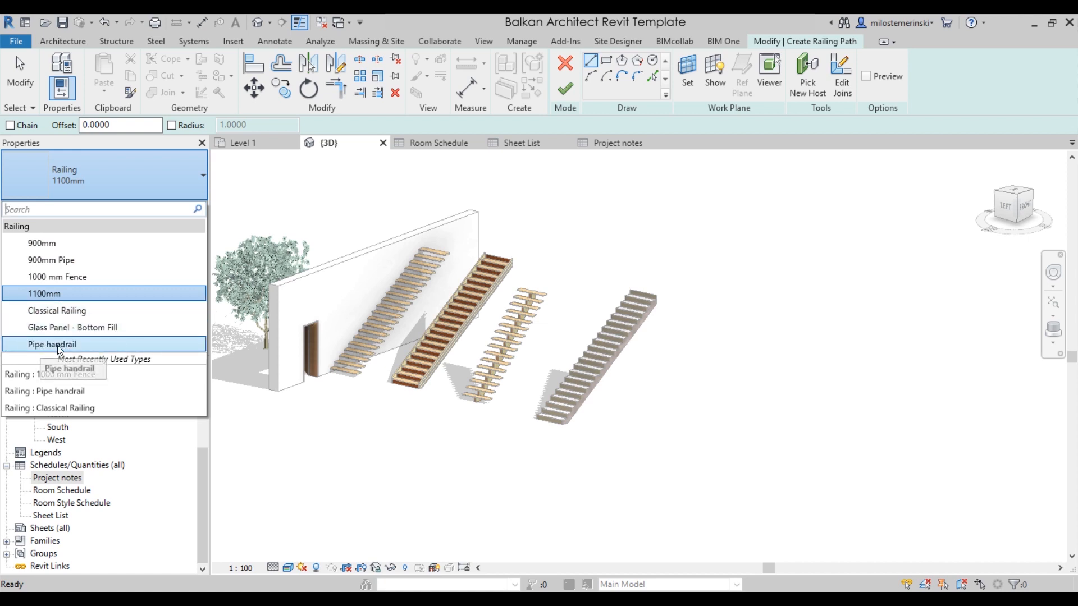
mouse_move(398, 262)
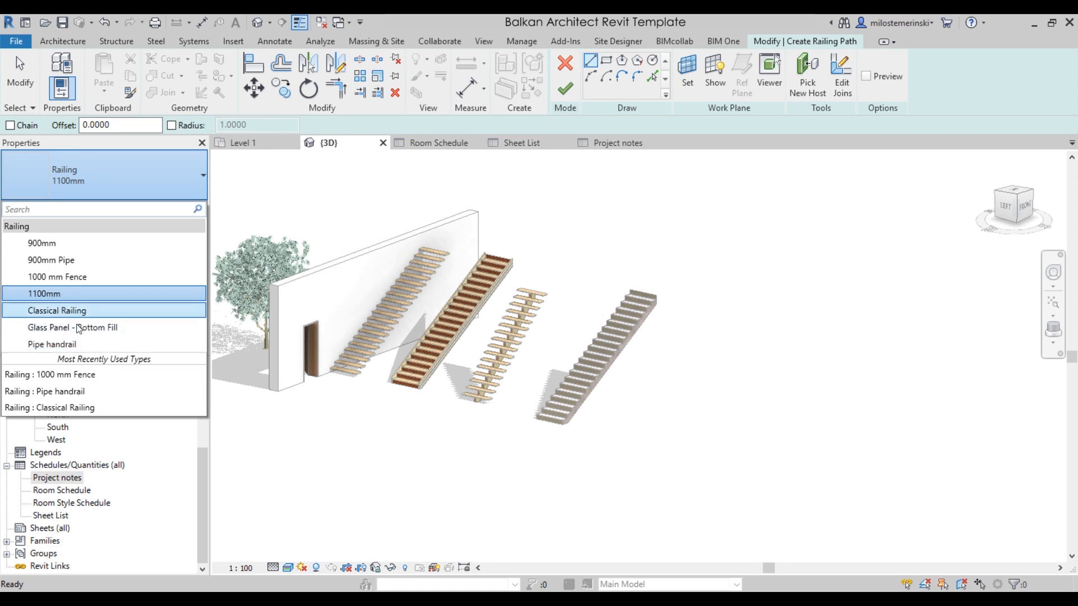
mouse_move(56, 276)
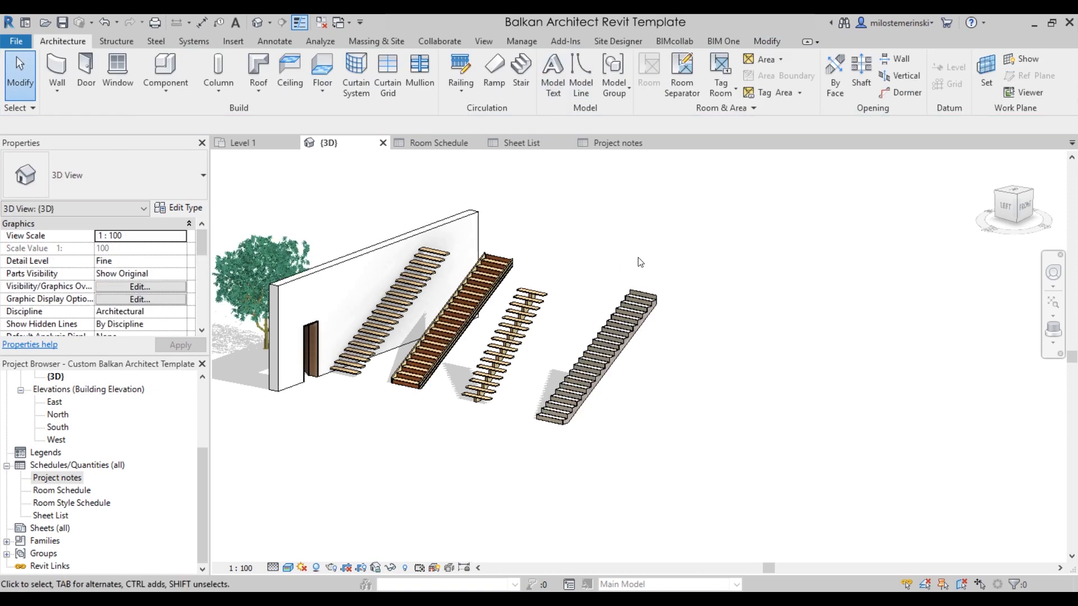
mouse_move(690, 269)
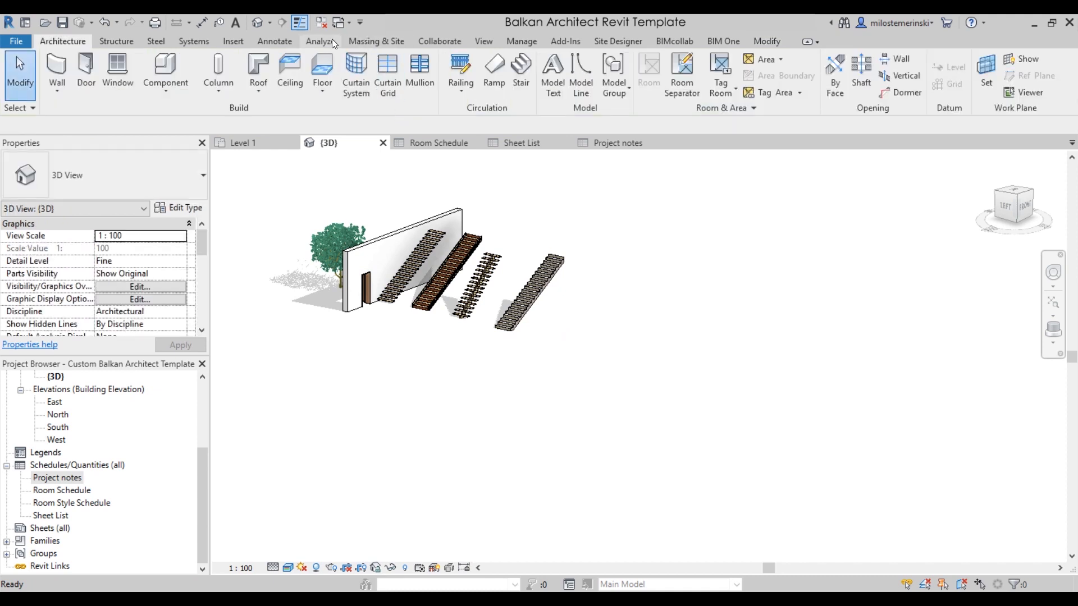
click(274, 42)
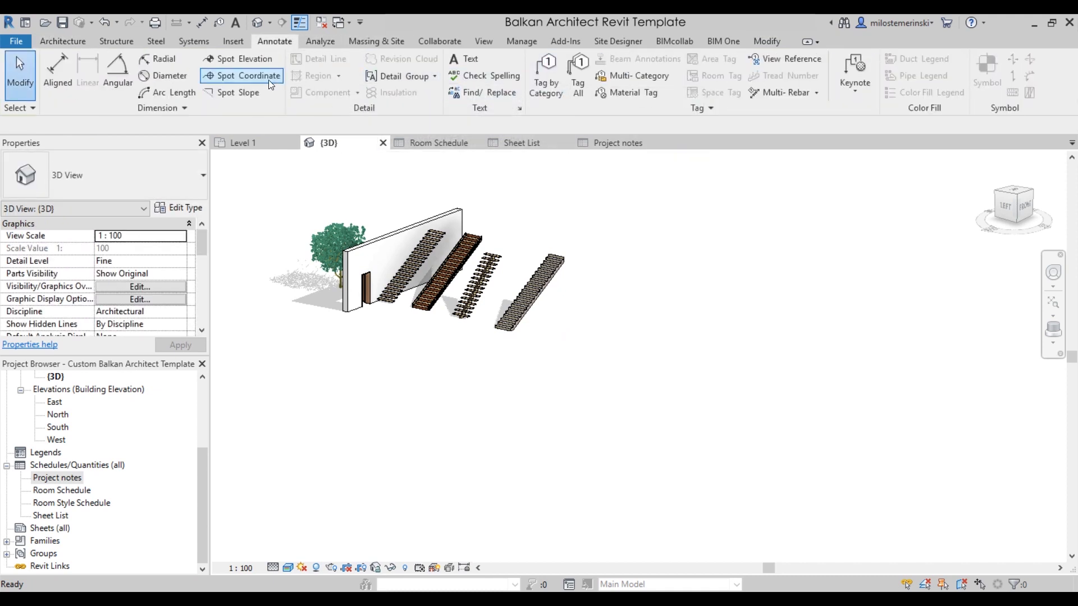
click(244, 142)
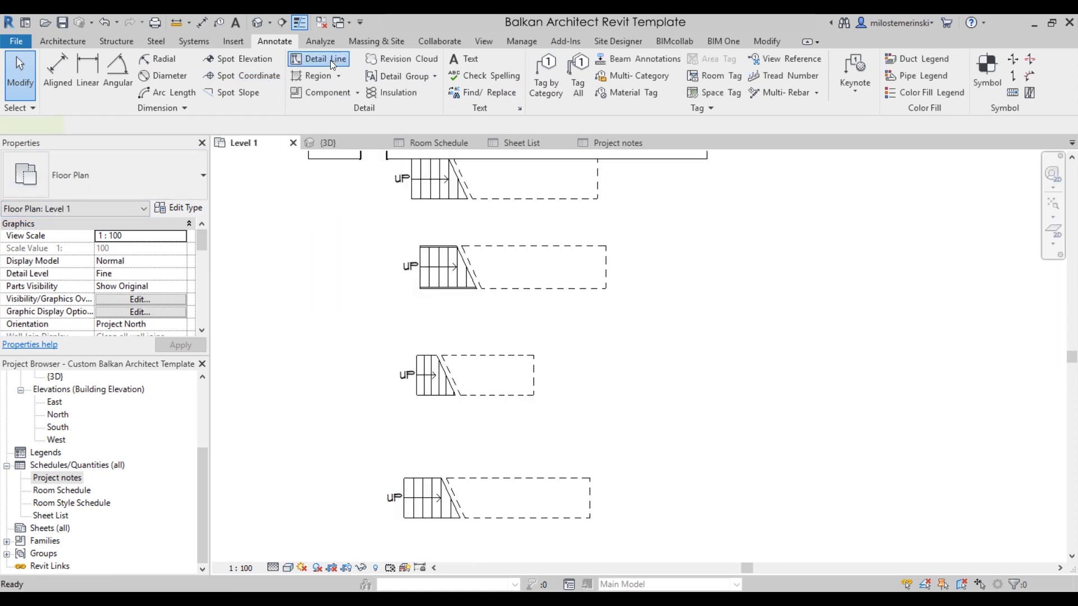
click(325, 58)
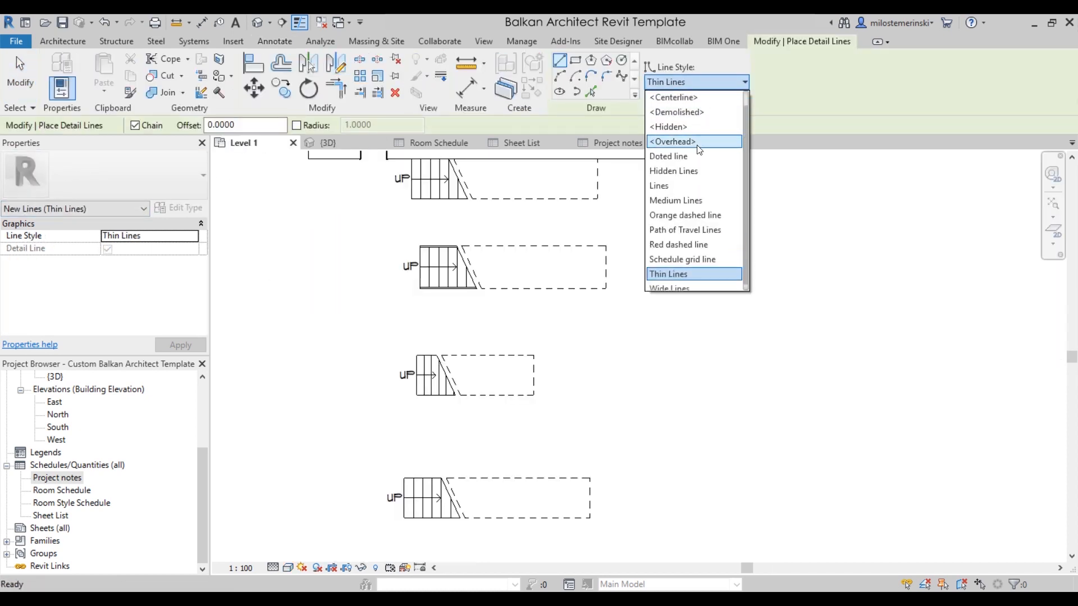
mouse_move(693, 96)
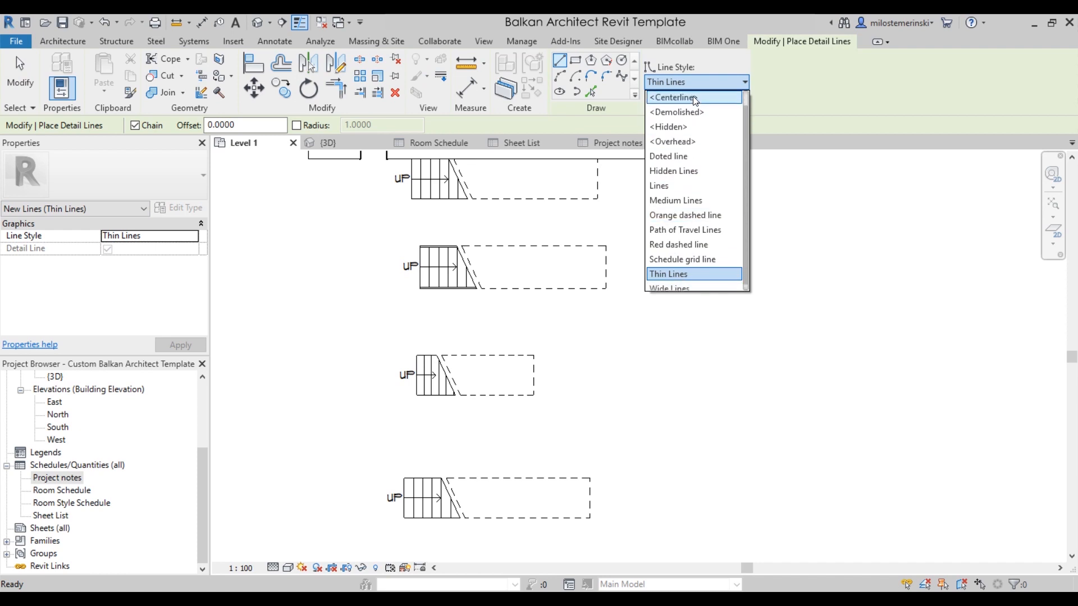
click(666, 274)
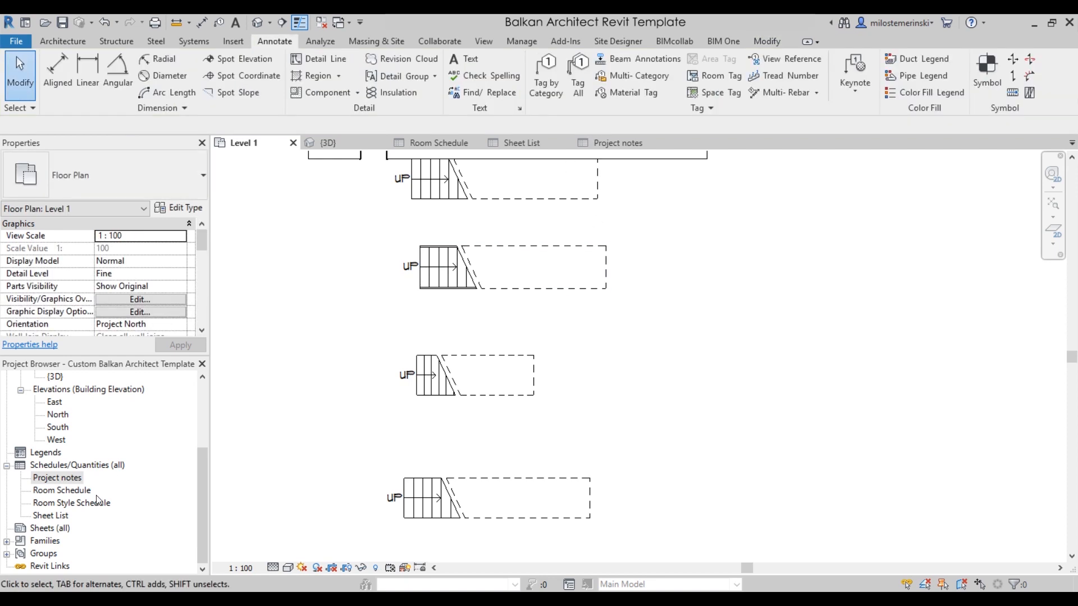
click(50, 528)
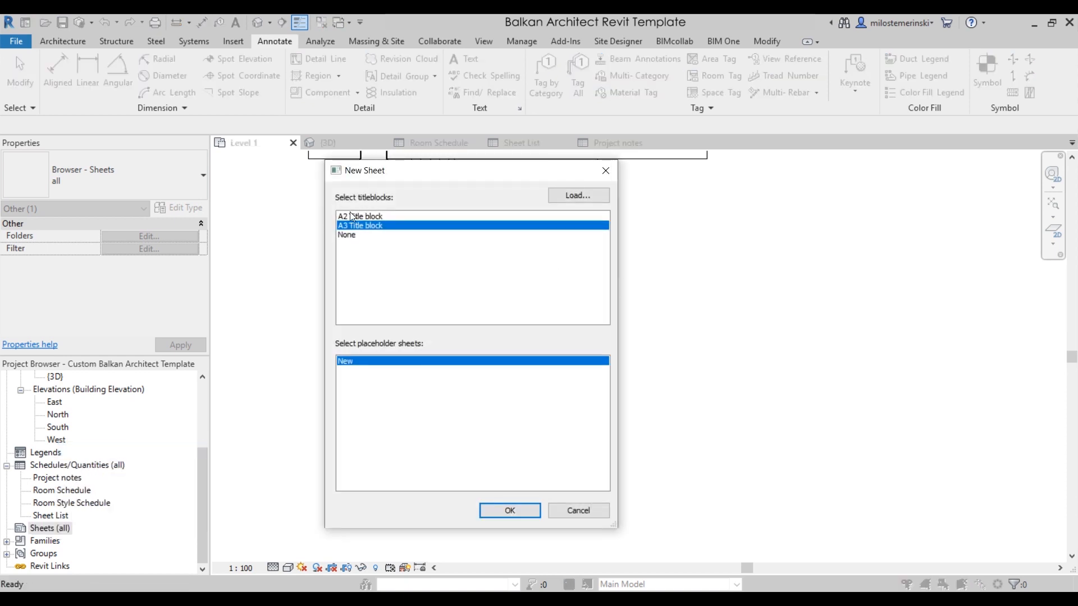
mouse_move(536, 314)
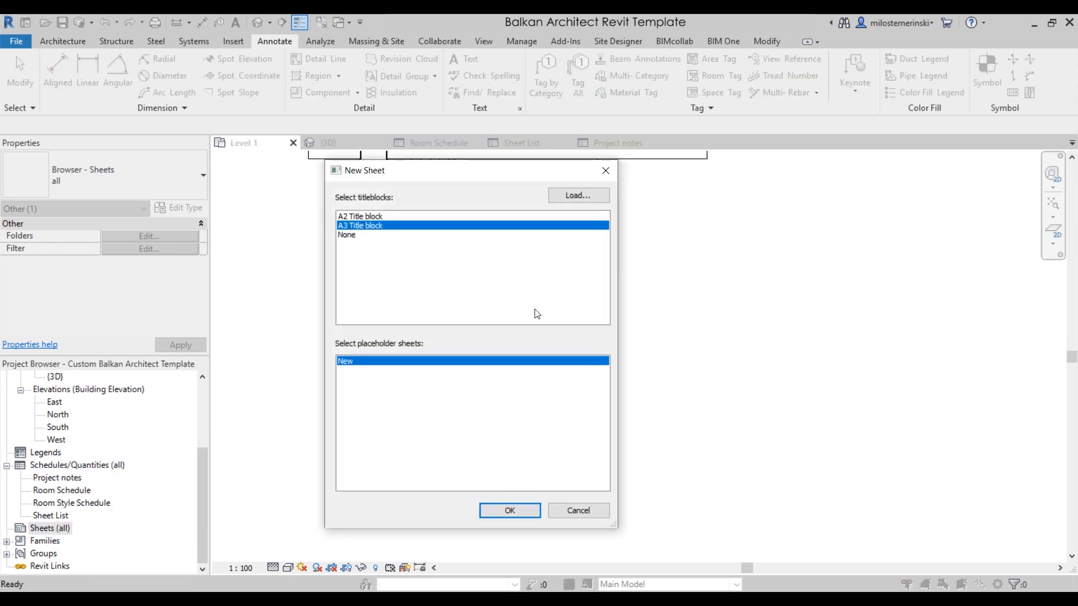
click(508, 510)
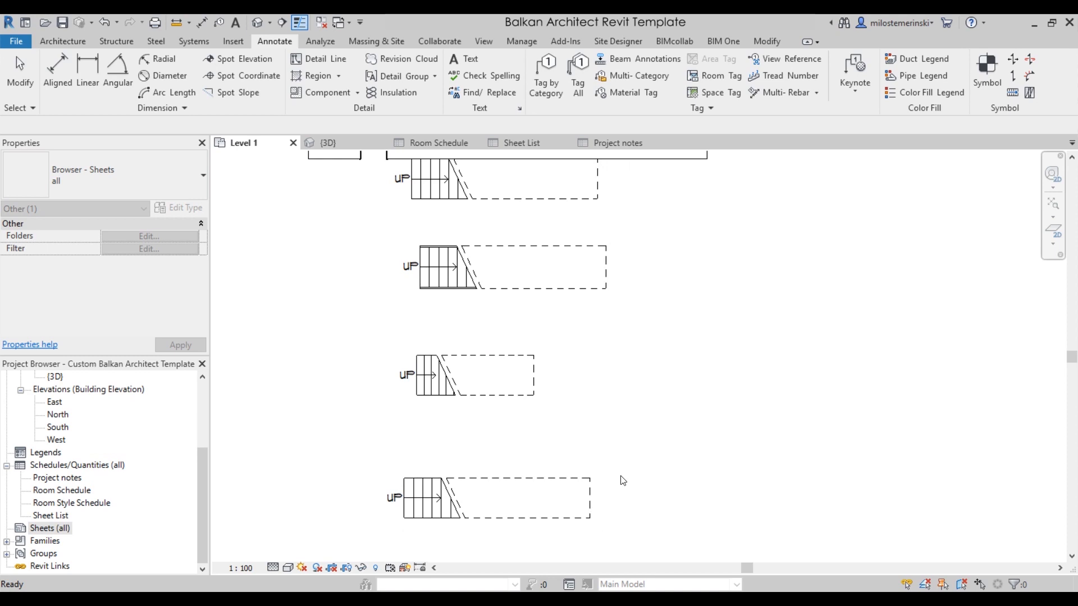
mouse_move(679, 560)
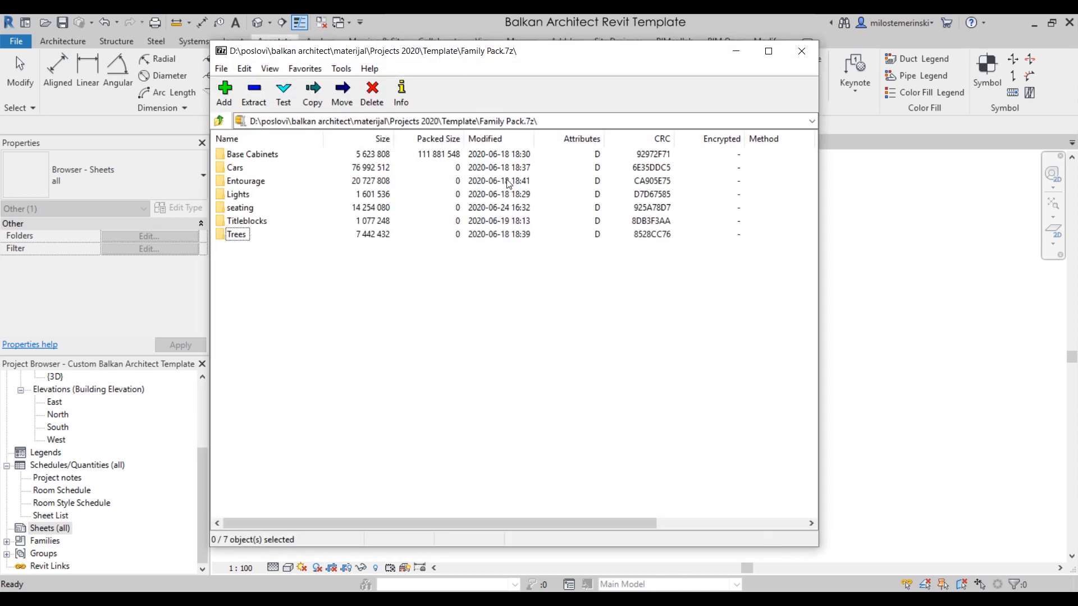
mouse_move(259, 161)
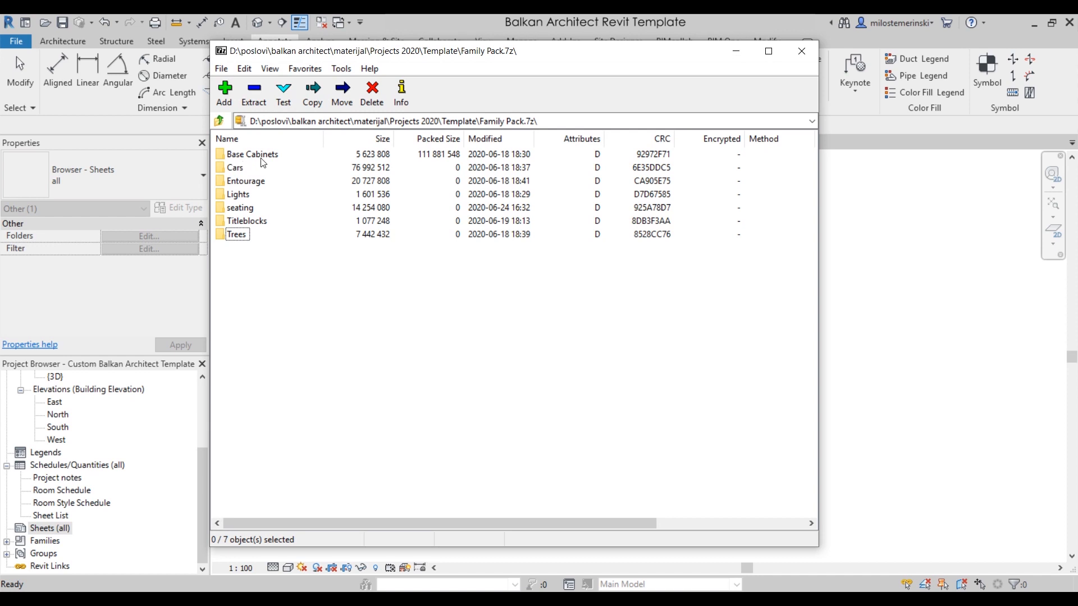
mouse_move(263, 189)
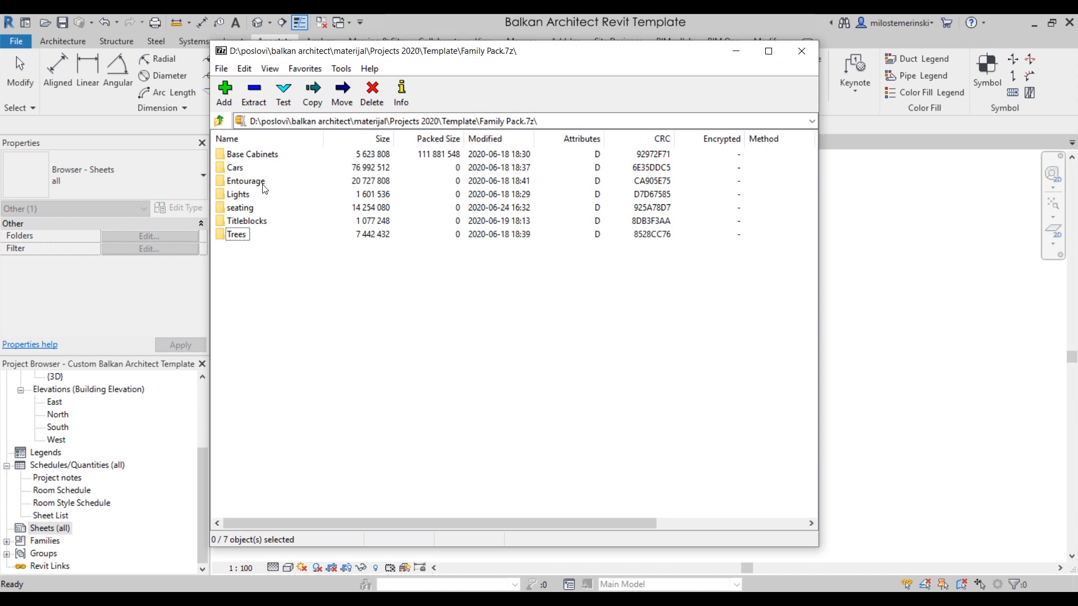
mouse_move(256, 213)
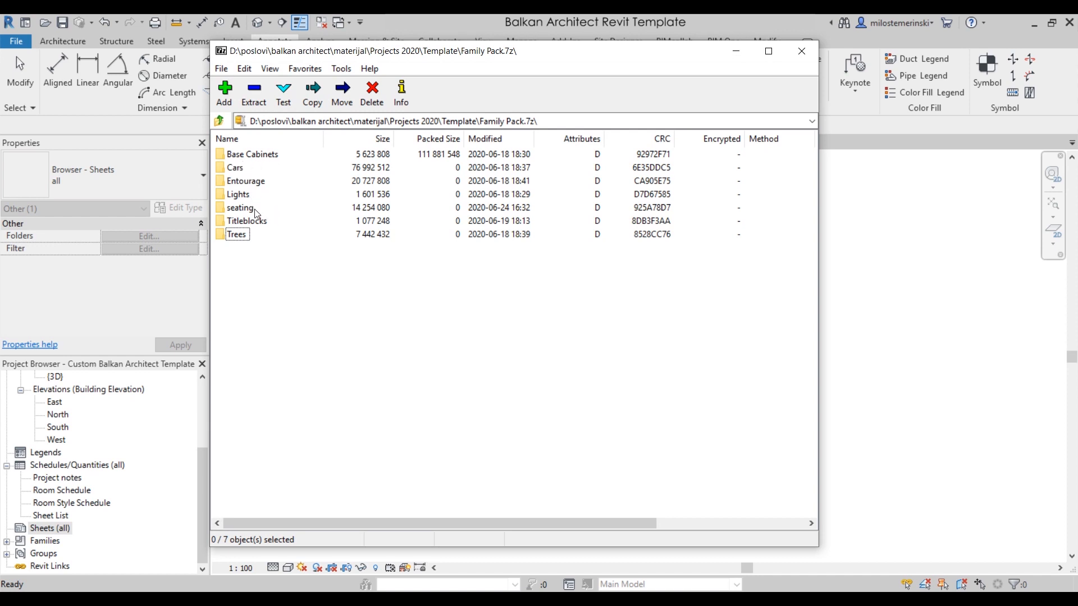
mouse_move(253, 239)
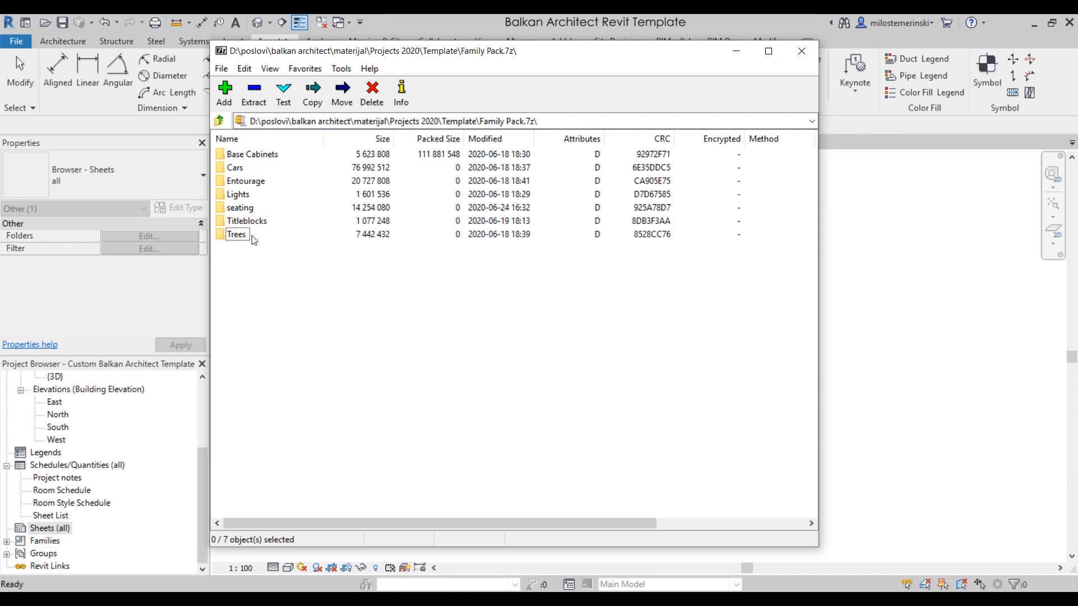
Step: Browse the Lights and Cars folders of Family Pack.7z, returning to the top level after each
double_click(237, 194)
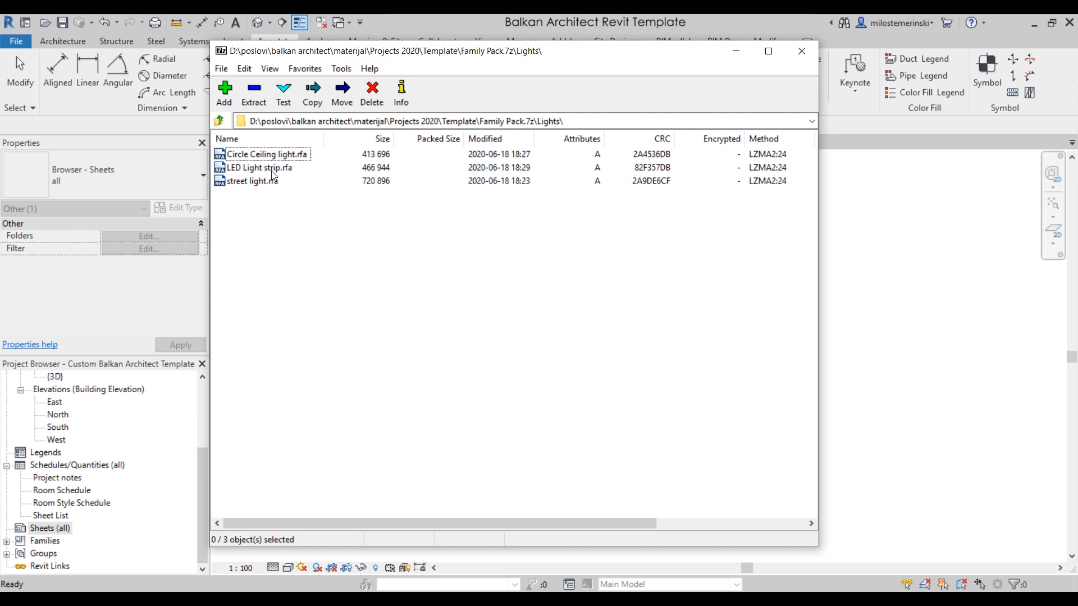
click(219, 121)
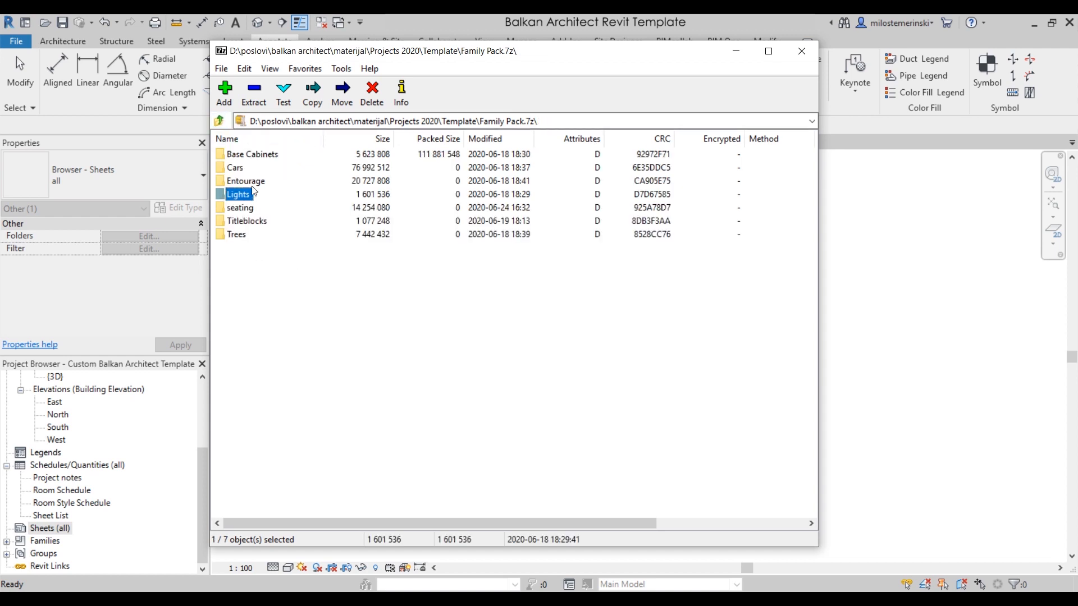
double_click(234, 167)
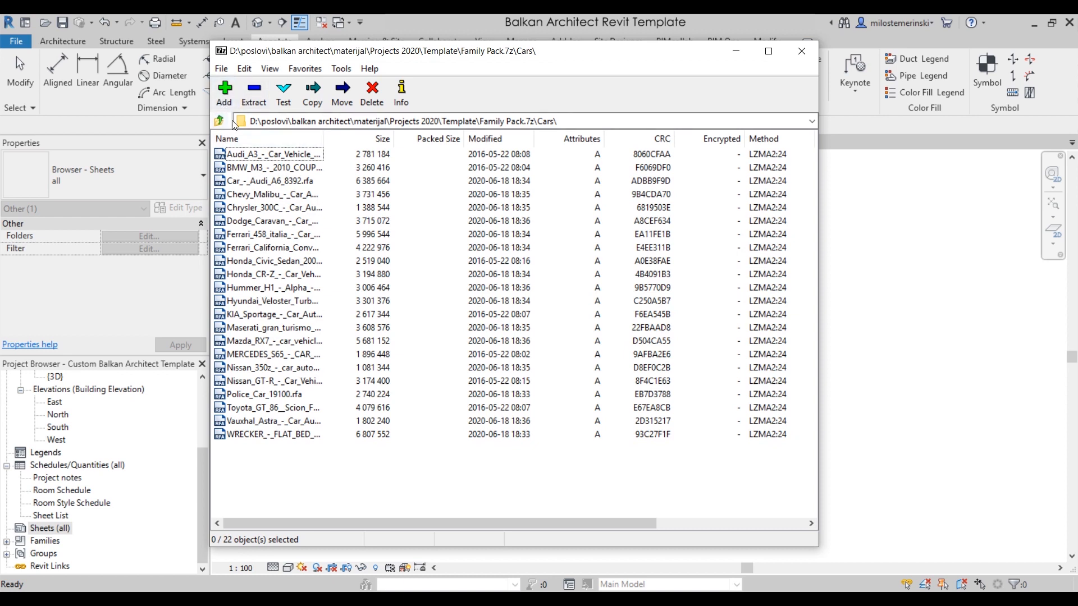
click(219, 121)
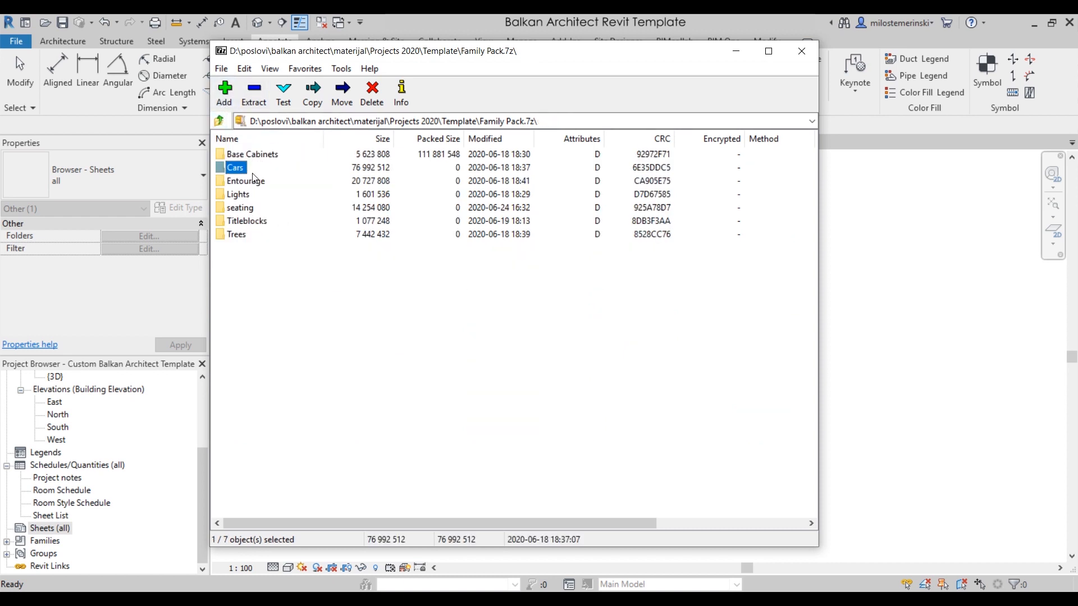
Step: Browse the Entourage and Titleblocks folders, ending back at the archive's top level
double_click(245, 181)
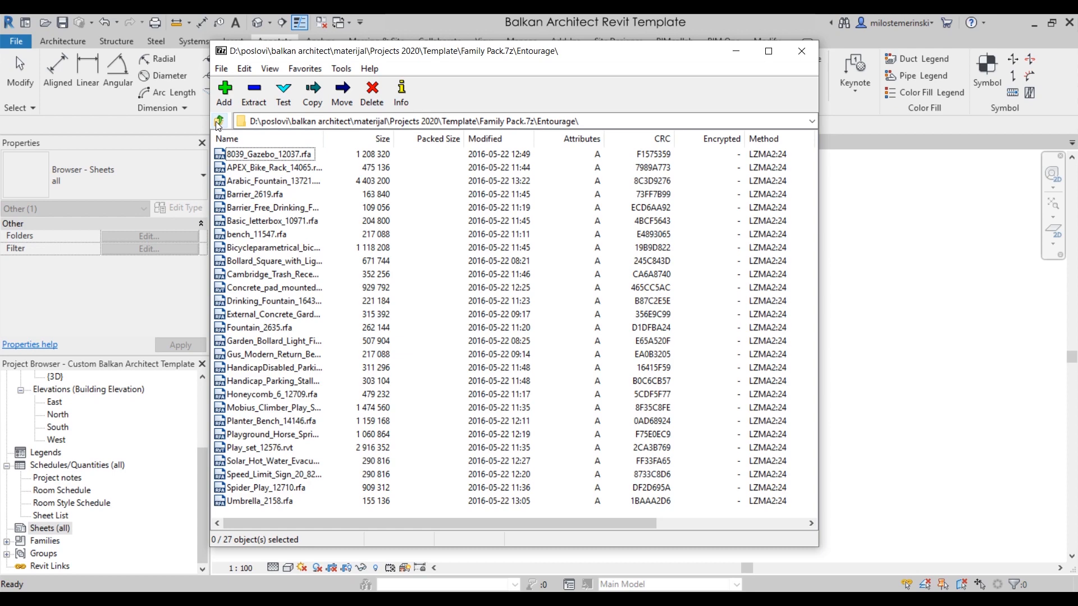
click(219, 122)
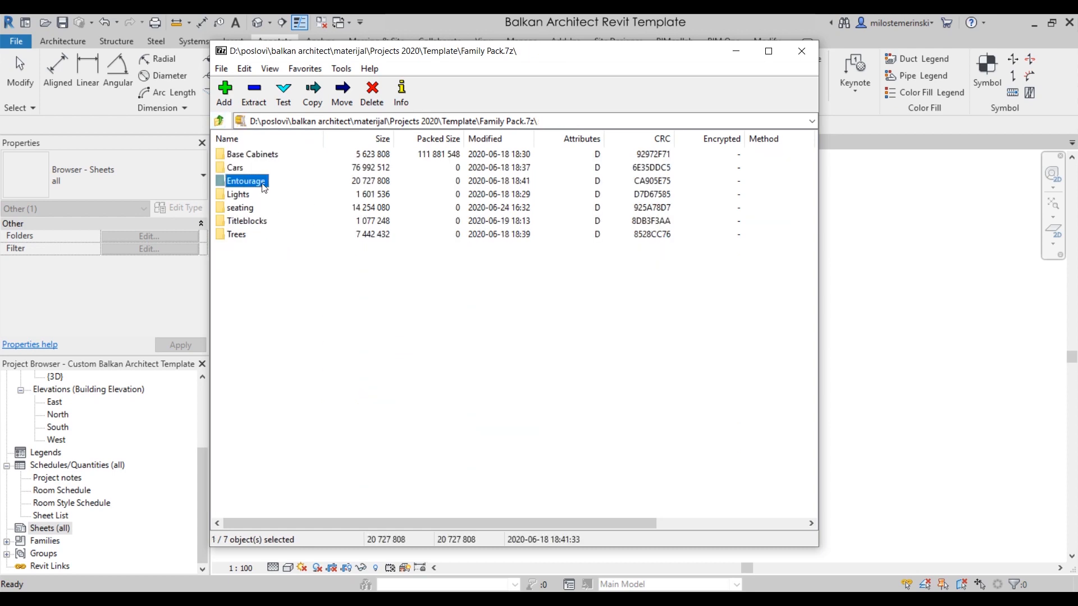
mouse_move(256, 228)
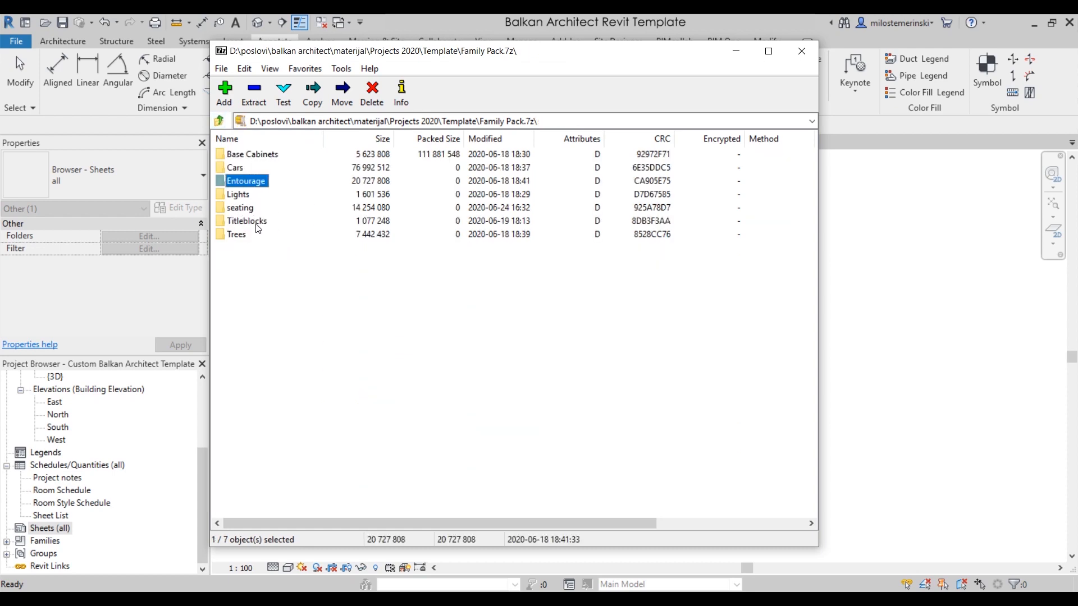
double_click(246, 221)
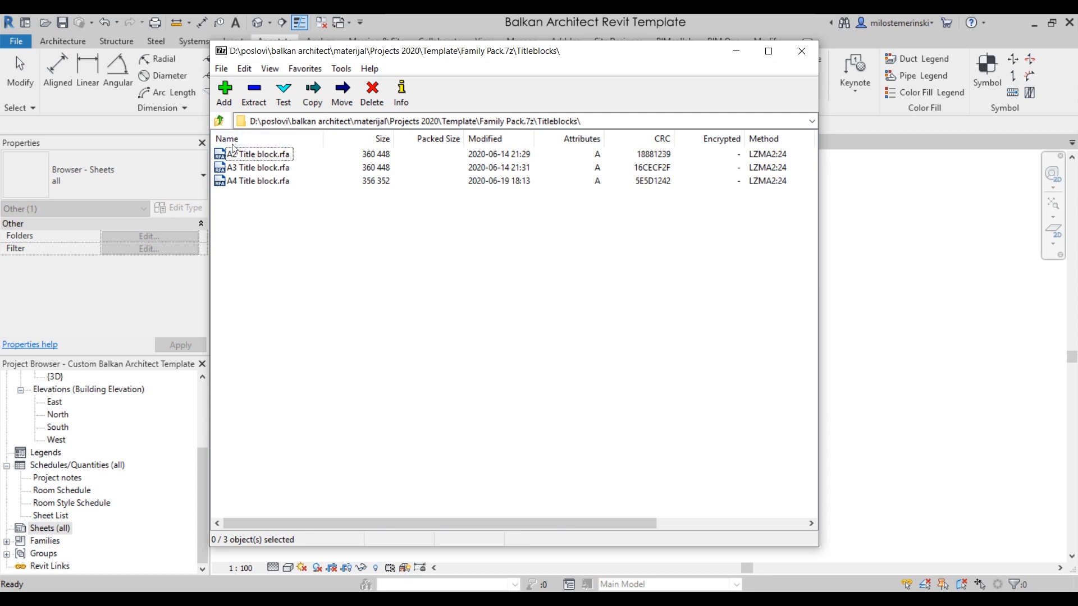
mouse_move(238, 172)
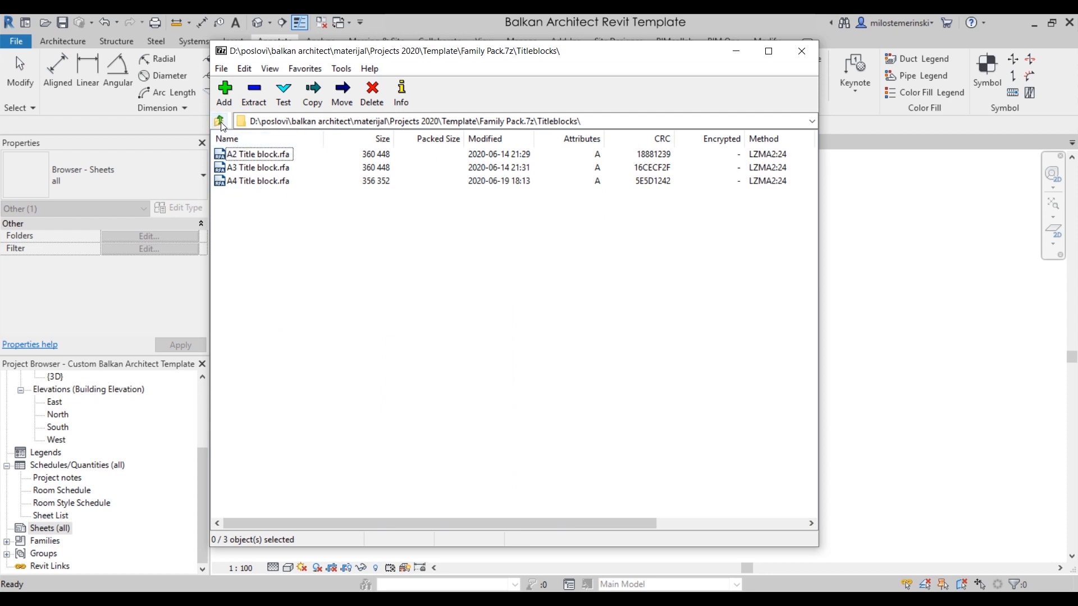
click(219, 121)
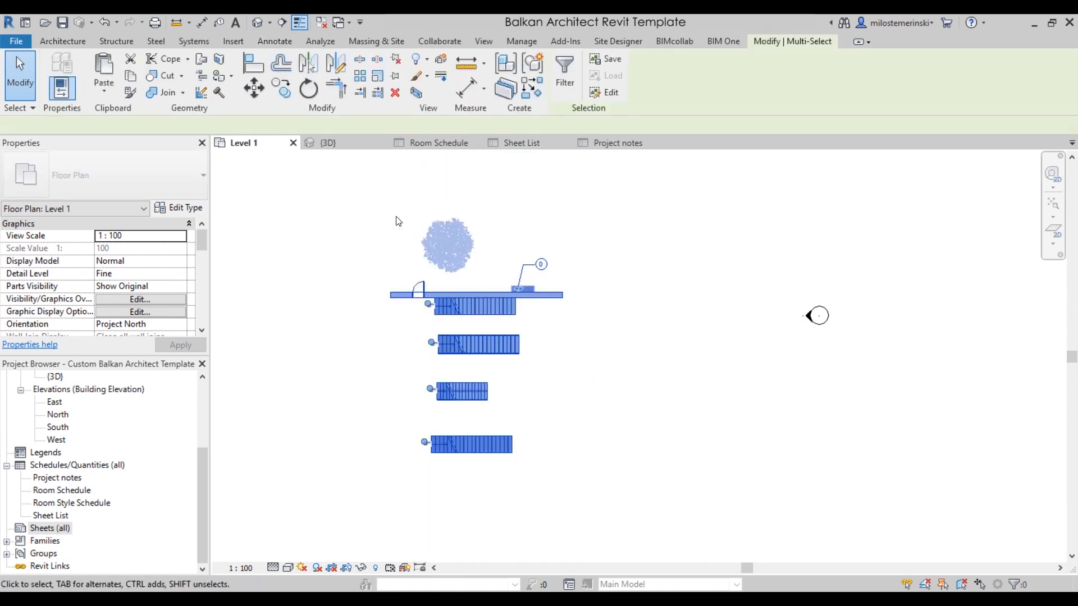
Step: Delete all the selected Level 1 elements, leaving only the elevation markers
click(273, 41)
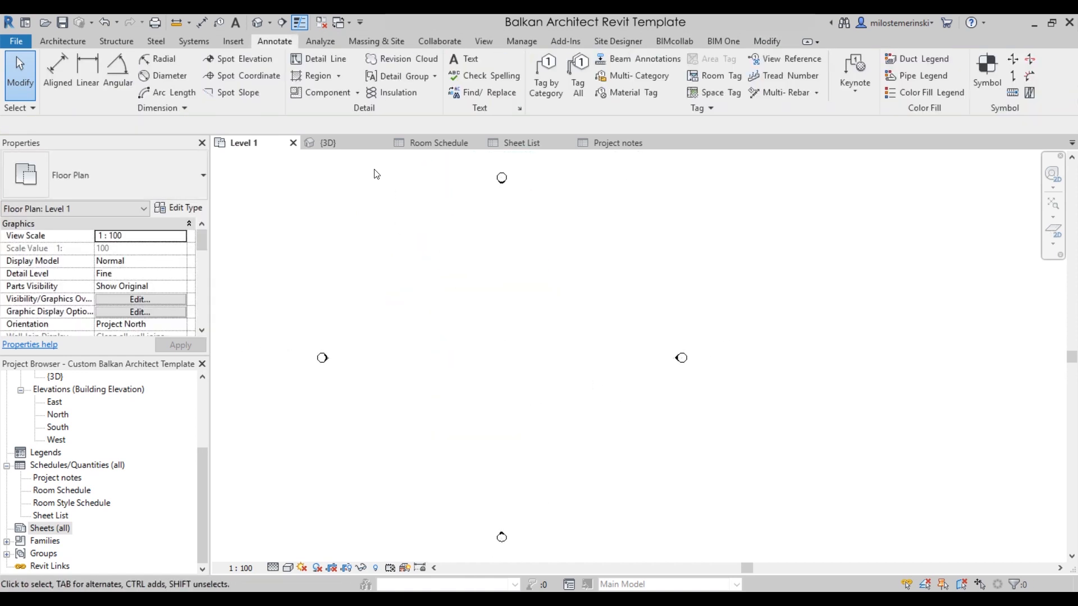
mouse_move(522, 143)
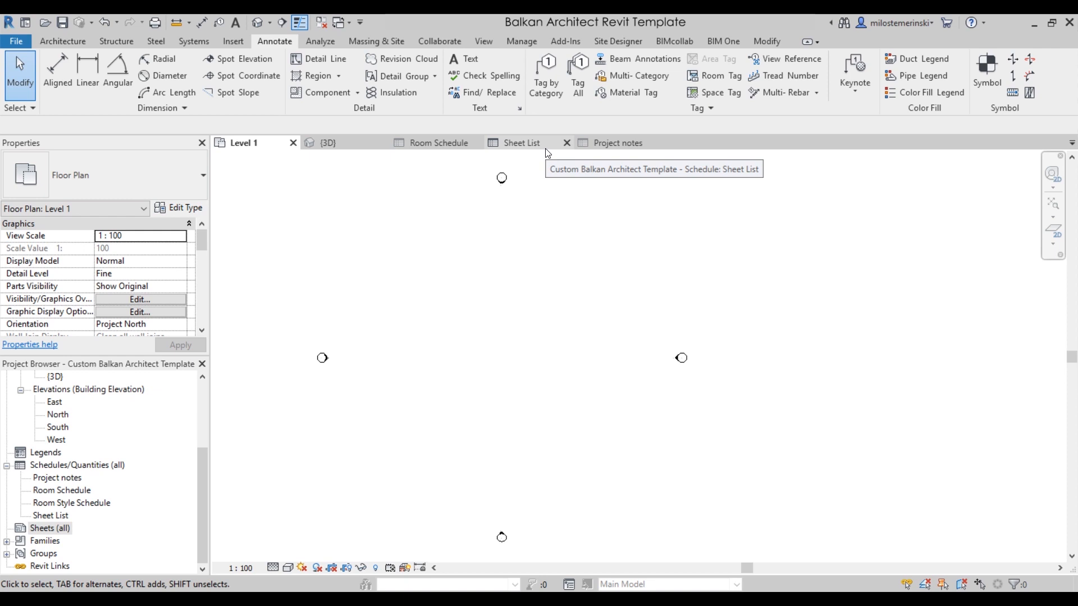
mouse_move(546, 153)
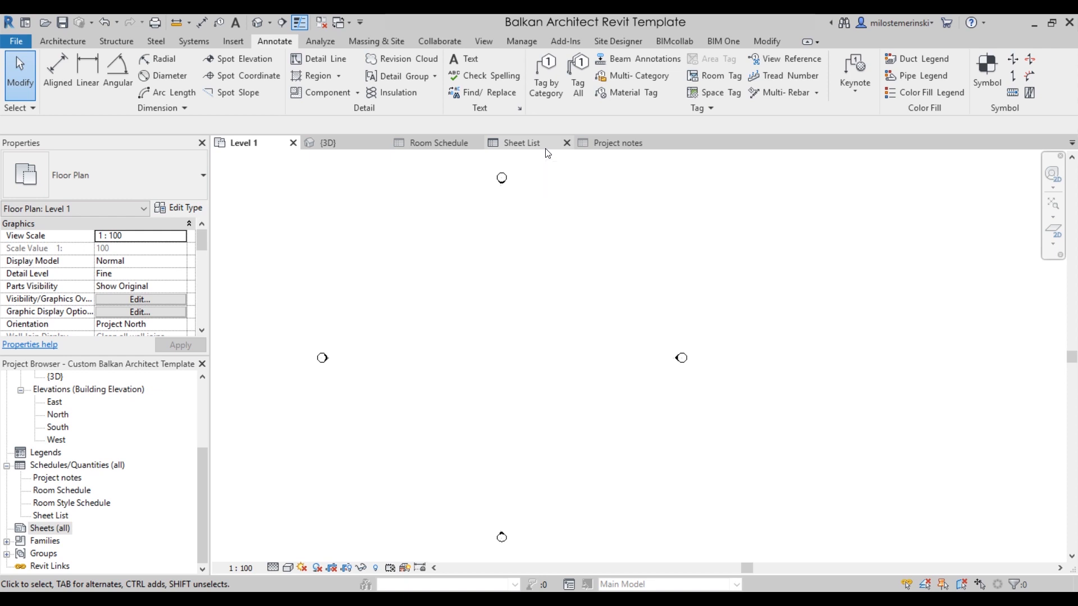